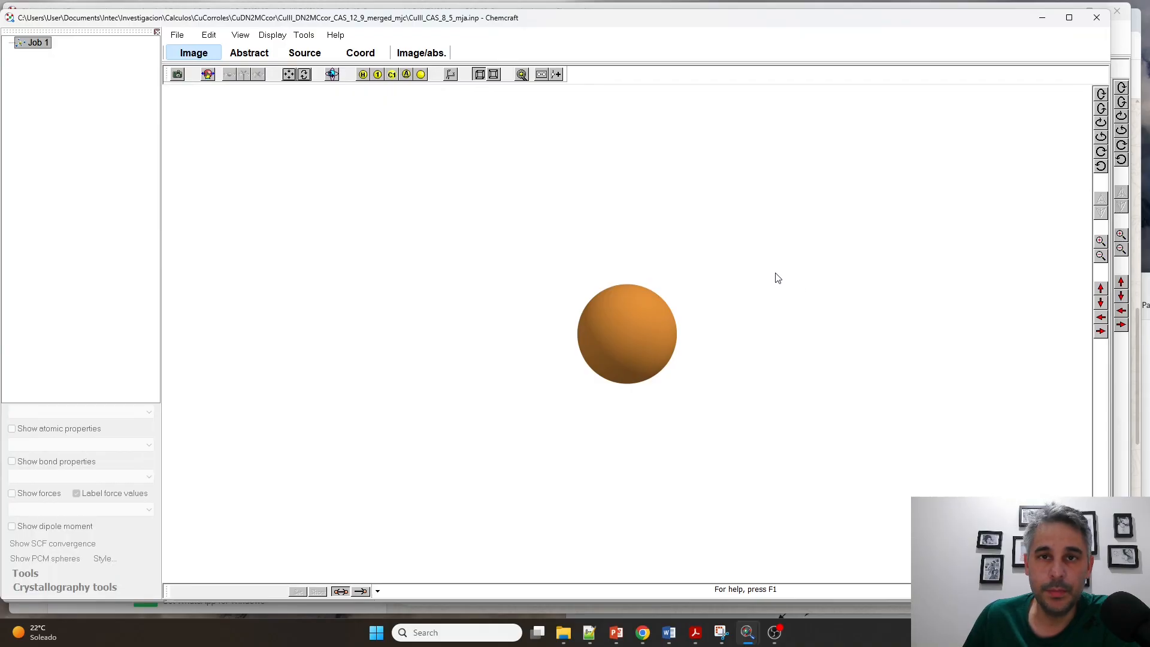
{"action": "mouse_move", "coordinate": [656, 204]}
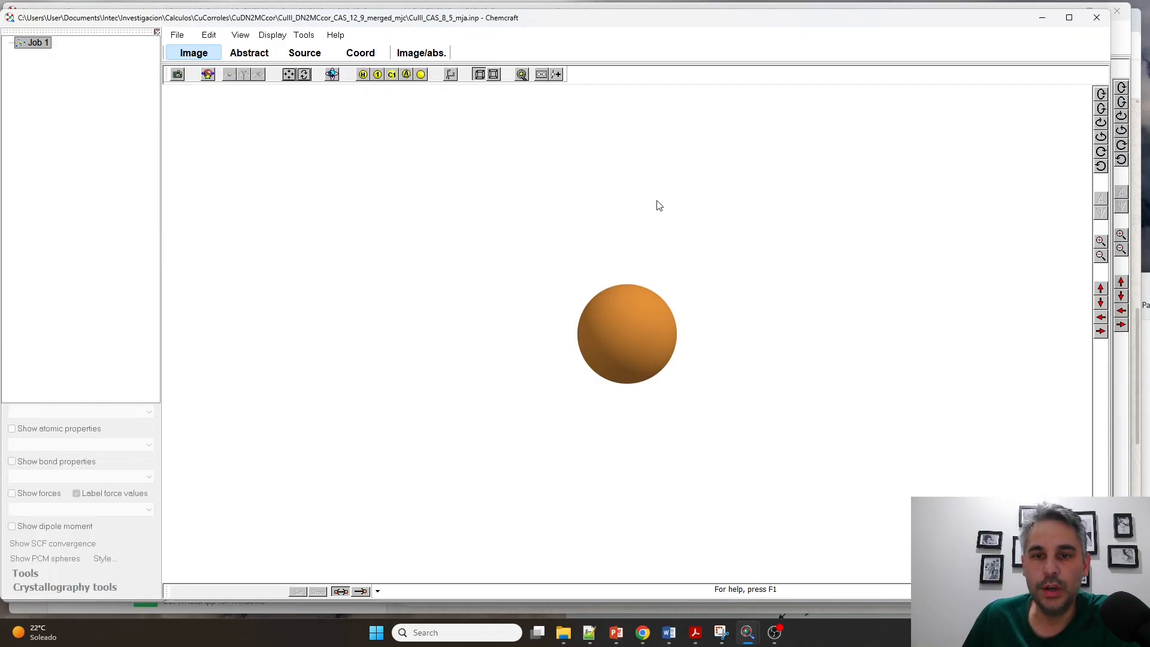
Select the lone Cu atom and list its Cartesian coordinates in angstroms.
{"action": "left_click", "coordinate": [627, 335]}
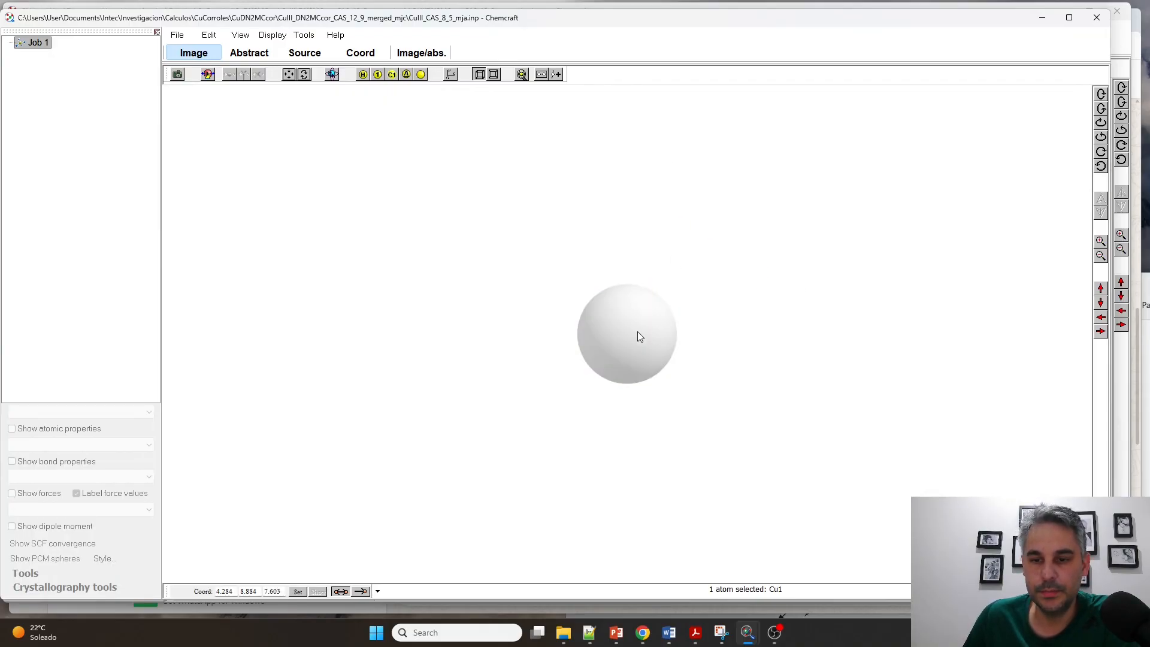
{"action": "left_click", "coordinate": [359, 51]}
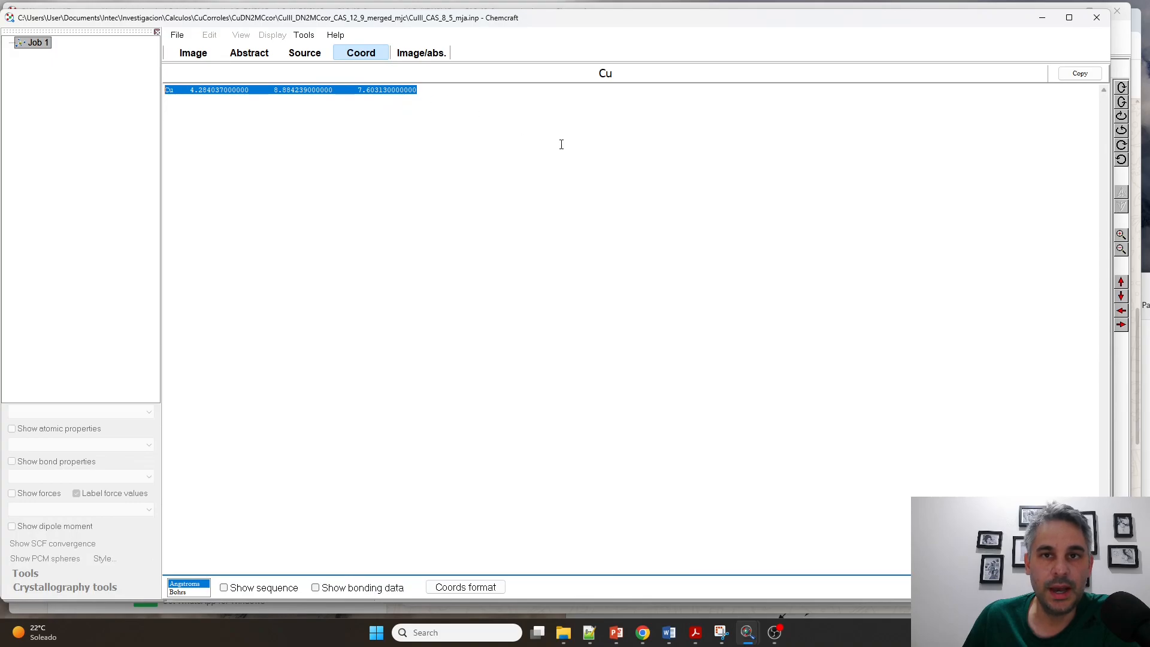
{"action": "mouse_move", "coordinate": [593, 162]}
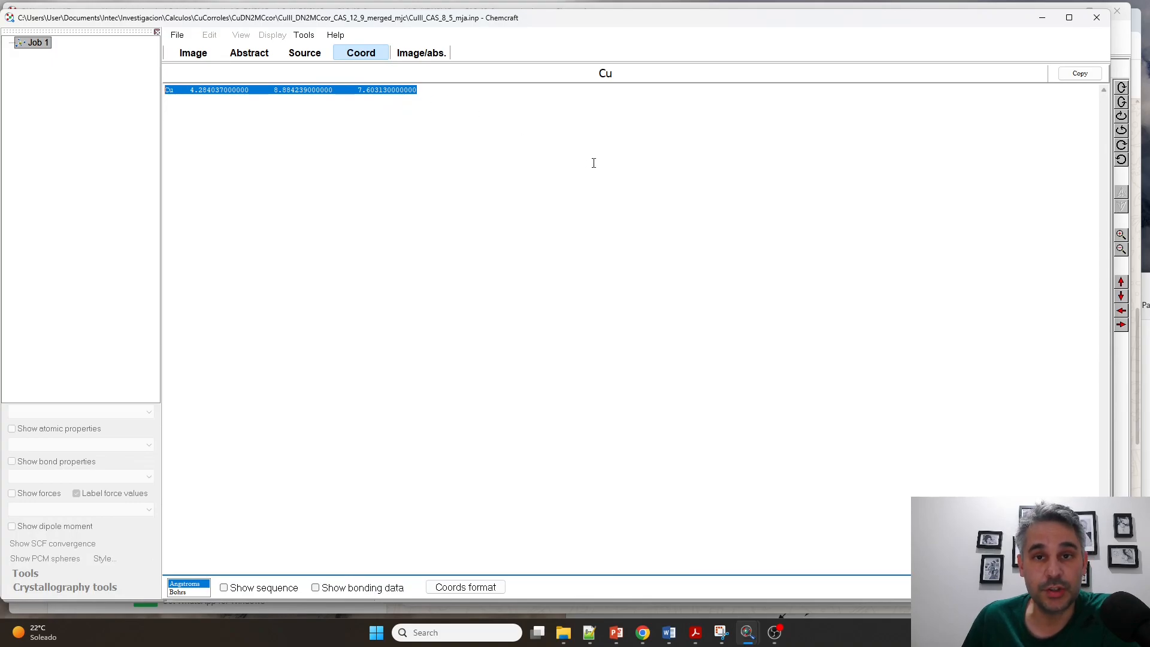
Load DNC2MCcor_3m_CAS_4_4_mjb.inp and scroll its C39N6H23O6 coordinate list.
{"action": "left_click", "coordinate": [176, 35]}
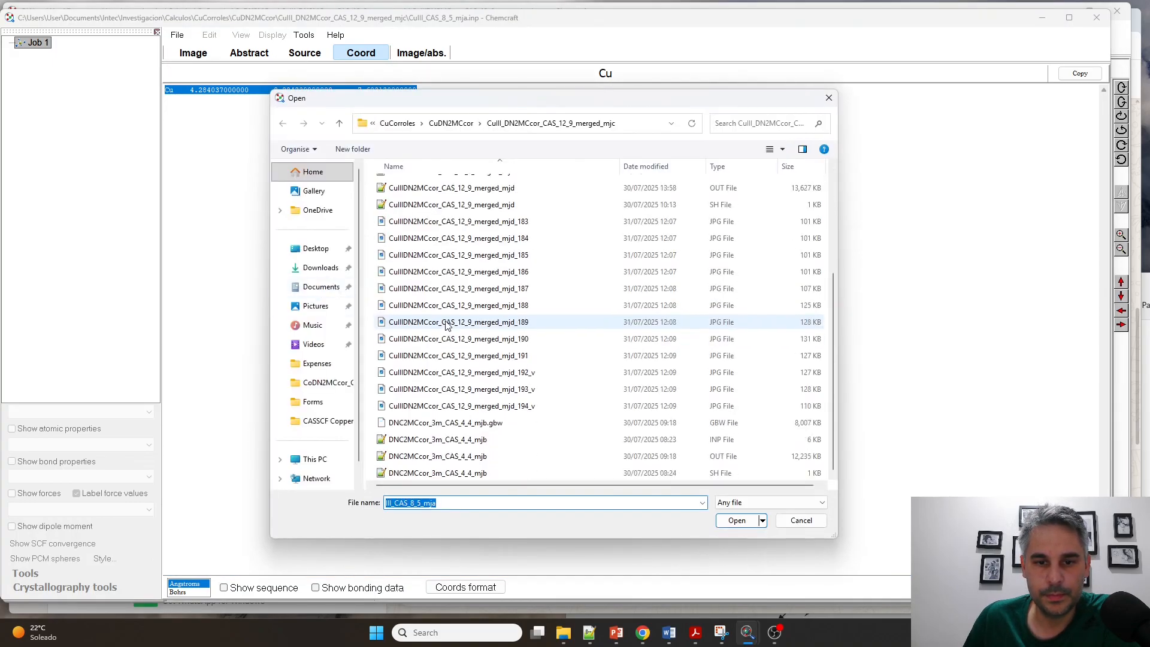
{"action": "left_click", "coordinate": [737, 520]}
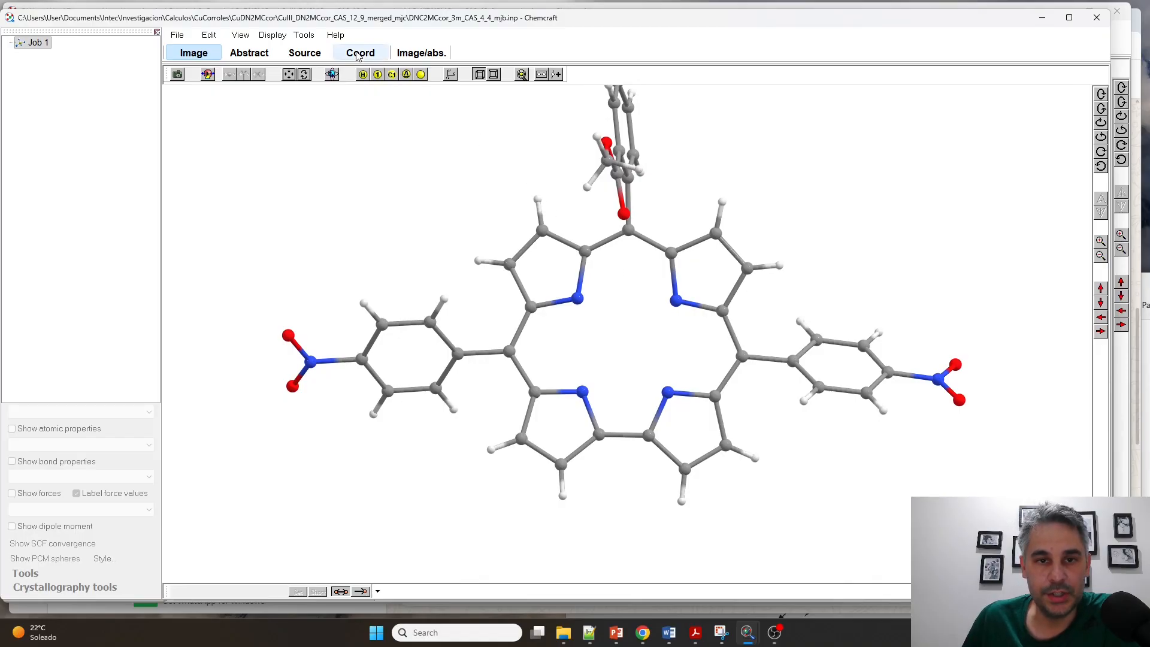
{"action": "left_click", "coordinate": [360, 51]}
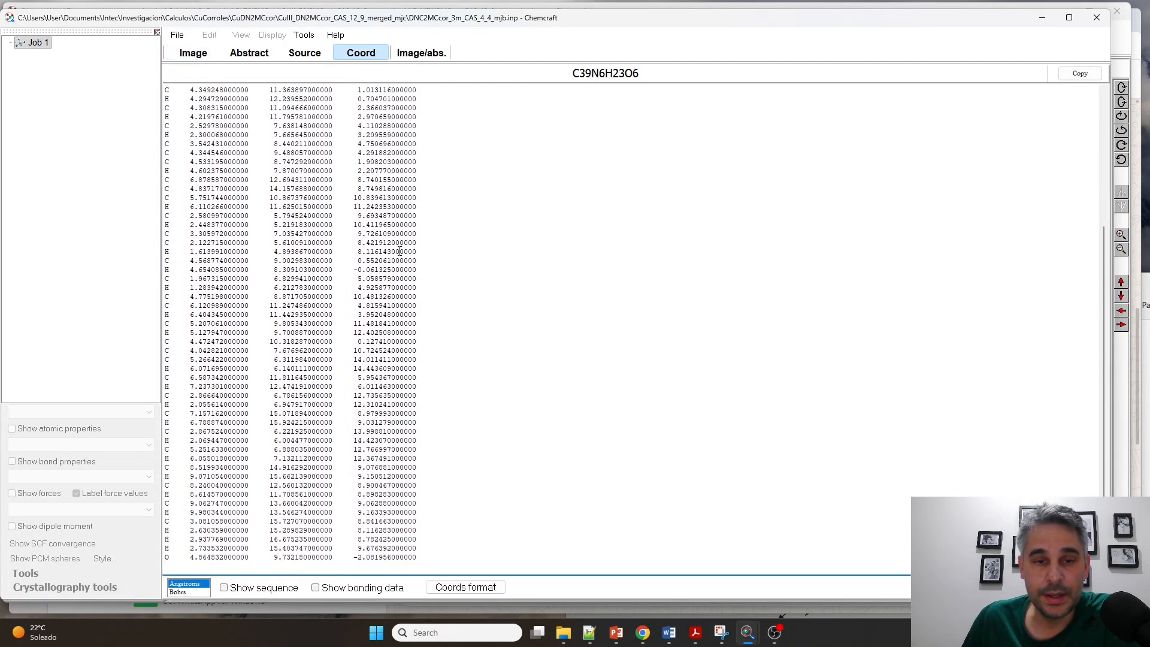
{"action": "scroll", "scroll_direction": "up", "scroll_amount": 3}
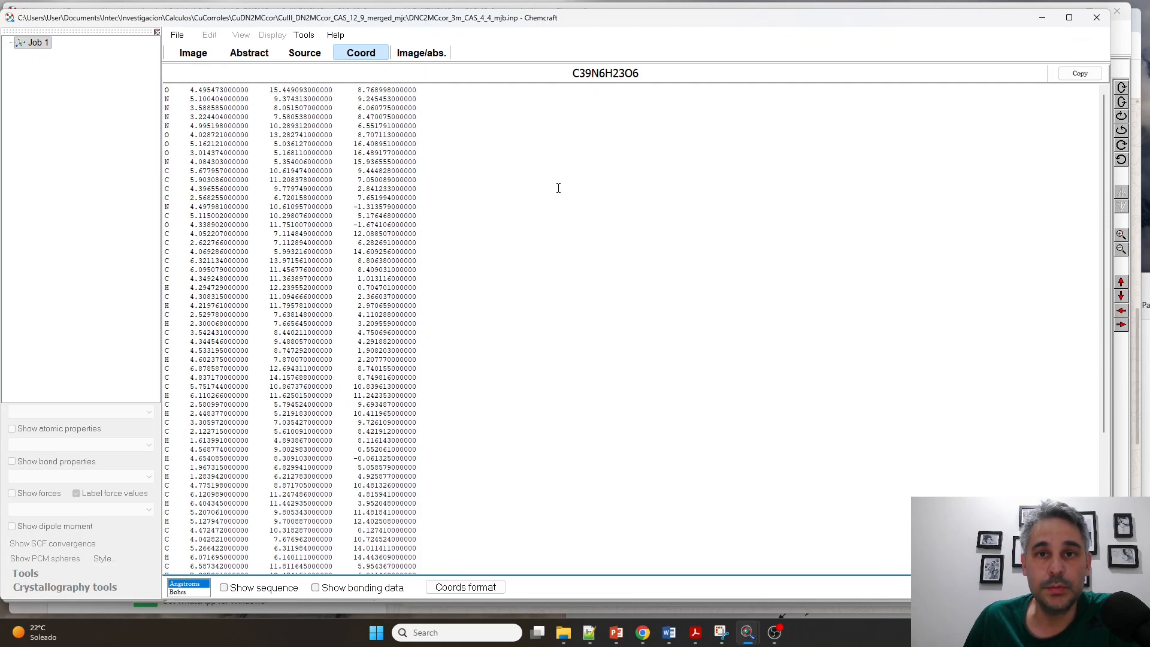
{"action": "mouse_move", "coordinate": [322, 82]}
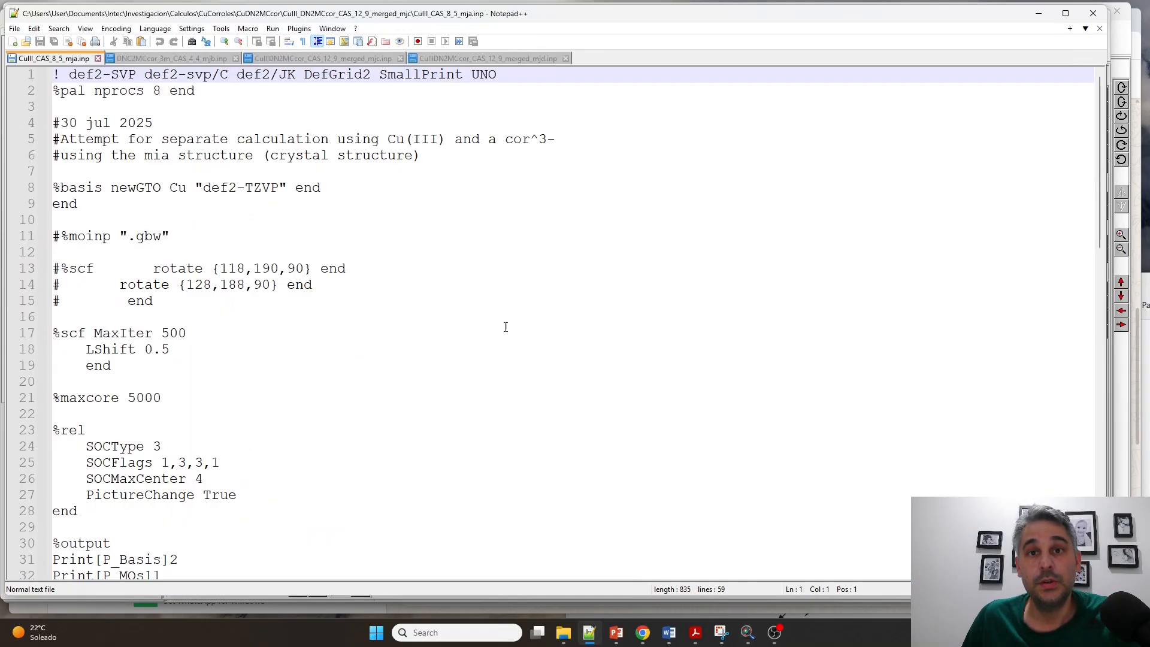
Review the Cu(III) CAS(8,5) input: Cu coordinate line, charge 3 and 5 active orbitals.
{"action": "scroll", "scroll_direction": "down", "scroll_amount": 3}
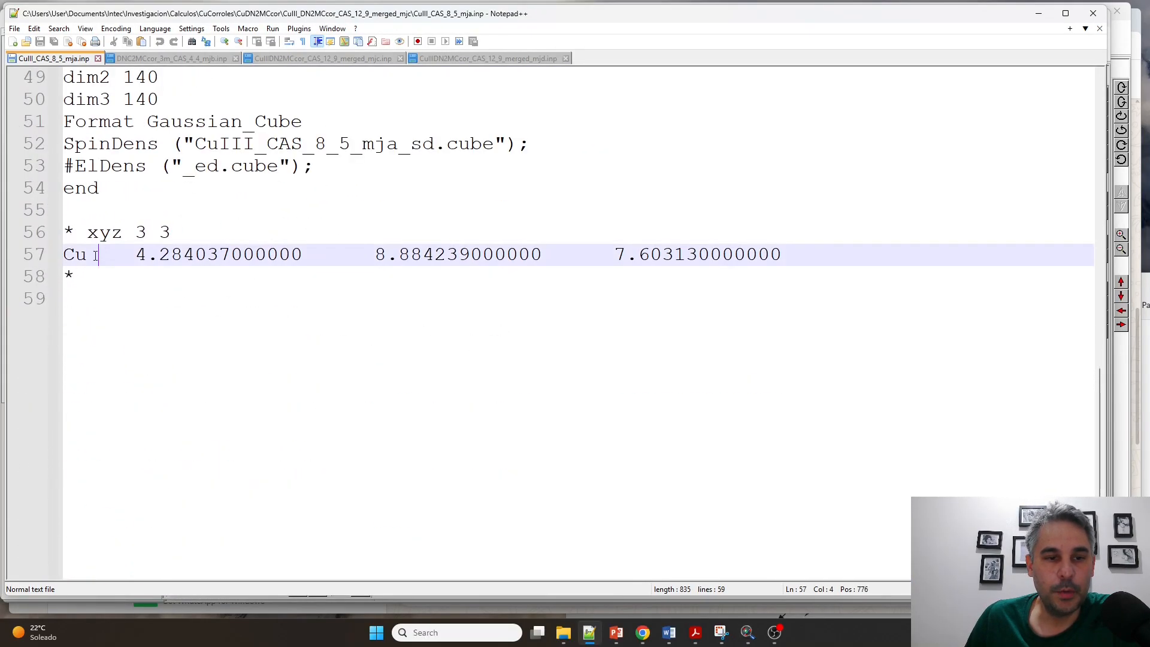
{"action": "left_click", "coordinate": [66, 275]}
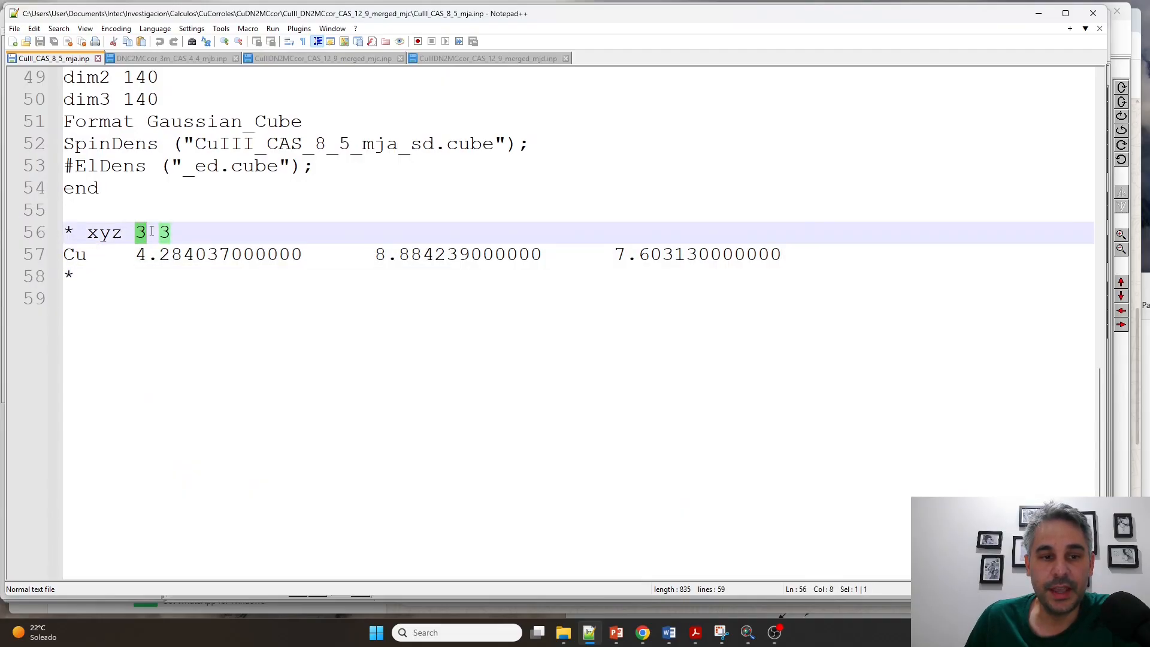
{"action": "left_click", "coordinate": [213, 231]}
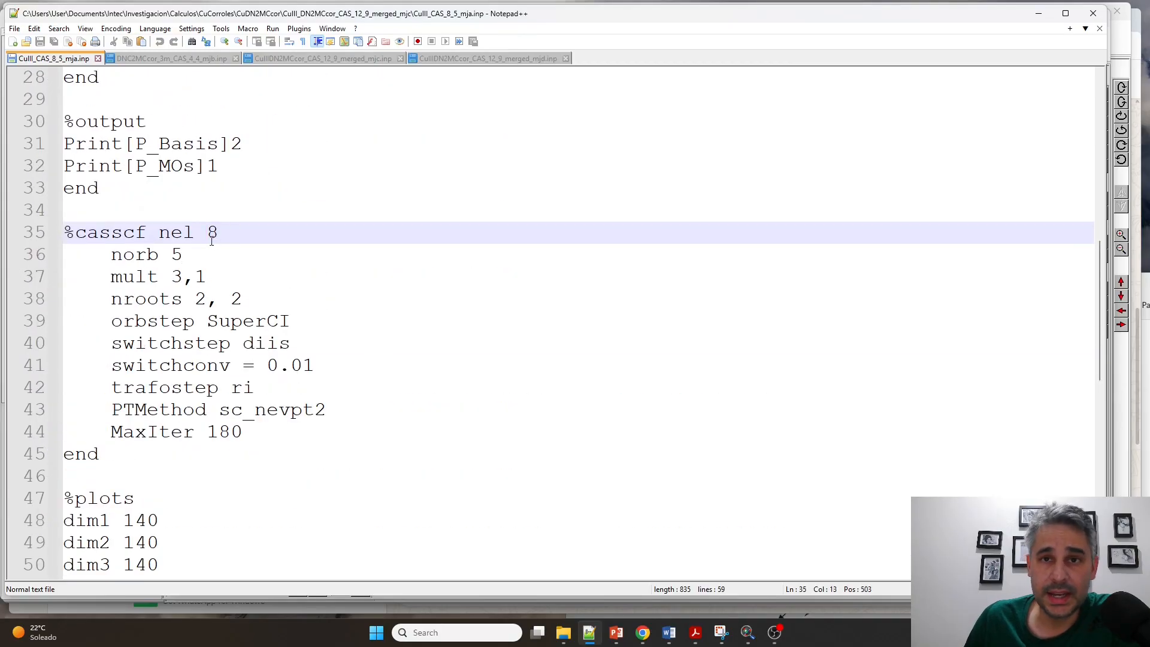
{"action": "double_click", "coordinate": [211, 231]}
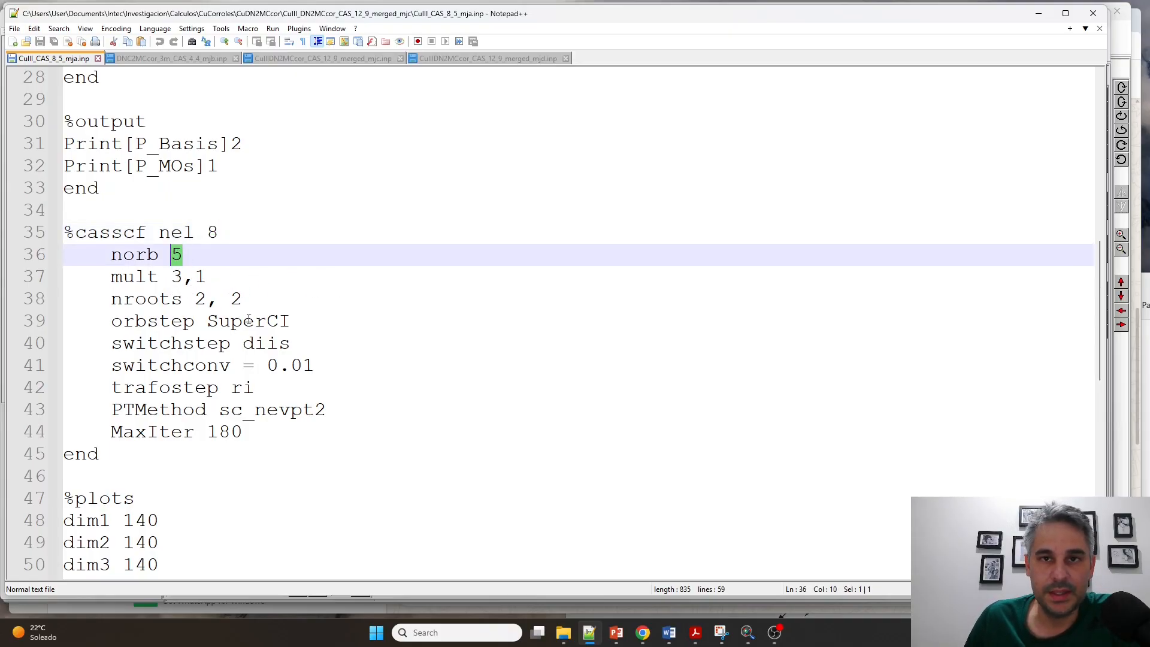
{"action": "mouse_move", "coordinate": [397, 306]}
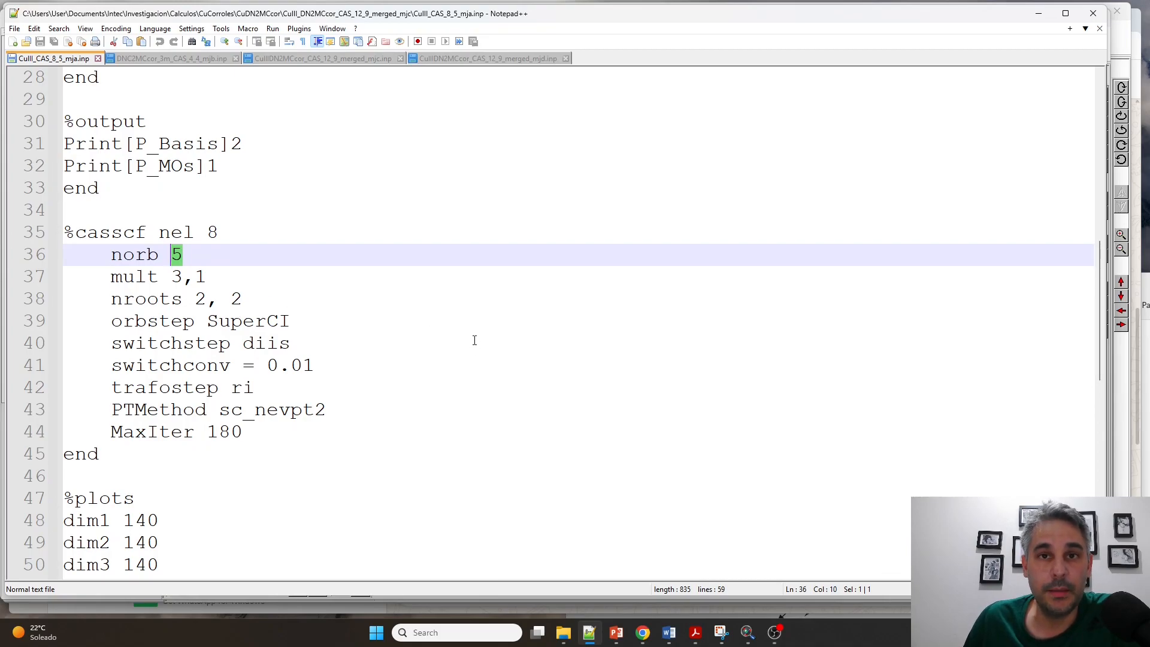
{"action": "scroll", "scroll_direction": "up", "scroll_amount": 3}
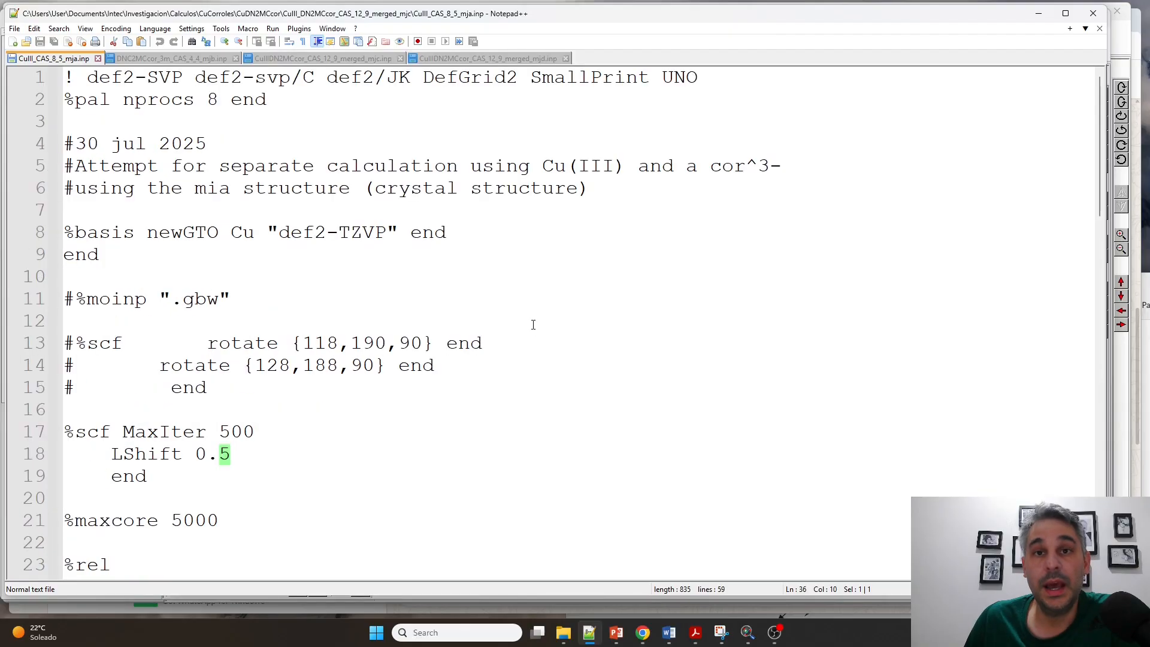
{"action": "scroll", "scroll_direction": "down", "scroll_amount": 3}
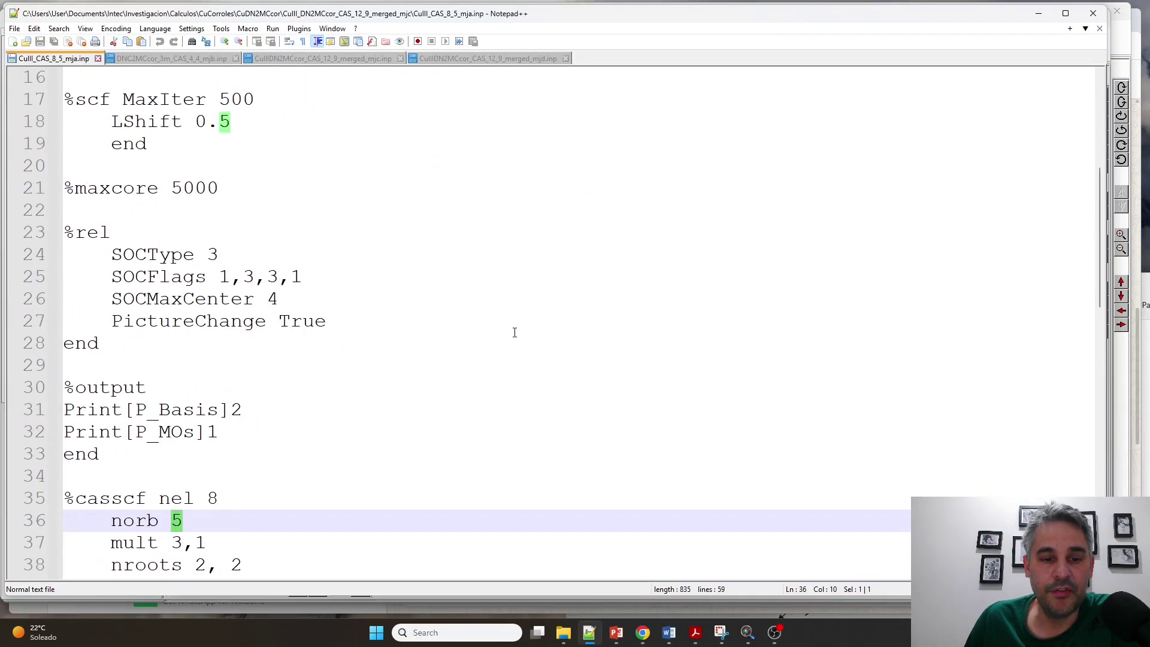
{"action": "scroll", "scroll_direction": "down", "scroll_amount": 3}
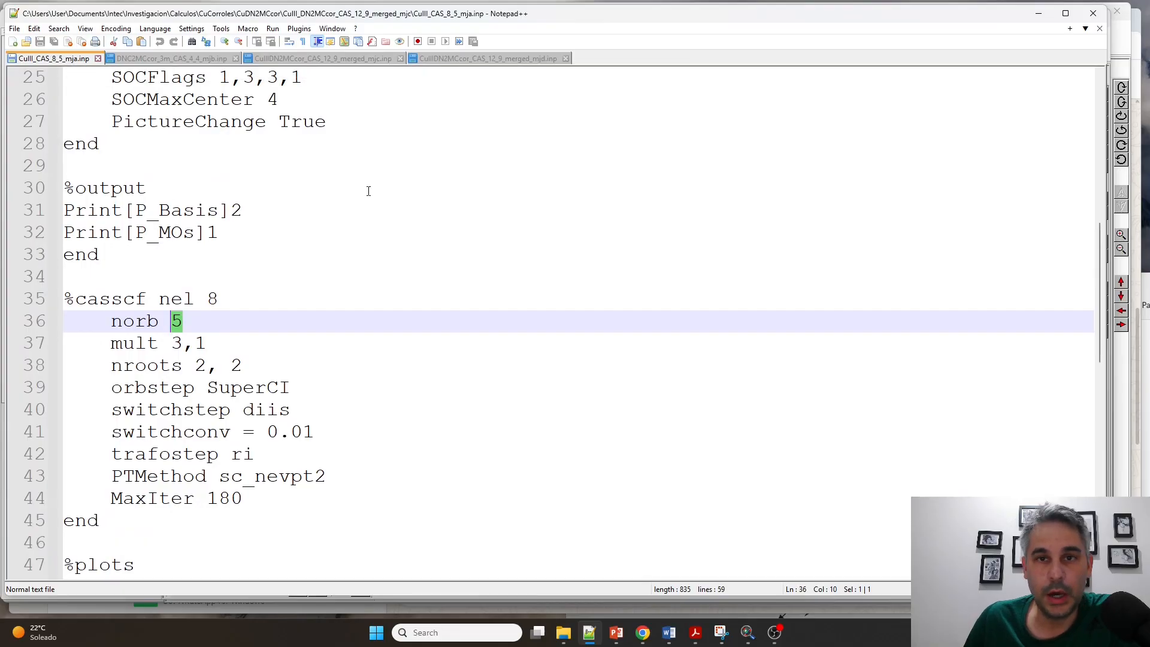
Switch to the DNC2MCcor_3m_CAS_4_4_mjb.inp corrole input.
{"action": "left_click", "coordinate": [171, 57]}
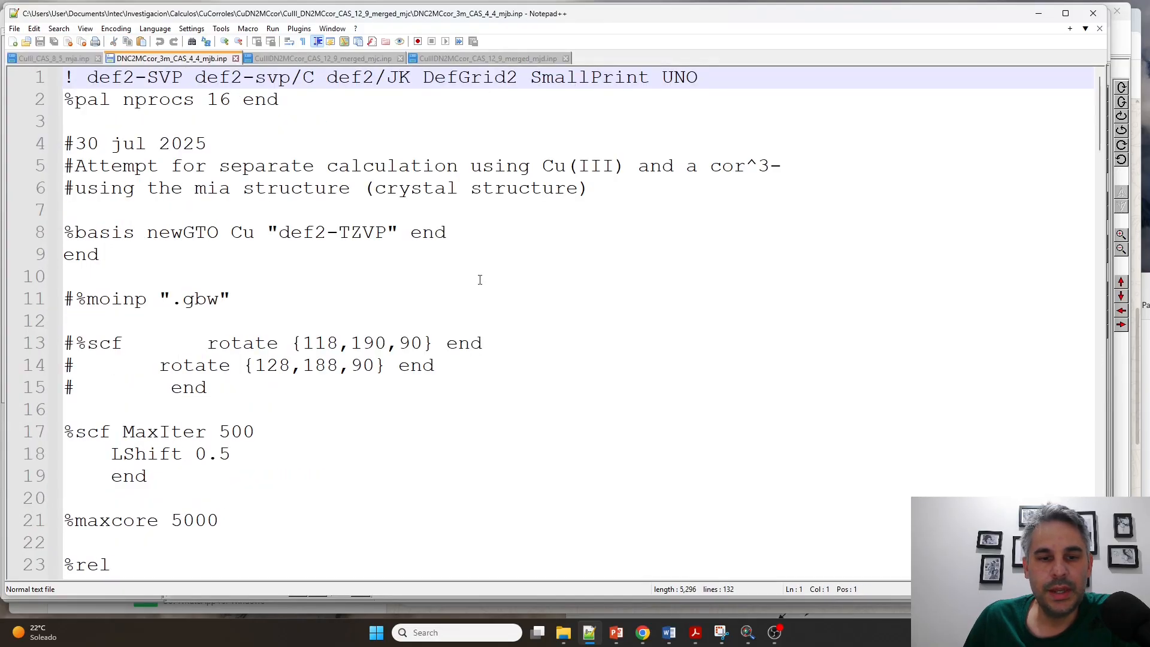
{"action": "scroll", "scroll_direction": "down", "scroll_amount": 3}
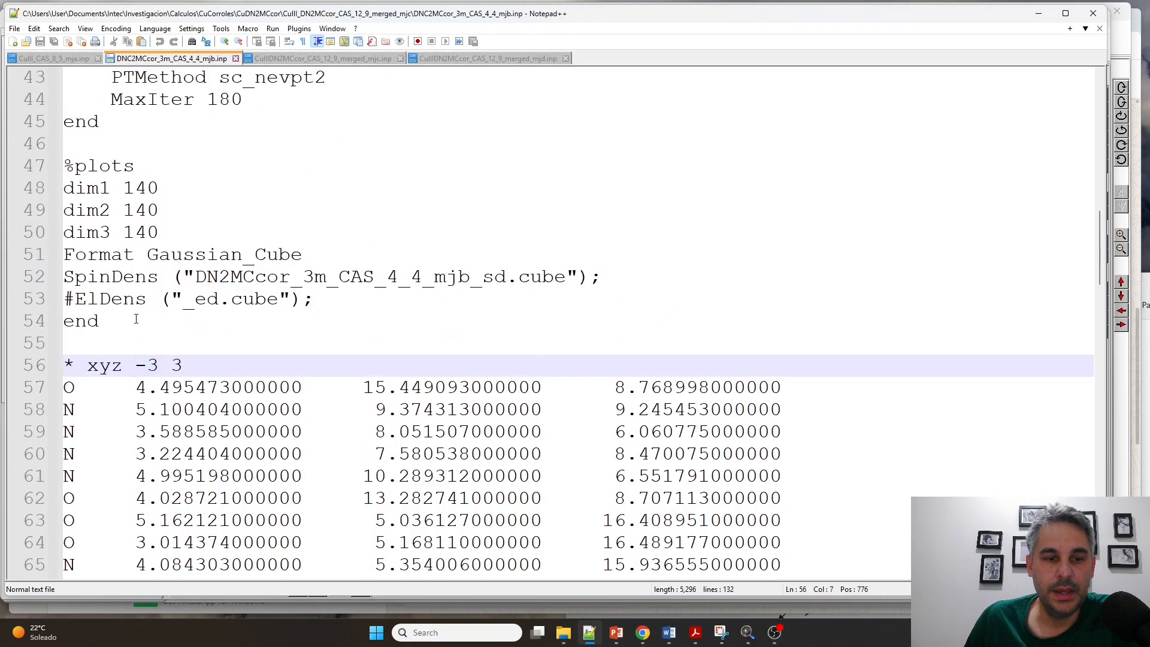
{"action": "scroll", "scroll_direction": "down", "scroll_amount": 3}
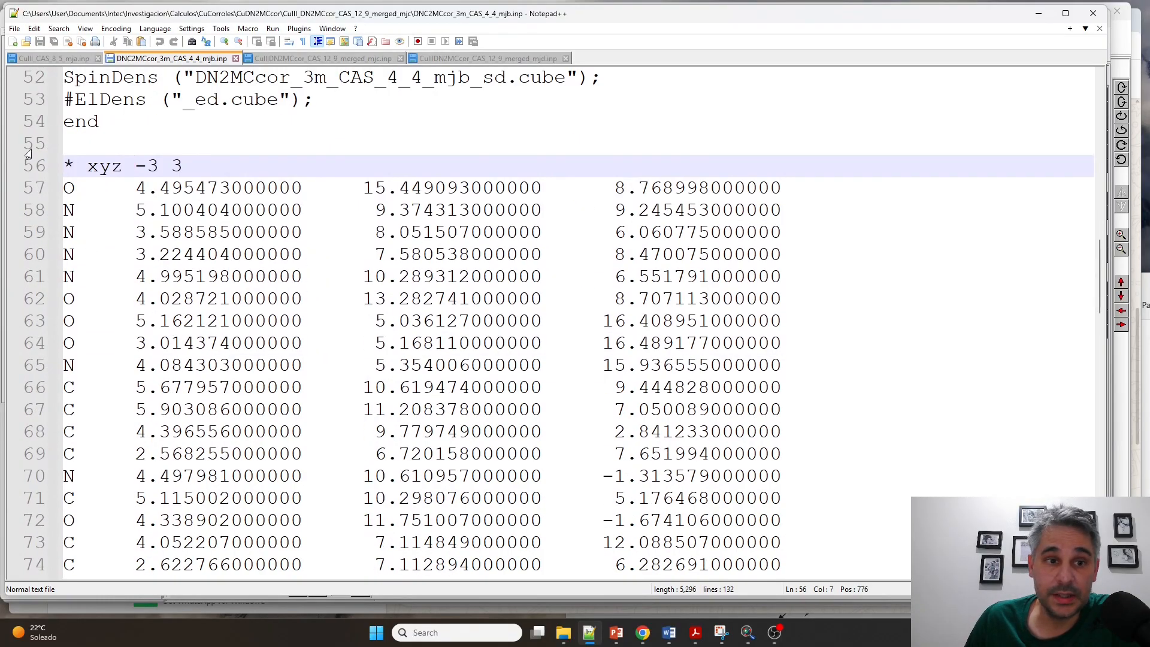
{"action": "double_click", "coordinate": [145, 165]}
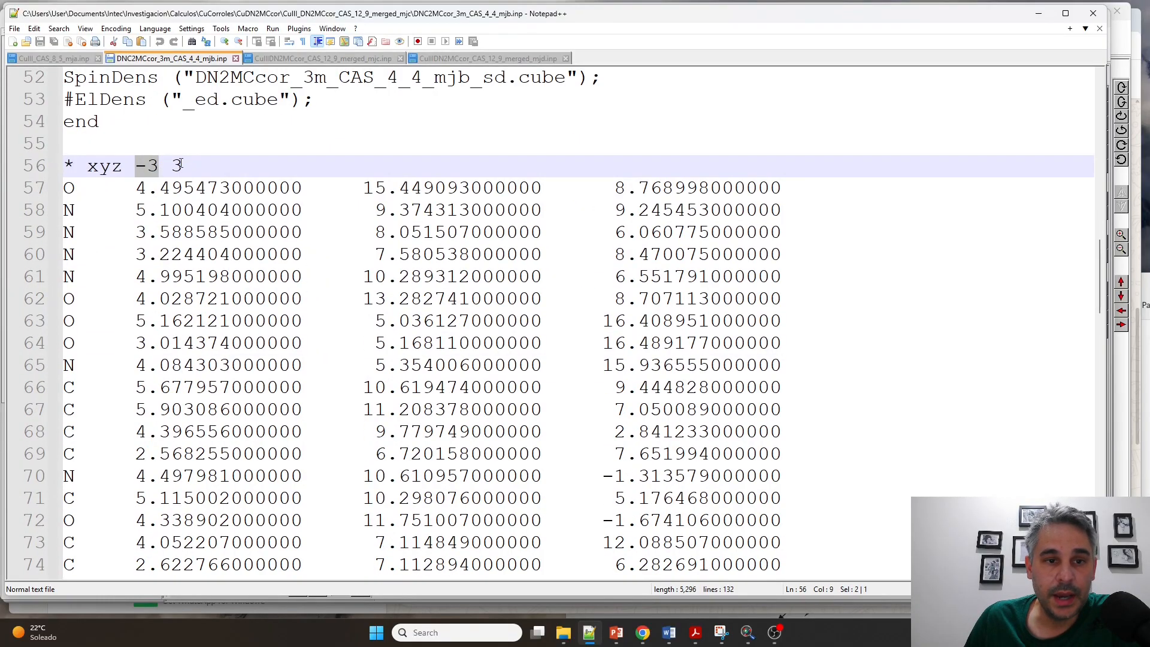
{"action": "scroll", "scroll_direction": "up", "scroll_amount": 3}
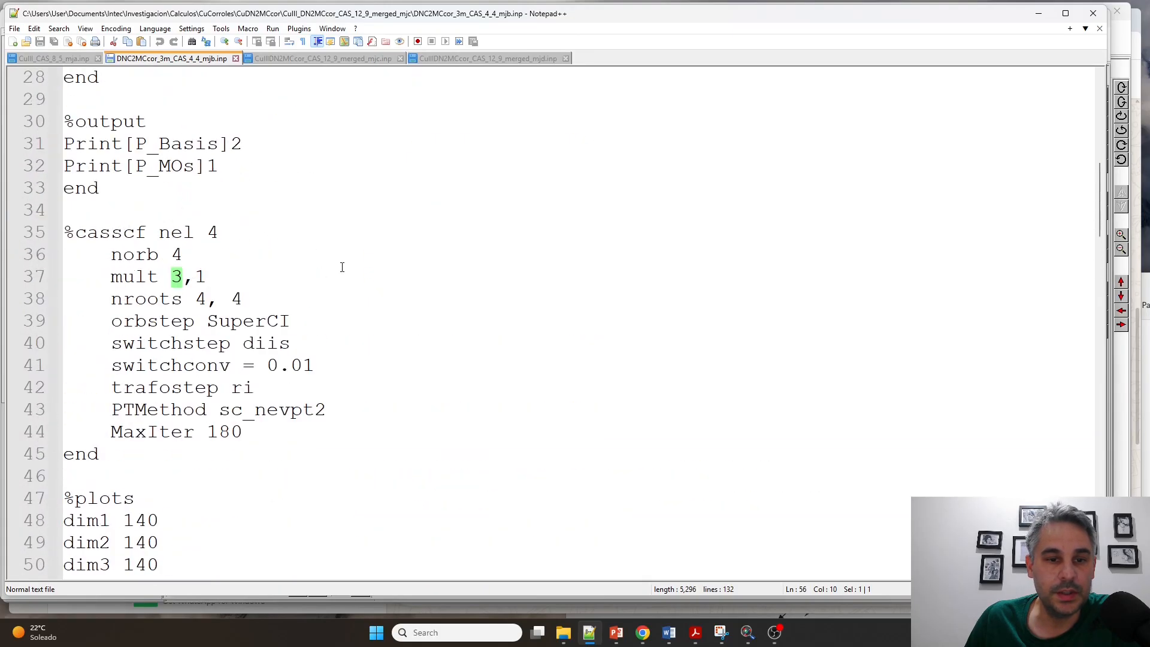
{"action": "scroll", "scroll_direction": "down", "scroll_amount": 3}
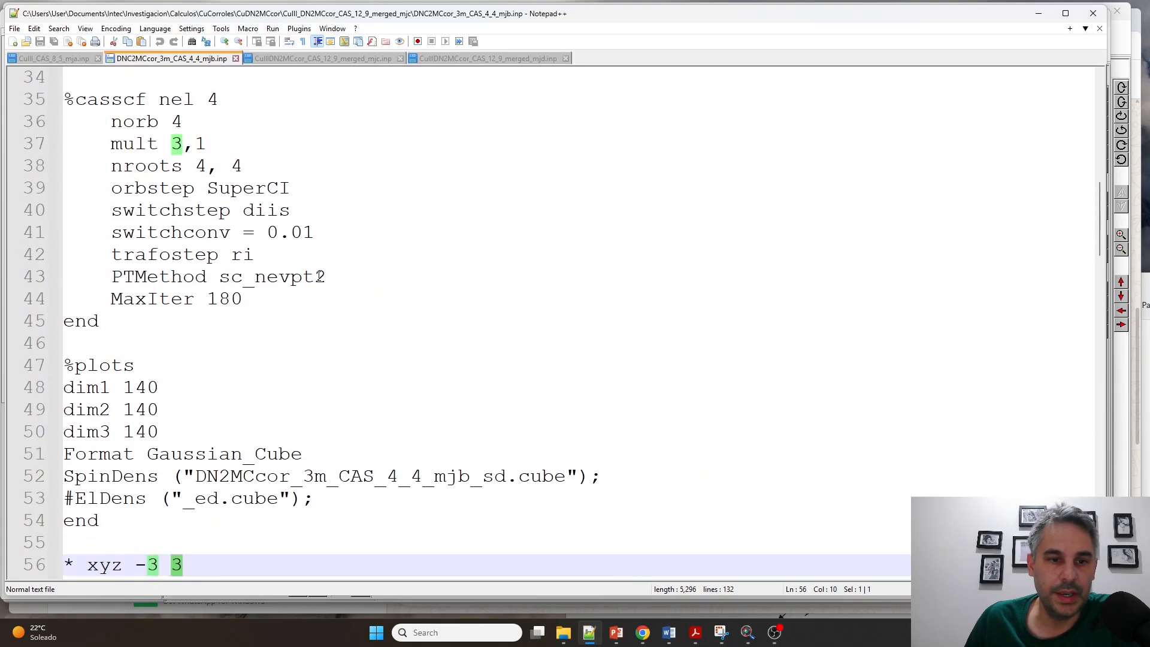
{"action": "scroll", "scroll_direction": "up", "scroll_amount": 3}
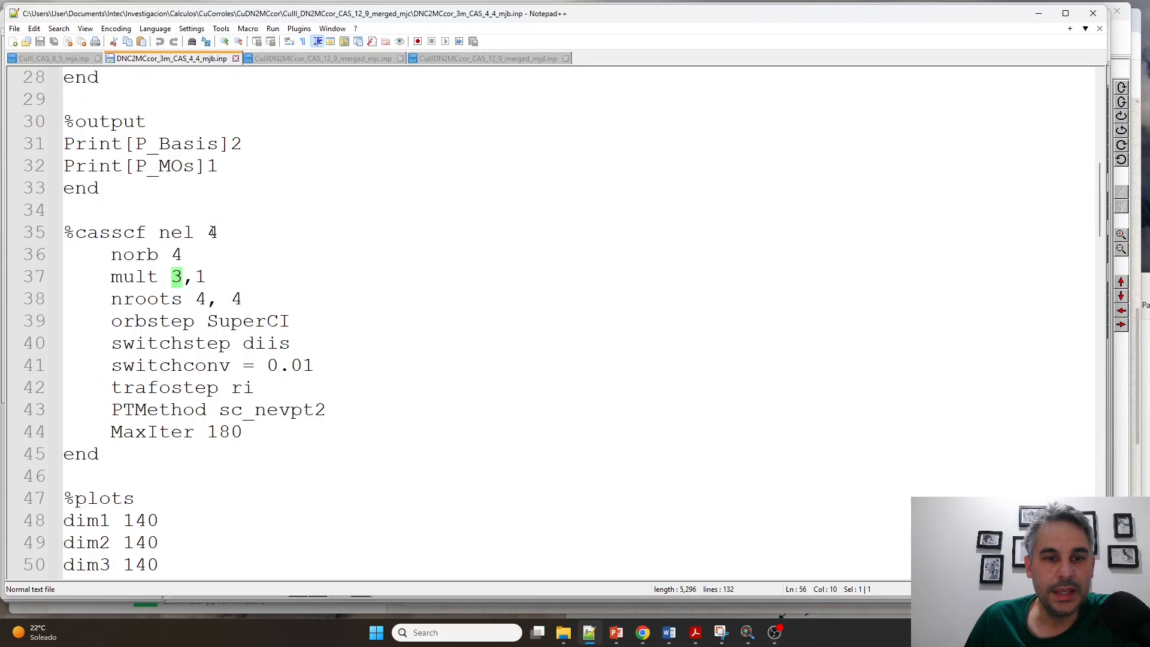
{"action": "left_click", "coordinate": [211, 231]}
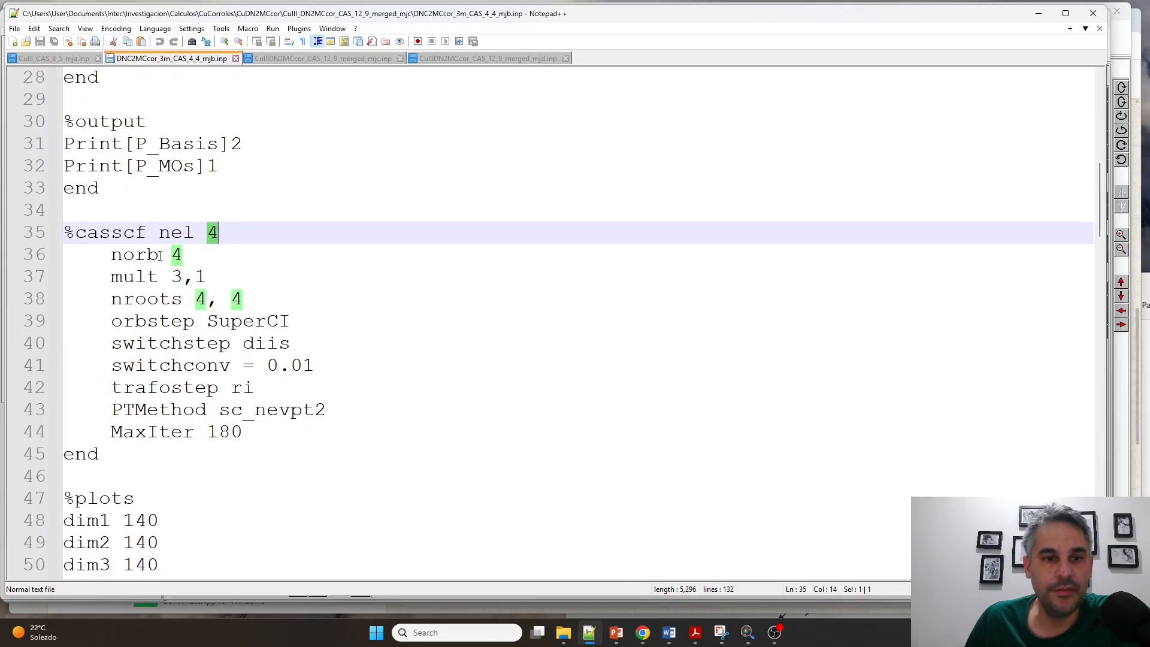
{"action": "left_click", "coordinate": [248, 254]}
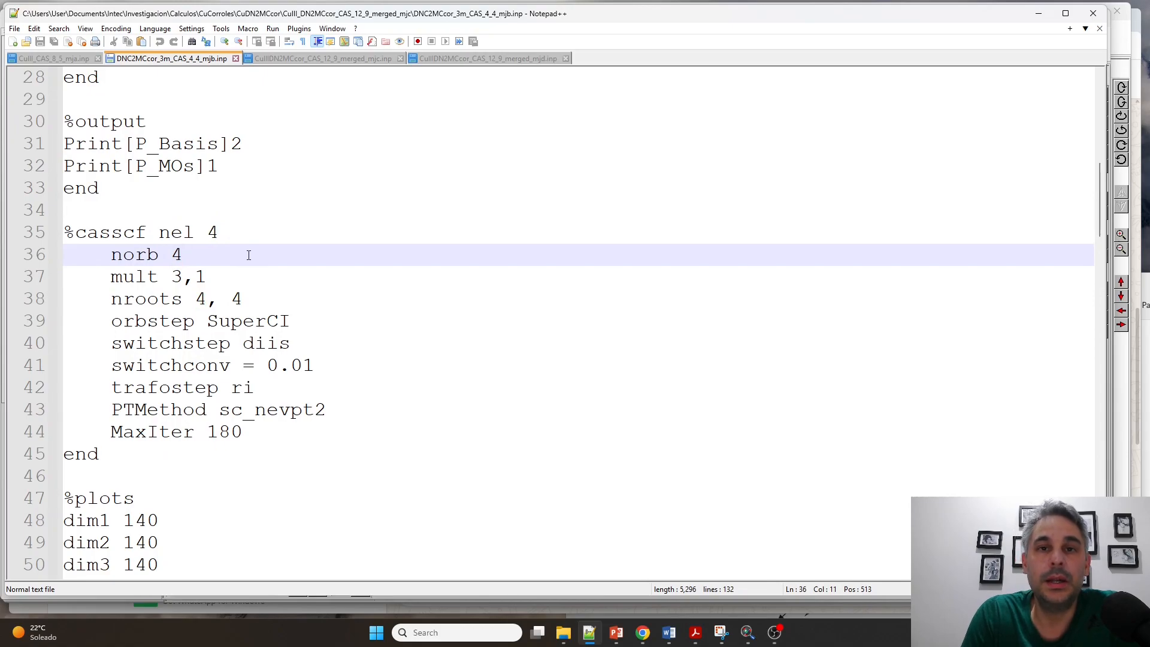
{"action": "left_click", "coordinate": [184, 254]}
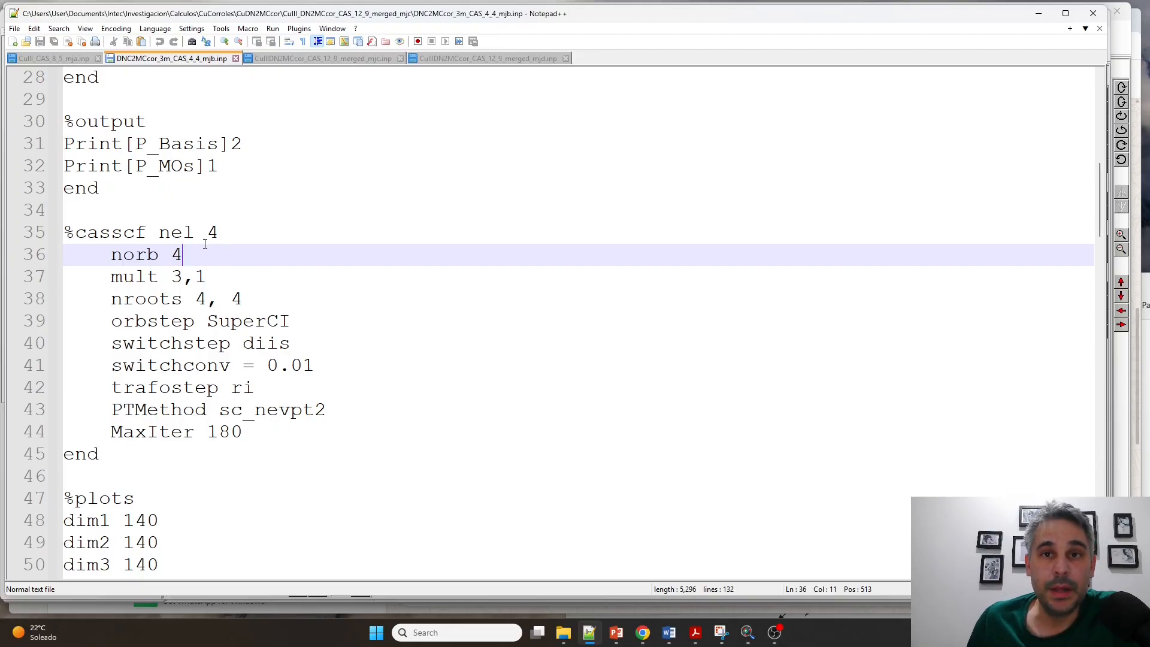
{"action": "mouse_move", "coordinate": [269, 268]}
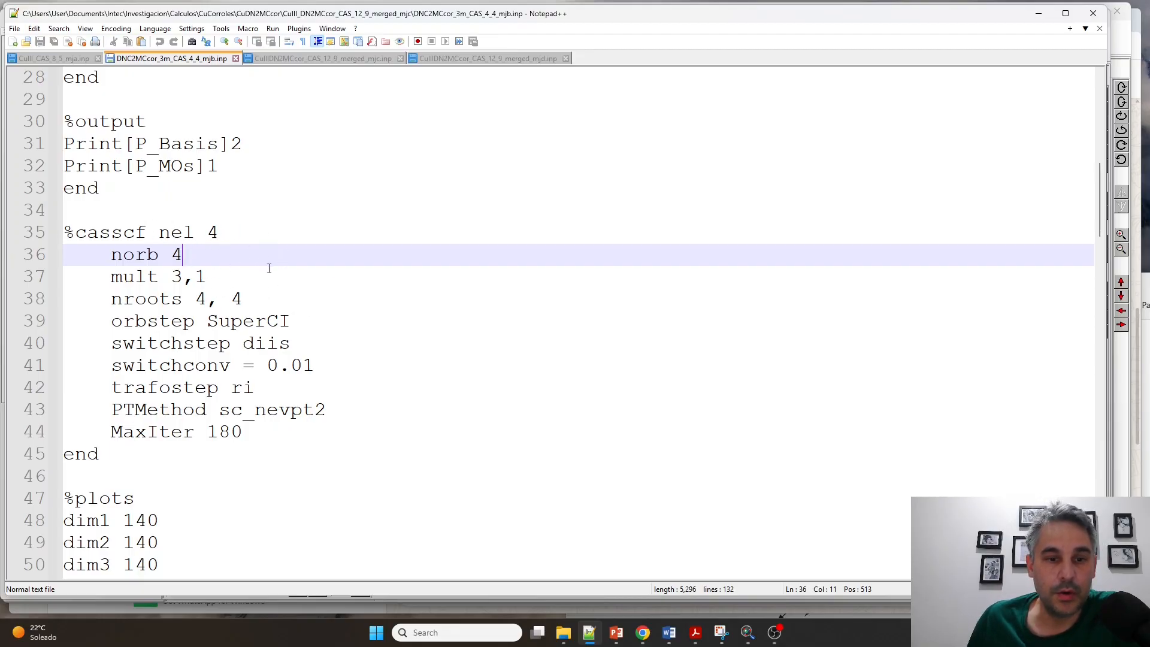
{"action": "scroll", "scroll_direction": "up", "scroll_amount": 3}
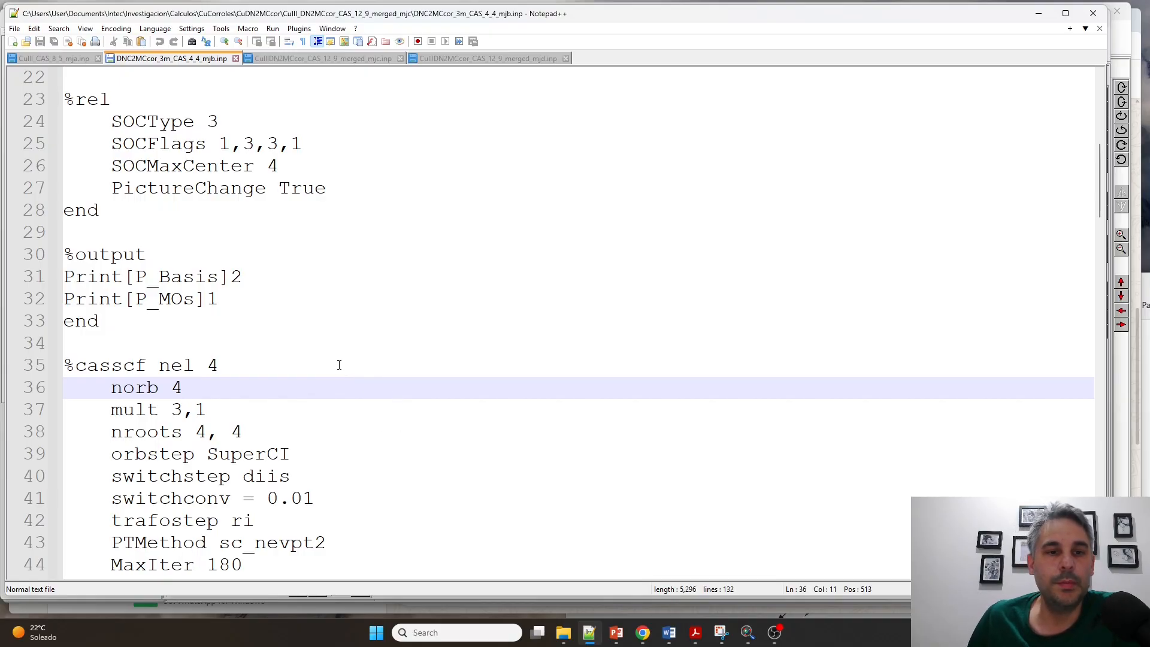
{"action": "scroll", "scroll_direction": "up", "scroll_amount": 3}
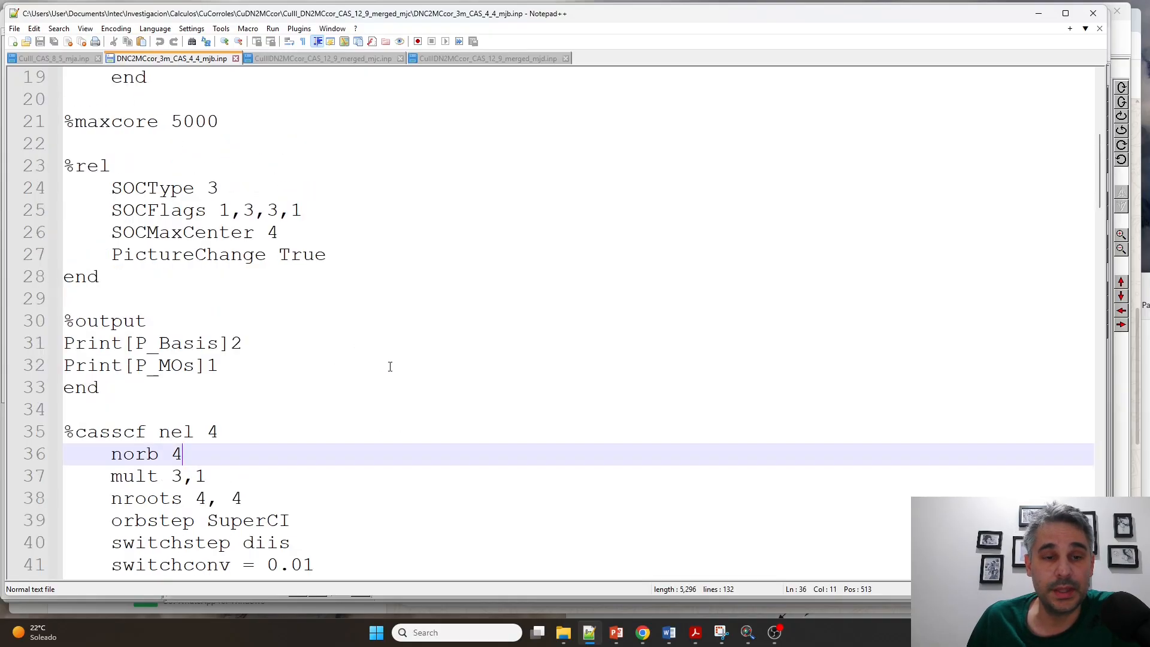
{"action": "scroll", "scroll_direction": "up", "scroll_amount": 3}
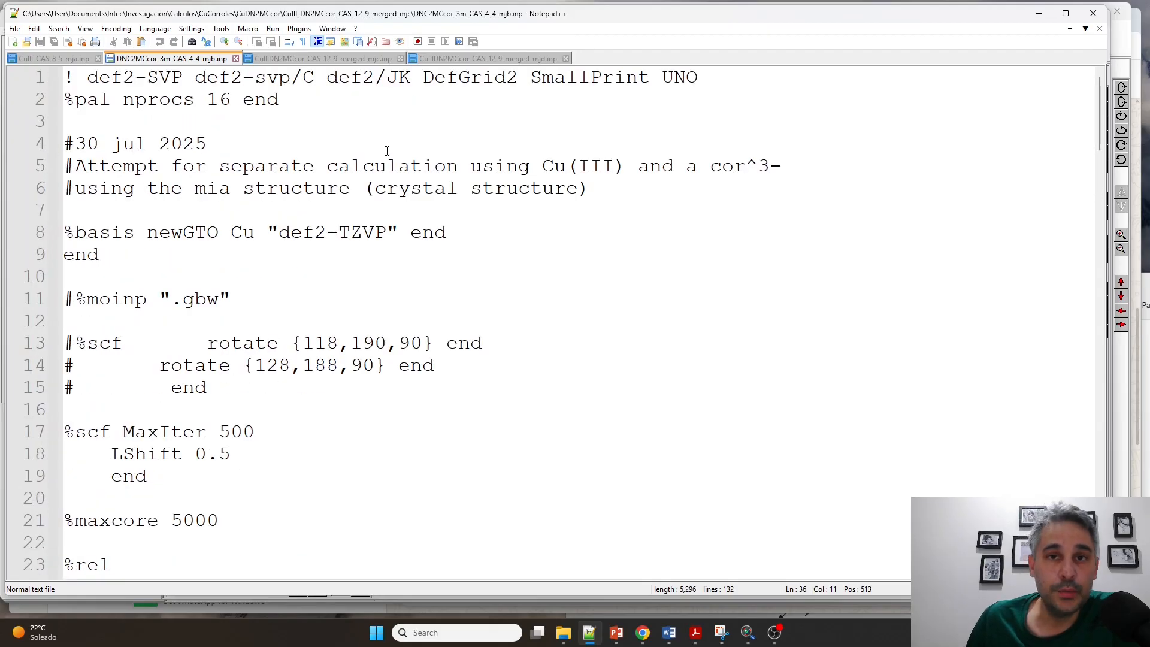
{"action": "mouse_move", "coordinate": [169, 58]}
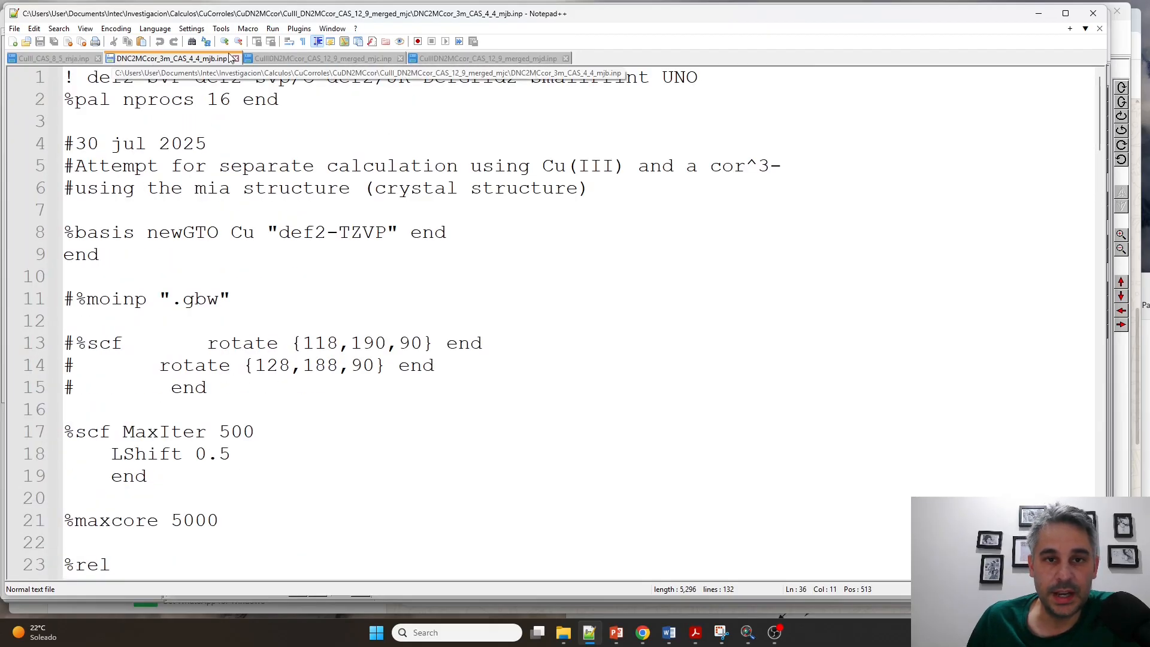
Review the orca_mergefrag command and its Cu fragment file name in the CAS(12,9) merged input.
{"action": "left_click", "coordinate": [322, 58]}
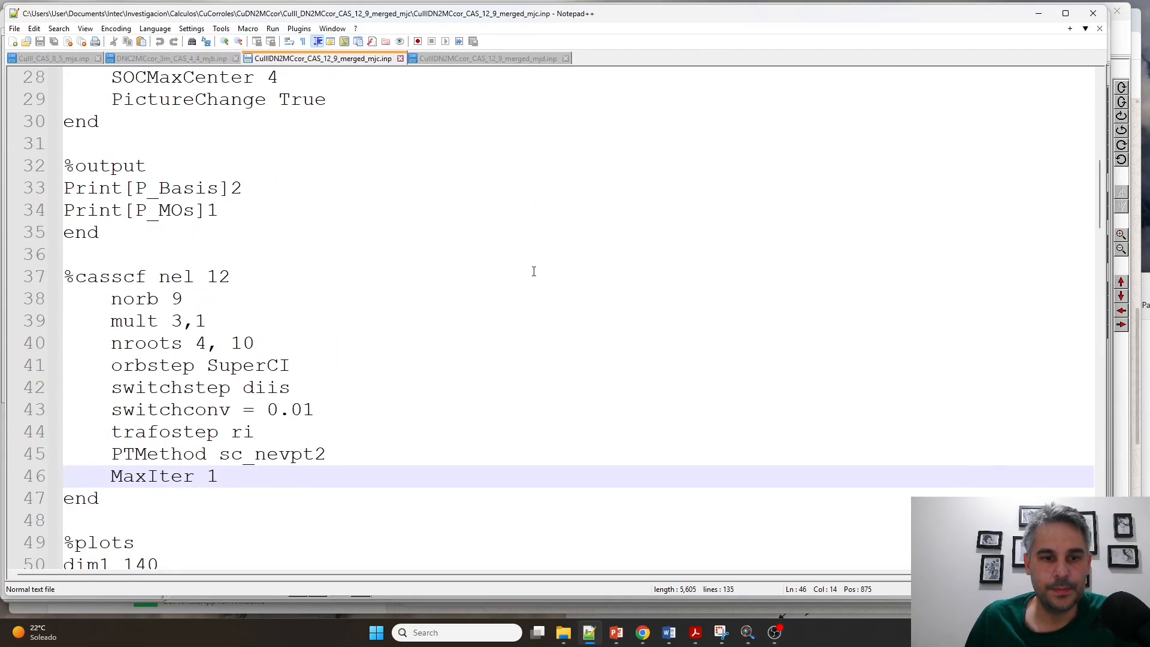
{"action": "scroll", "scroll_direction": "up", "scroll_amount": 3}
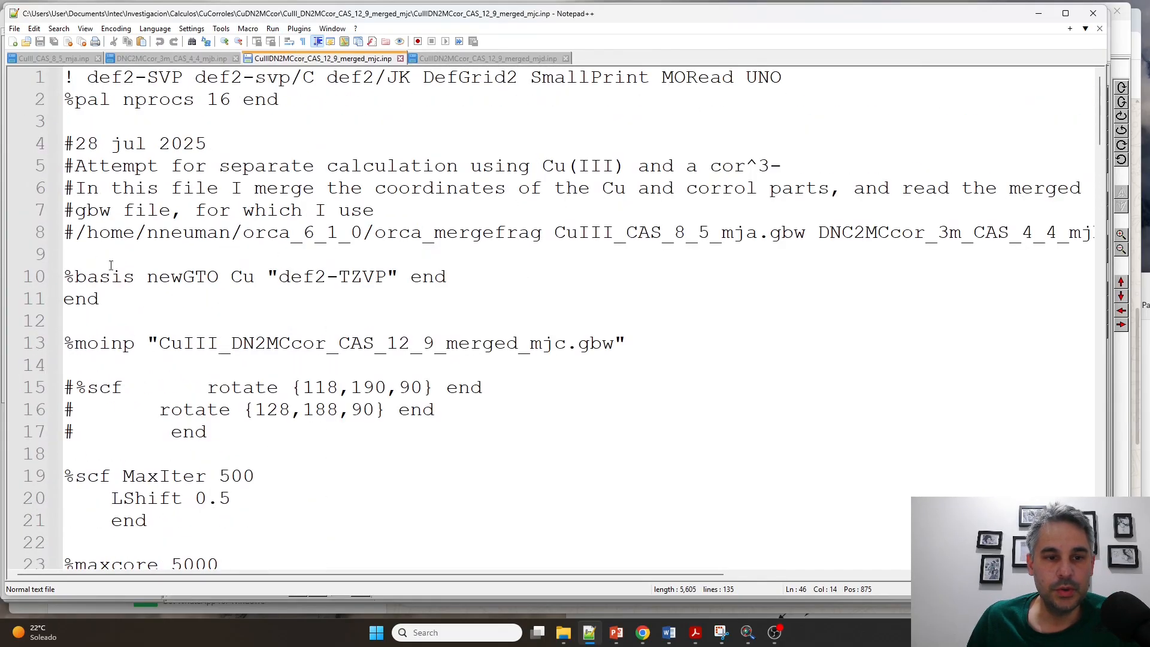
{"action": "left_click", "coordinate": [146, 254]}
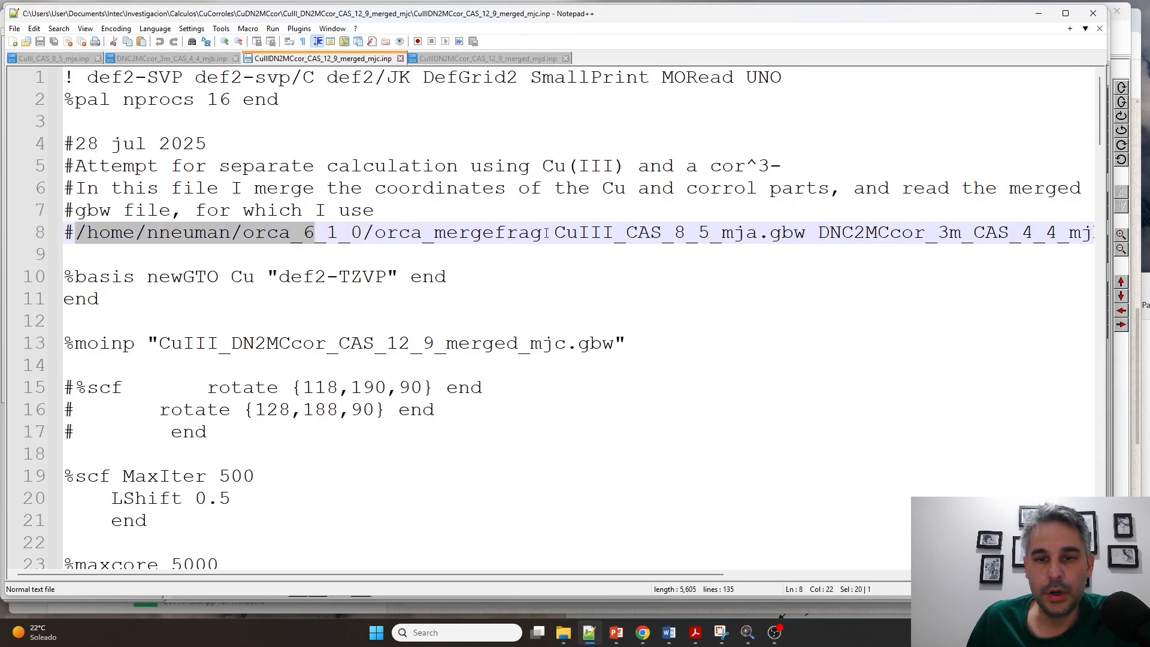
{"action": "double_click", "coordinate": [456, 233]}
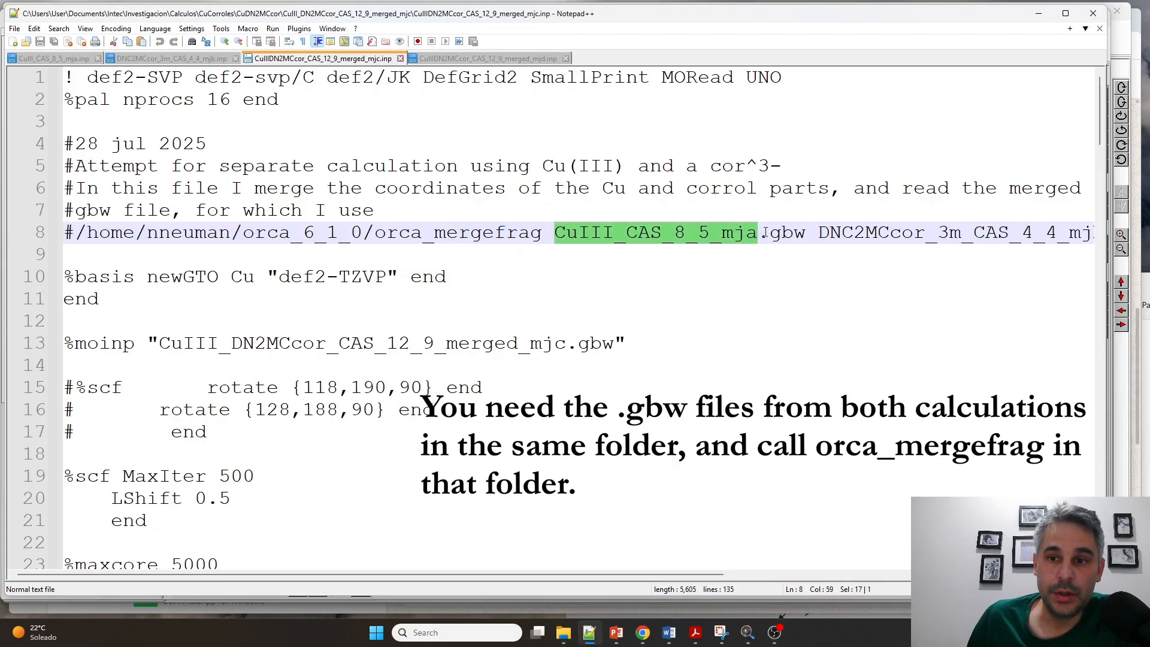
{"action": "scroll", "scroll_direction": "right", "scroll_amount": 3}
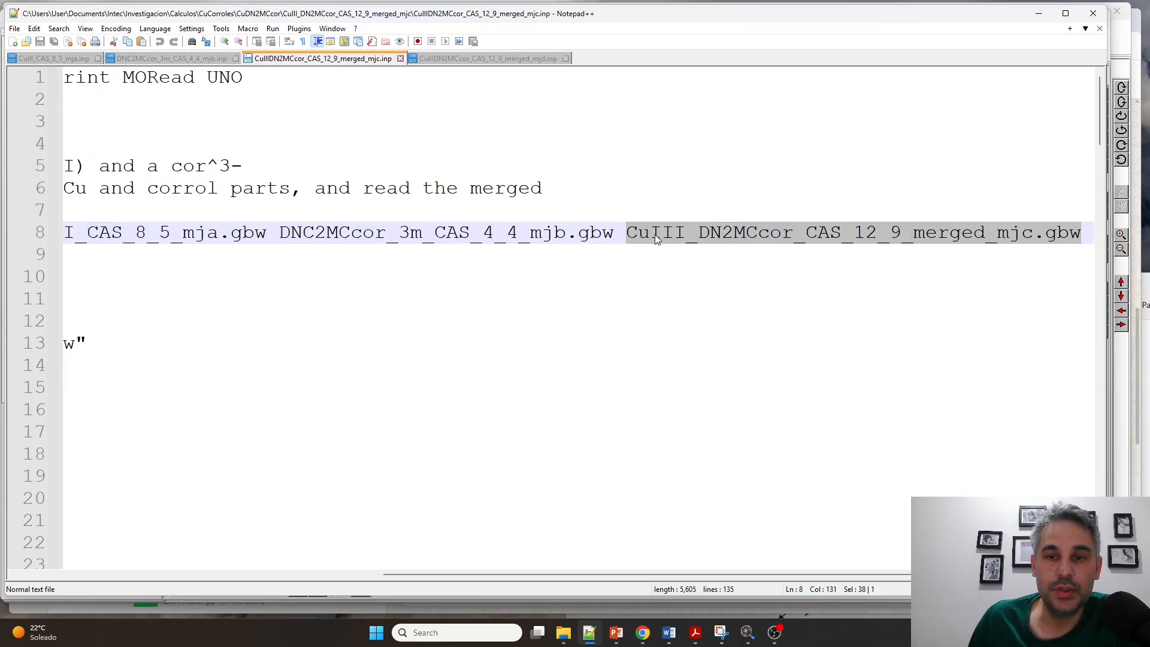
{"action": "mouse_move", "coordinate": [847, 225]}
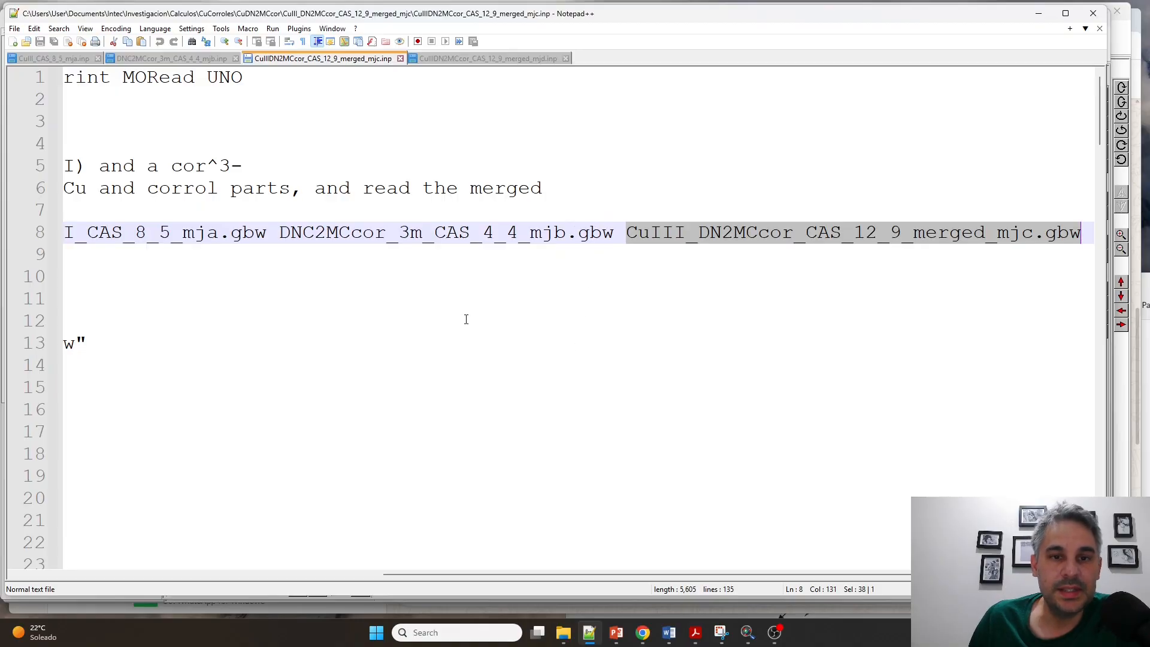
{"action": "mouse_move", "coordinate": [145, 244]}
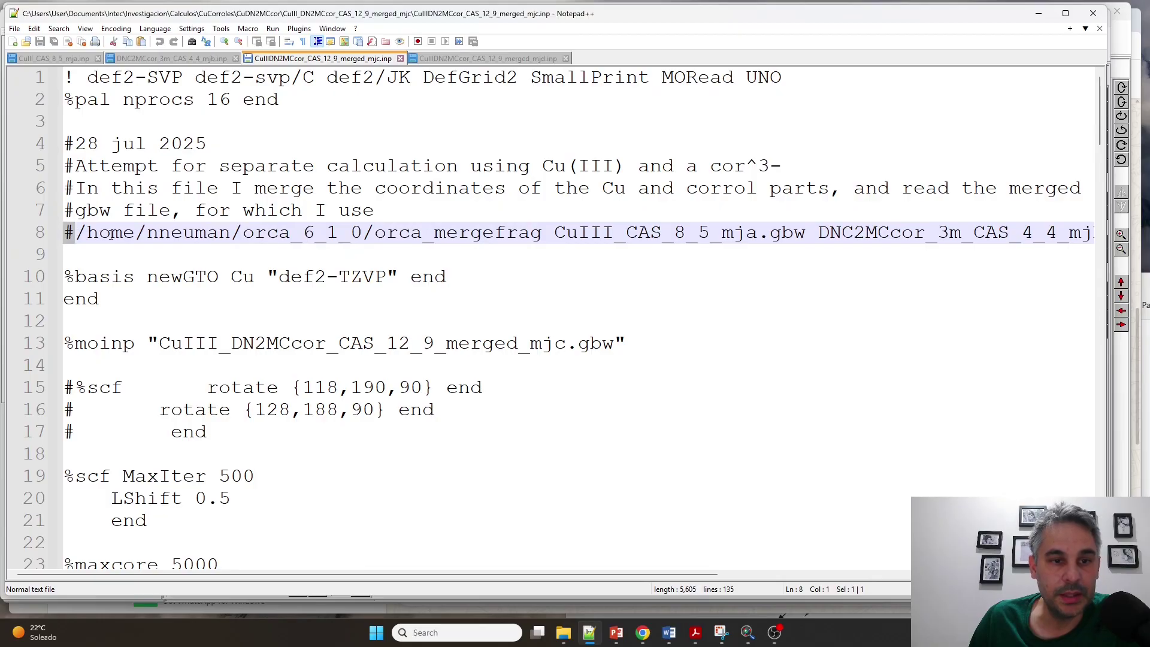
{"action": "left_click", "coordinate": [698, 233]}
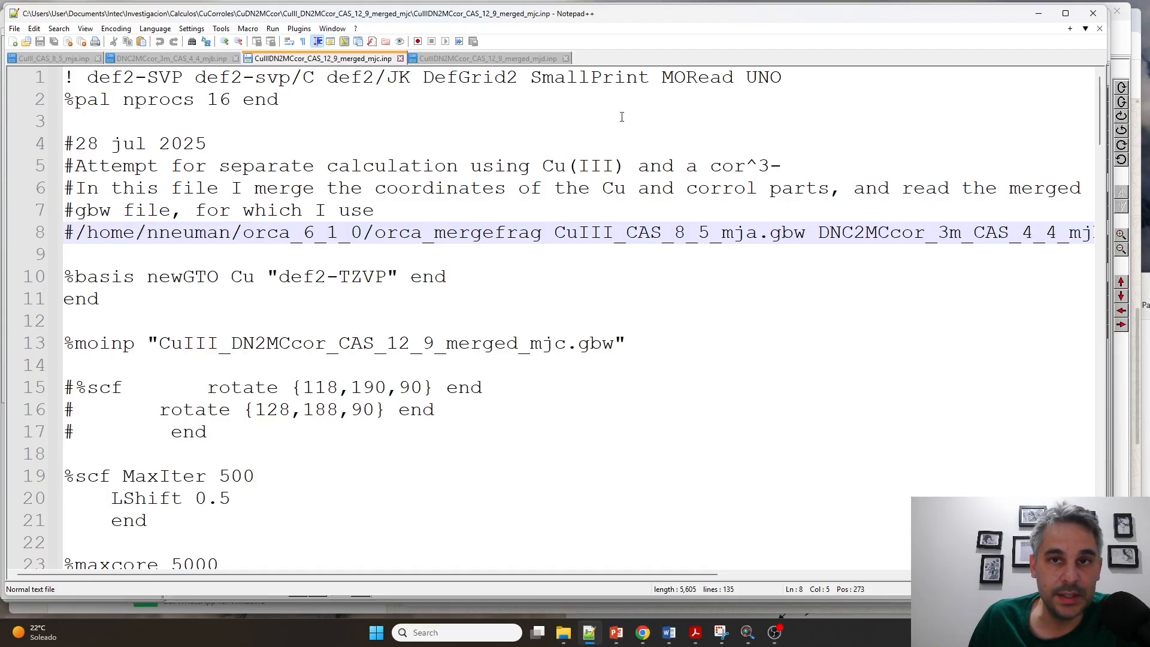
Highlight the MORead keyword and the merged gbw orbital file it reads, then the CASSCF block.
{"action": "left_click", "coordinate": [660, 76]}
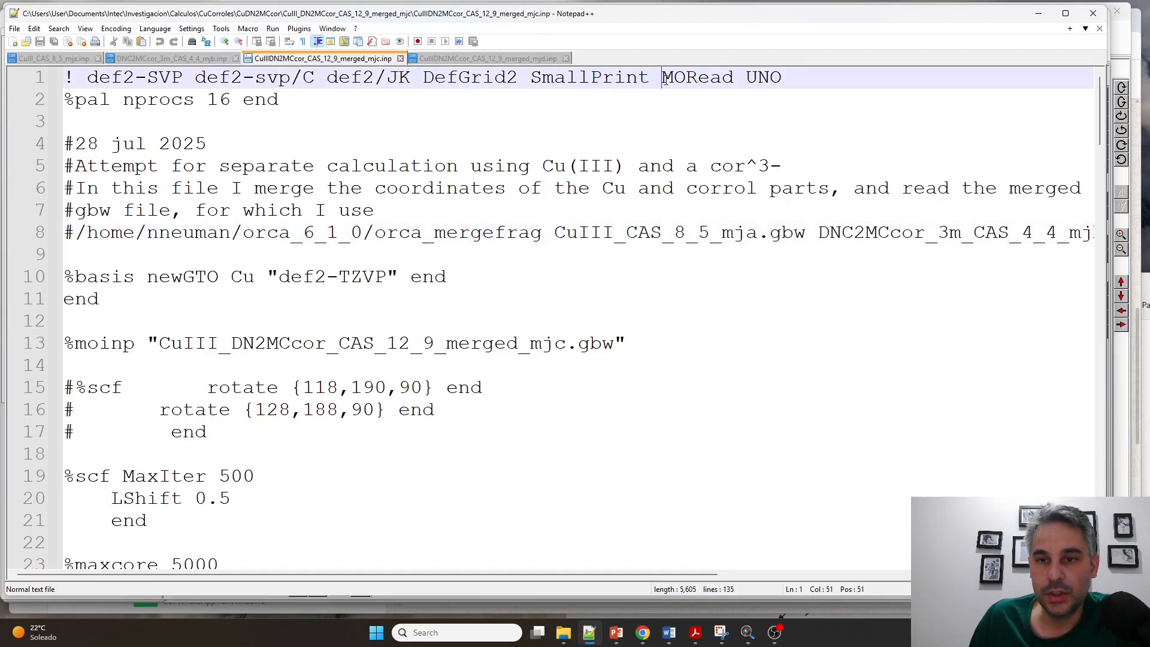
{"action": "double_click", "coordinate": [697, 77]}
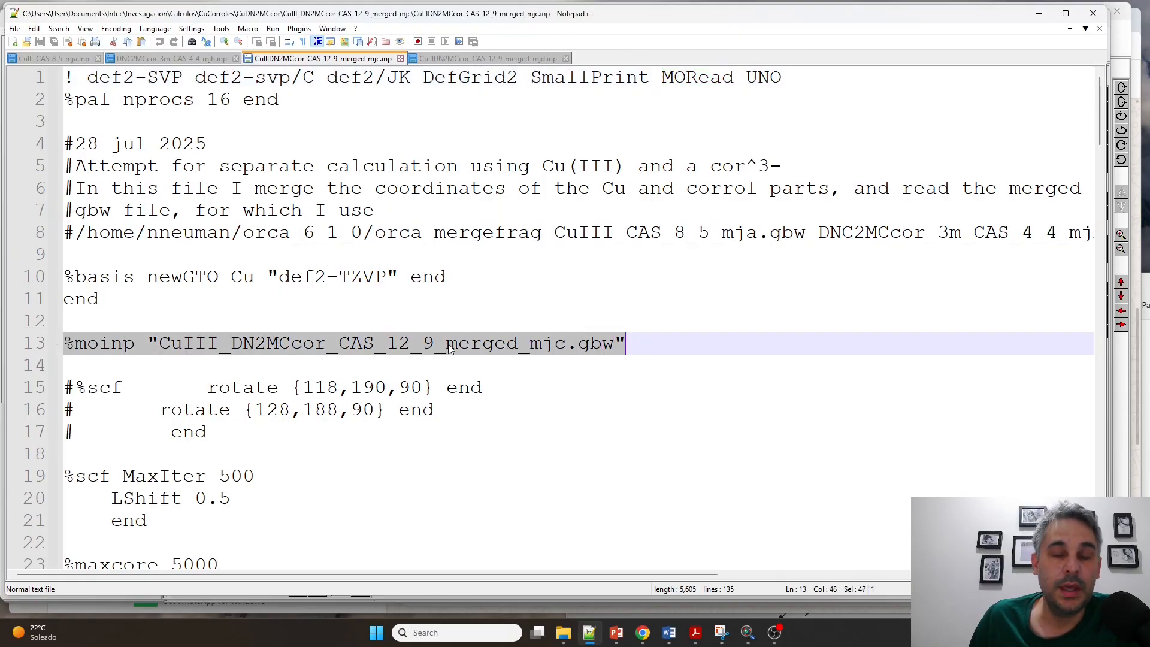
{"action": "mouse_move", "coordinate": [477, 352]}
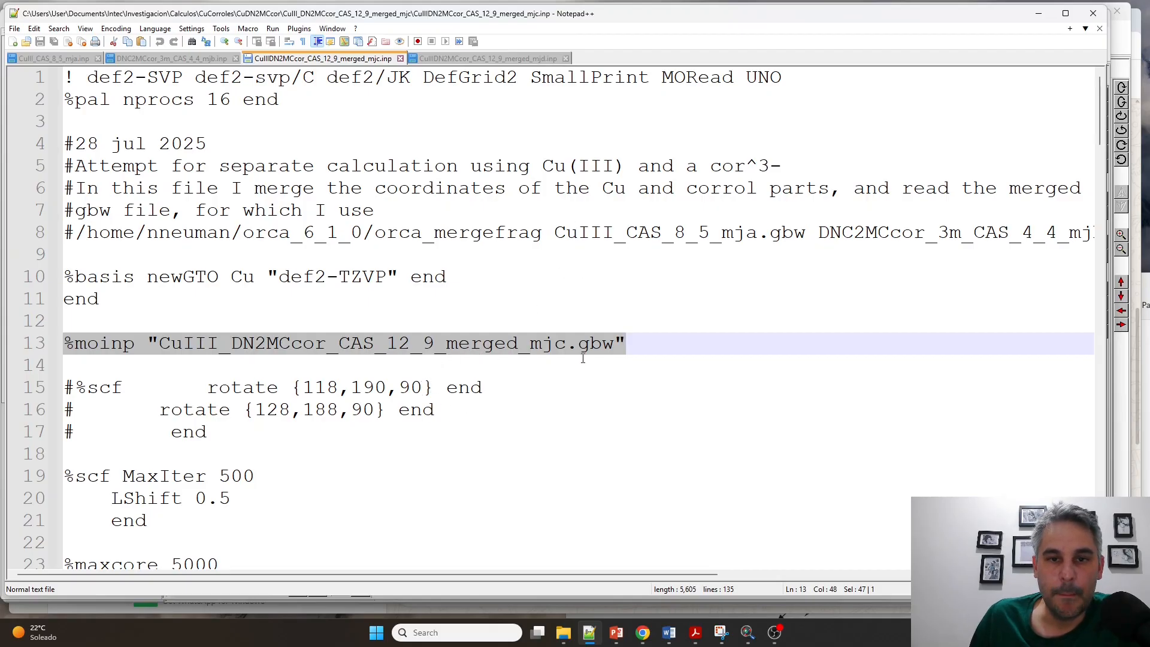
{"action": "scroll", "scroll_direction": "down", "scroll_amount": 3}
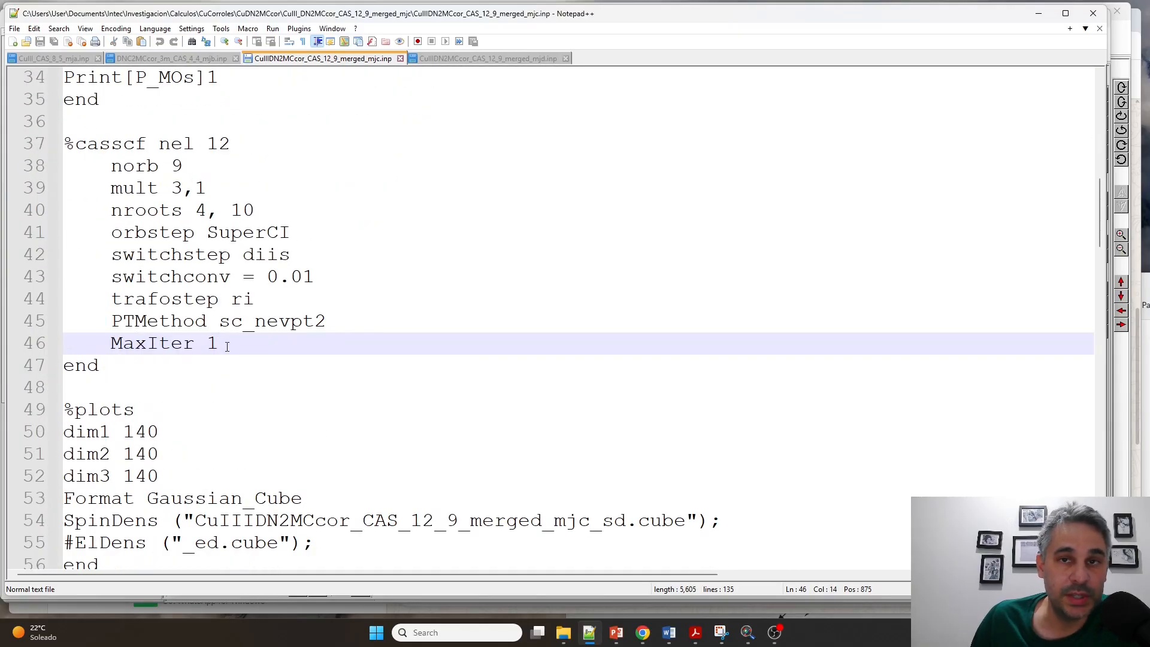
{"action": "double_click", "coordinate": [152, 344]}
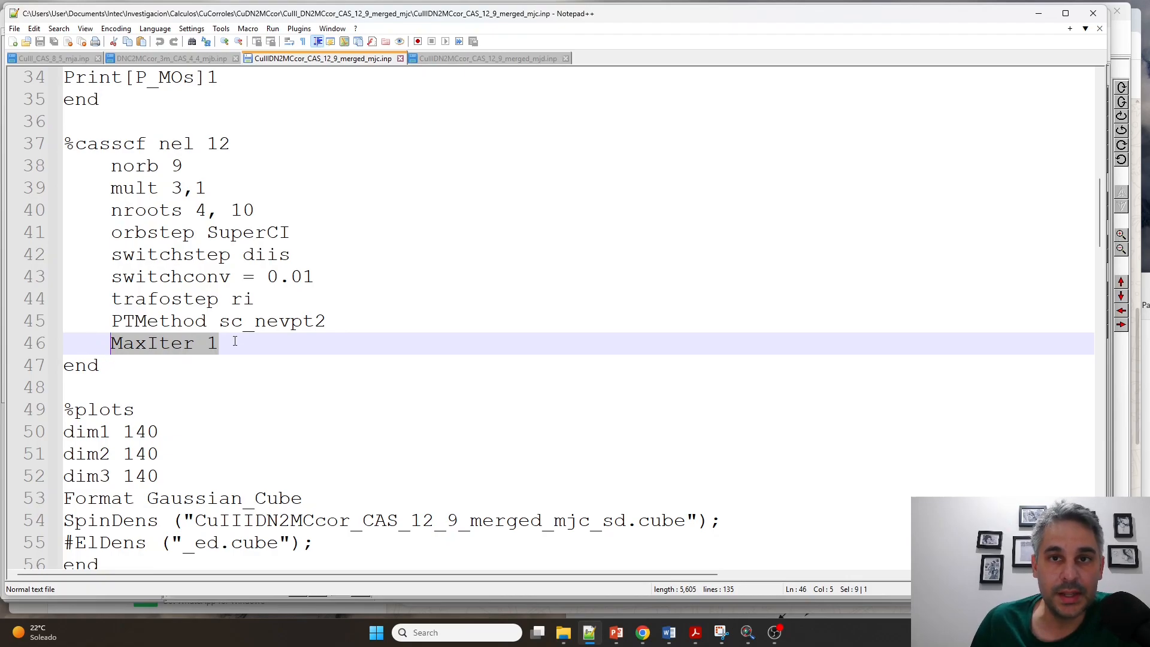
{"action": "double_click", "coordinate": [217, 143]}
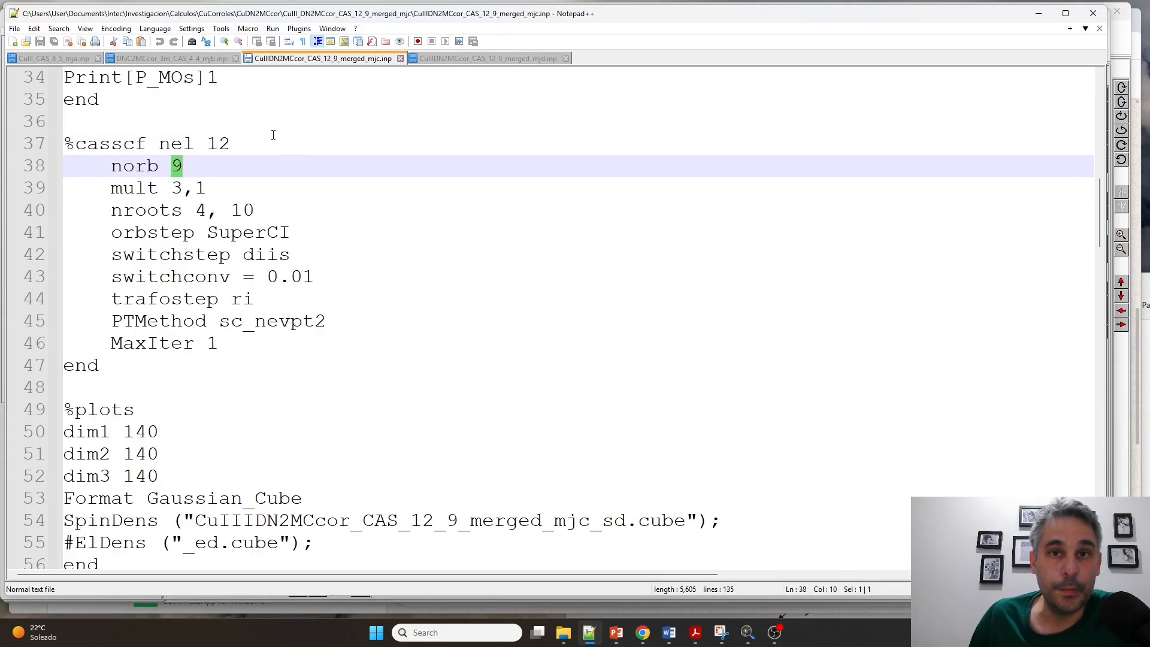
{"action": "scroll", "scroll_direction": "down", "scroll_amount": 3}
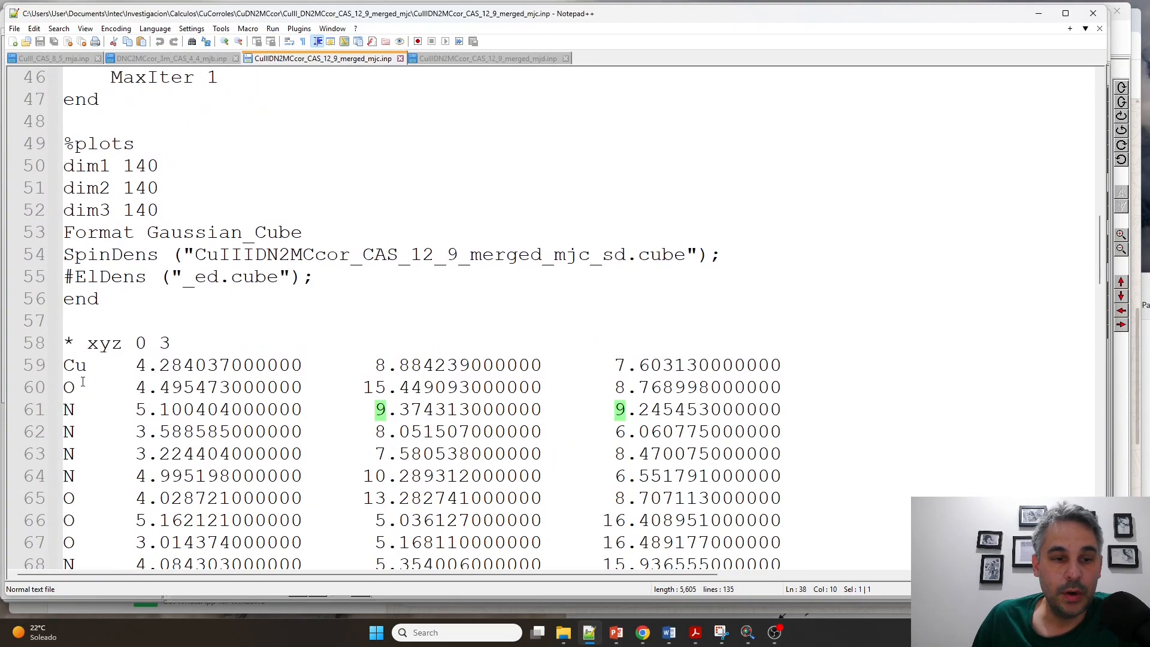
{"action": "left_click", "coordinate": [557, 365]}
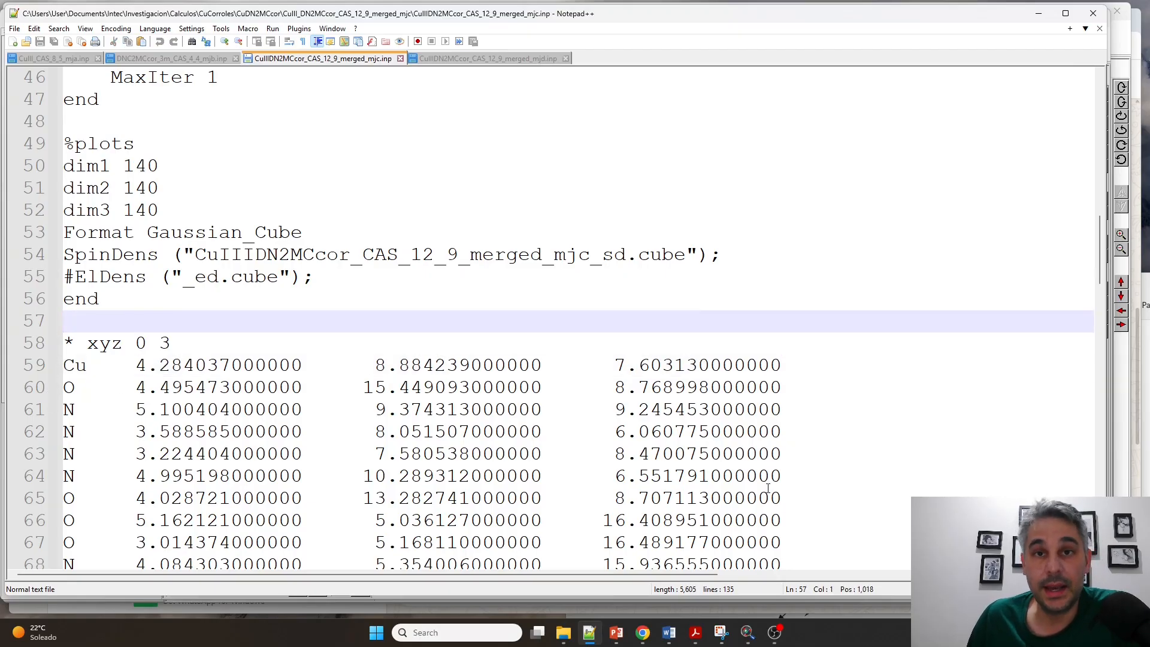
{"action": "mouse_move", "coordinate": [746, 632]}
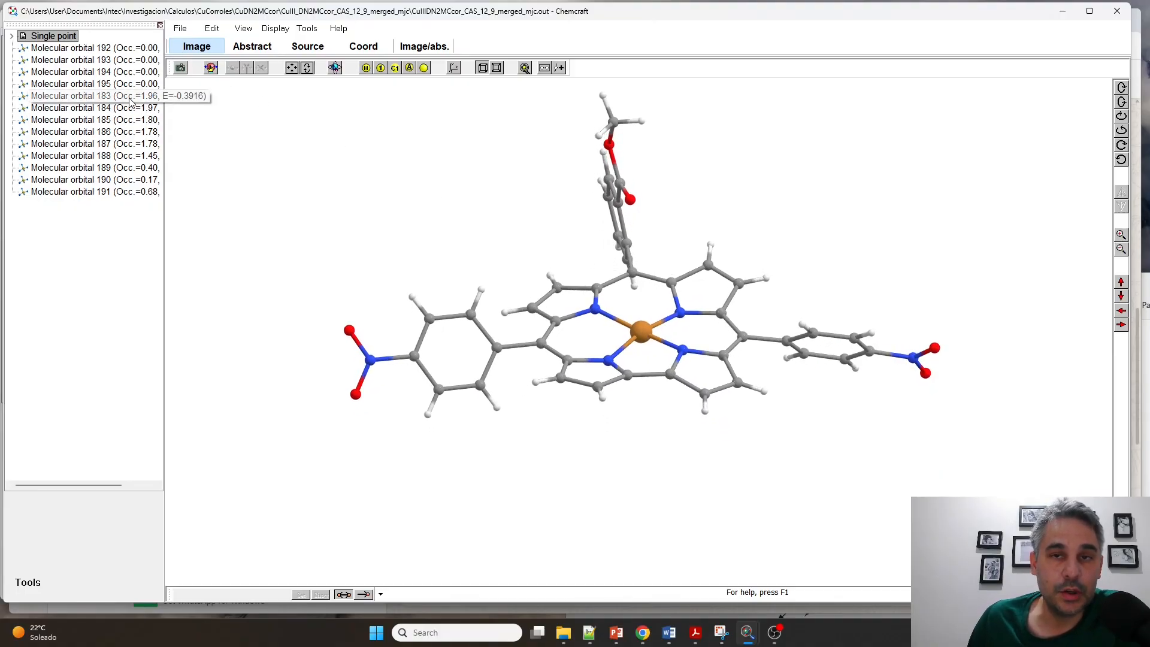
Render isosurfaces of active molecular orbitals 183 through 191 in turn on the copper corrole.
{"action": "left_click", "coordinate": [93, 96]}
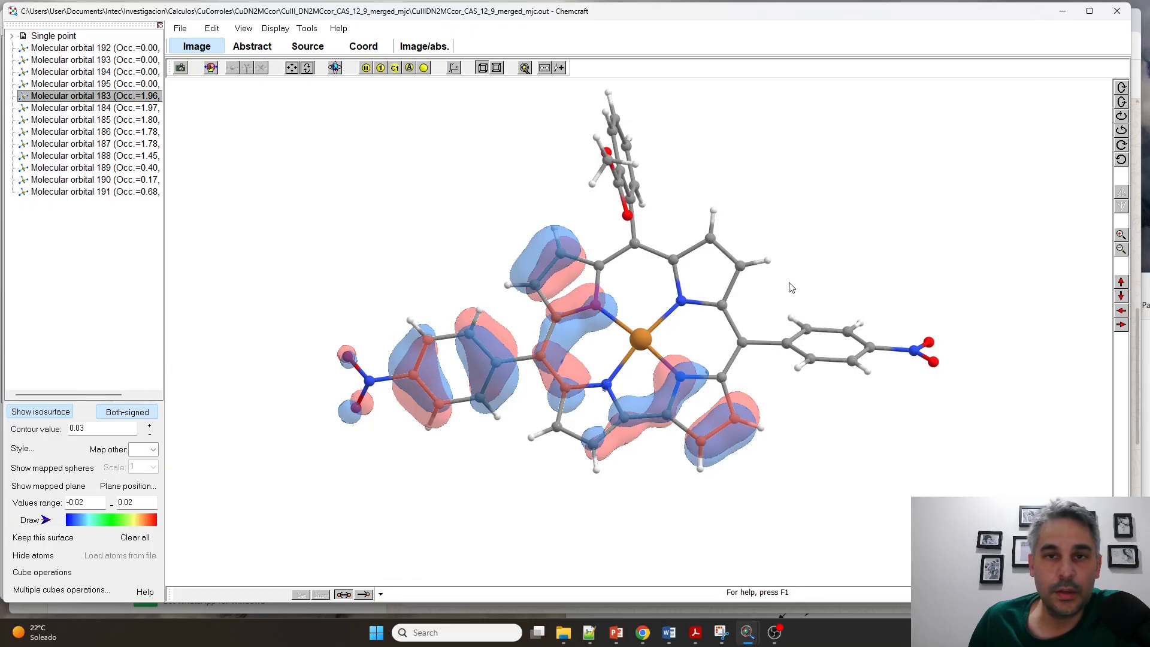
{"action": "mouse_move", "coordinate": [115, 108]}
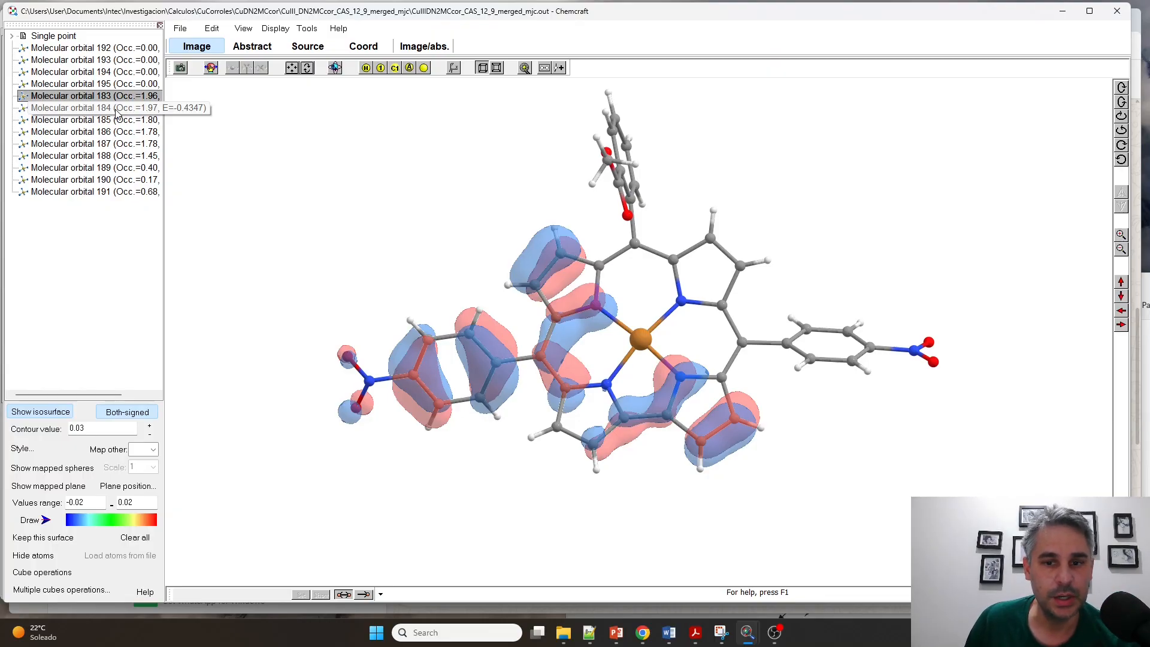
{"action": "left_click", "coordinate": [83, 108]}
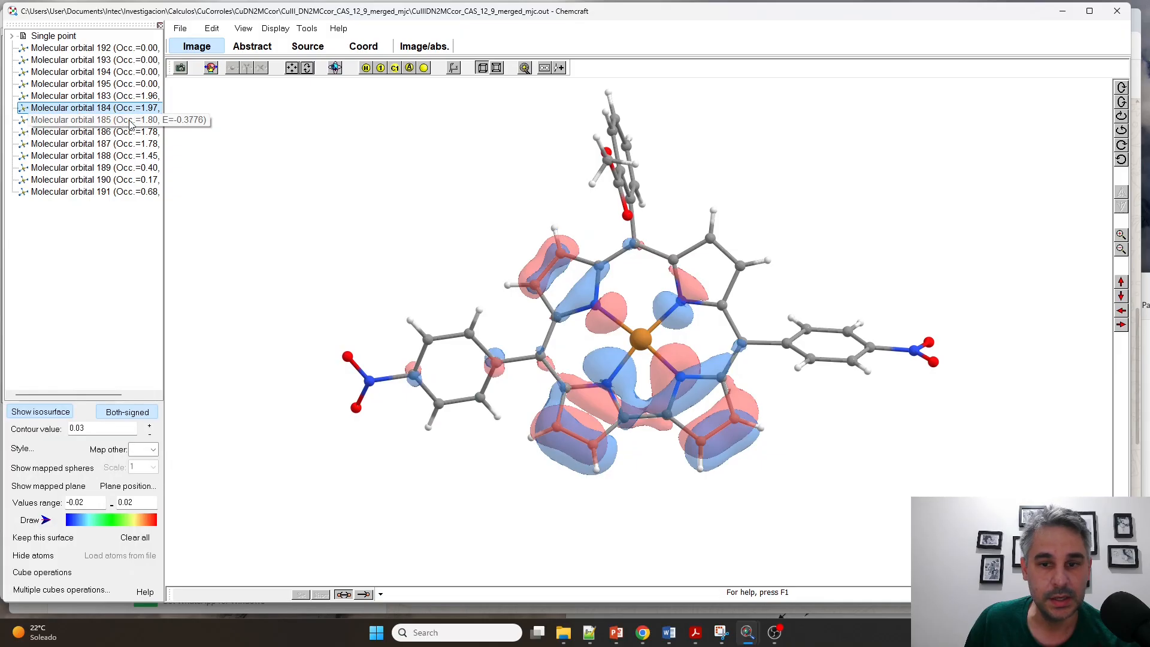
{"action": "left_click", "coordinate": [87, 119]}
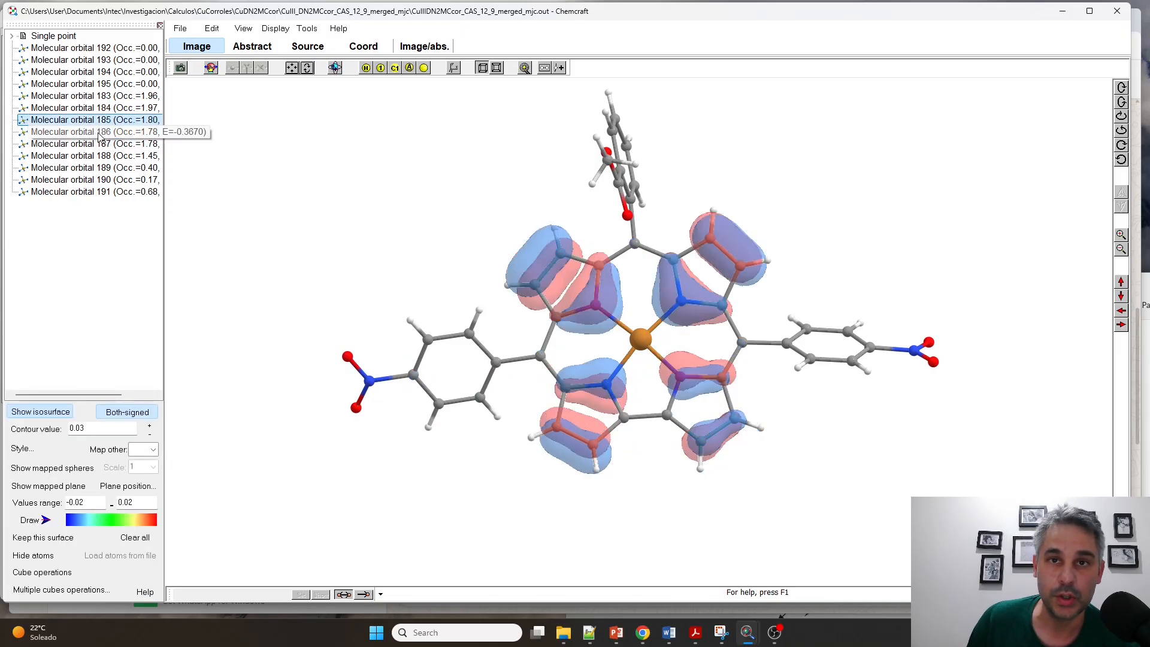
{"action": "left_click", "coordinate": [88, 132]}
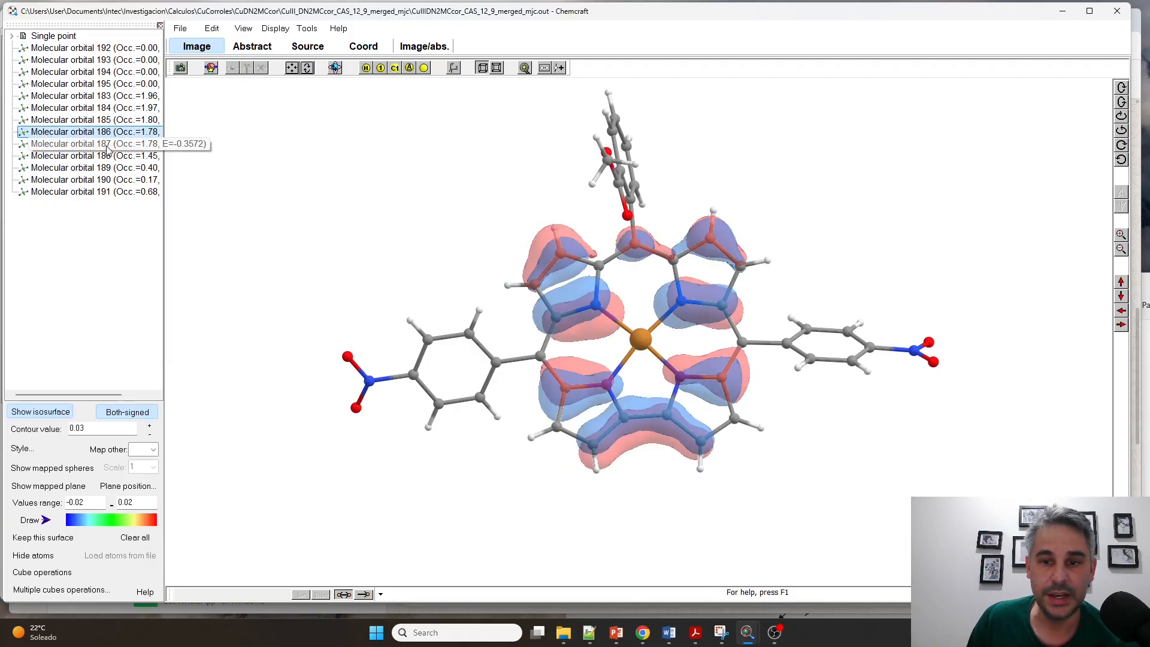
{"action": "left_click", "coordinate": [88, 143]}
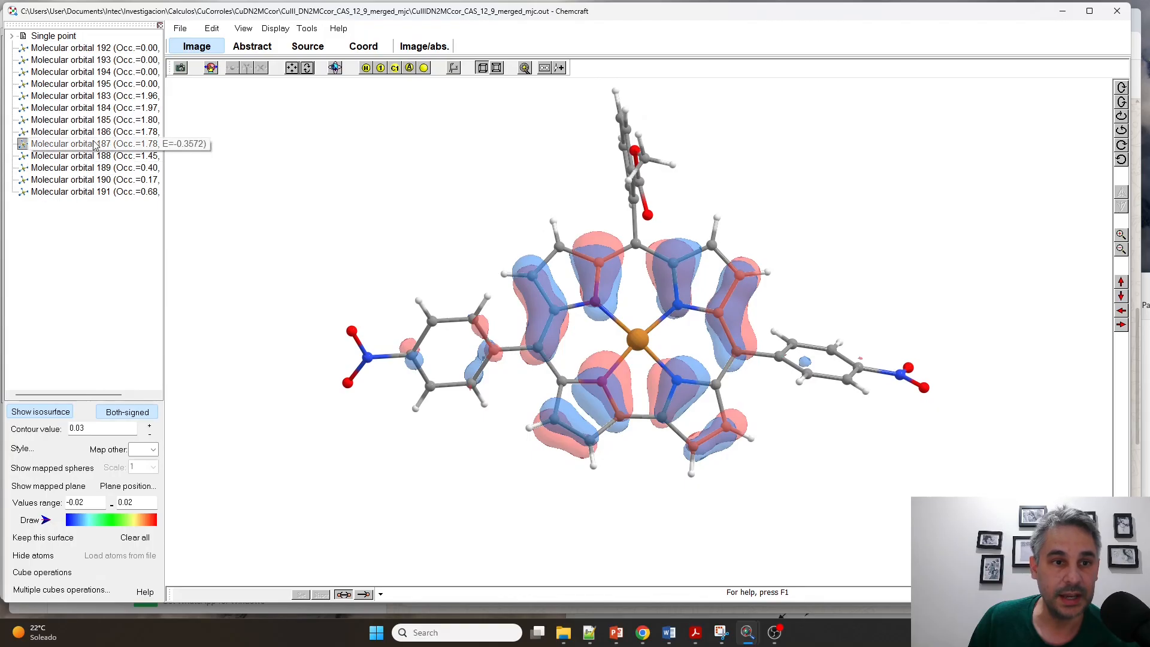
{"action": "left_click", "coordinate": [87, 155]}
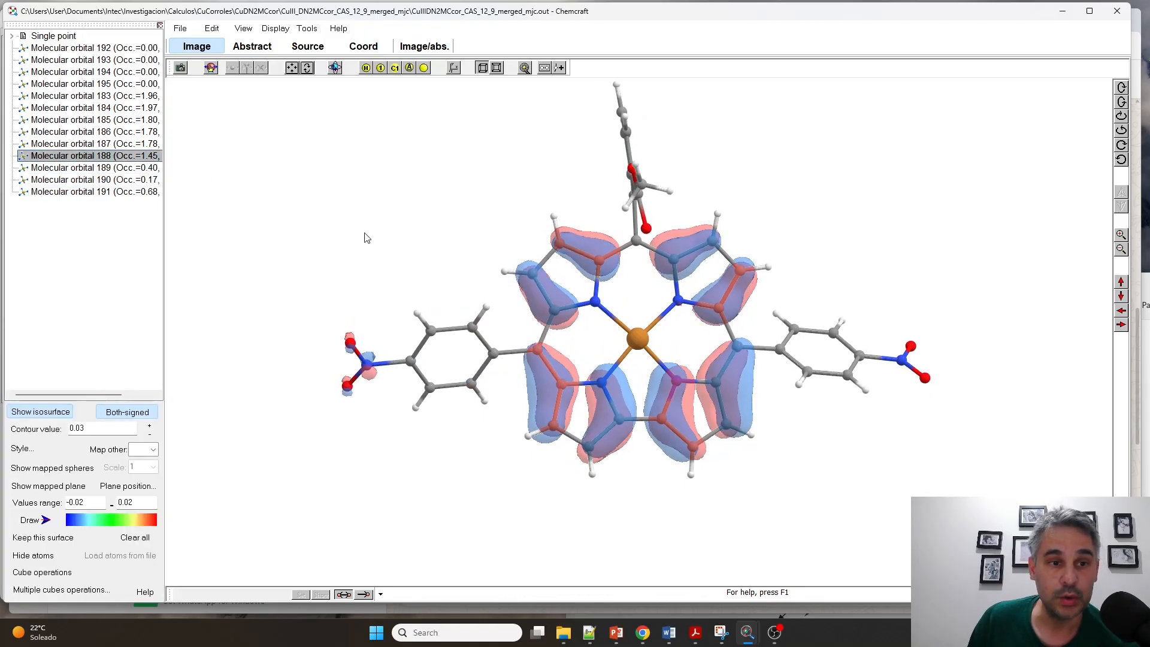
{"action": "left_click", "coordinate": [92, 167]}
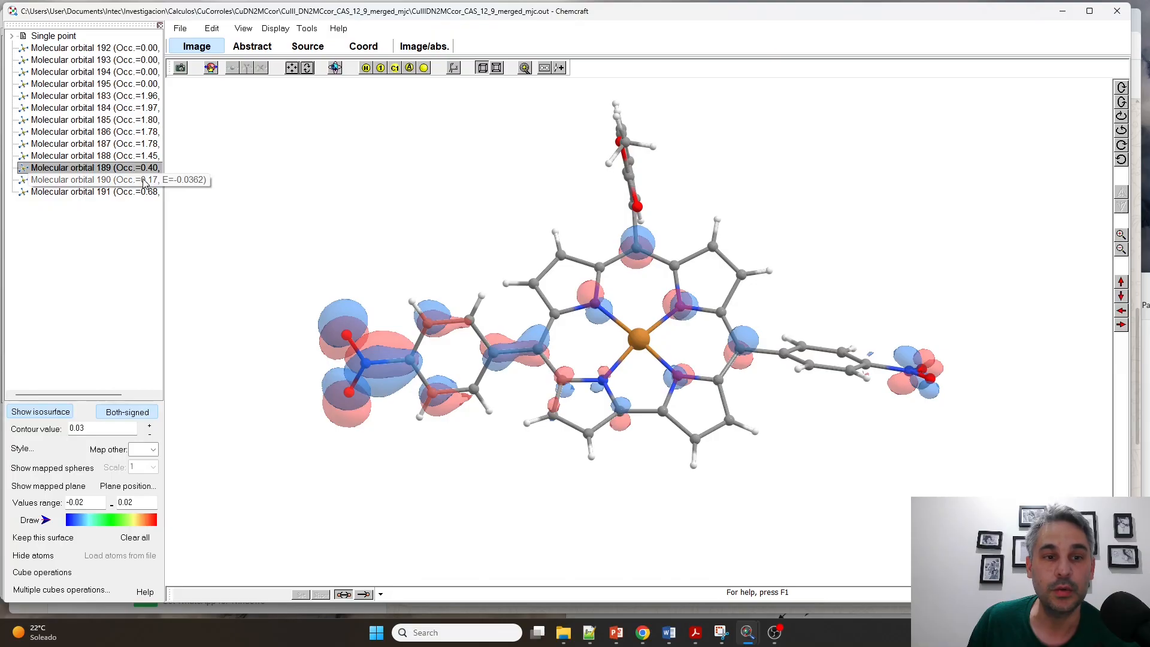
{"action": "left_click", "coordinate": [88, 180]}
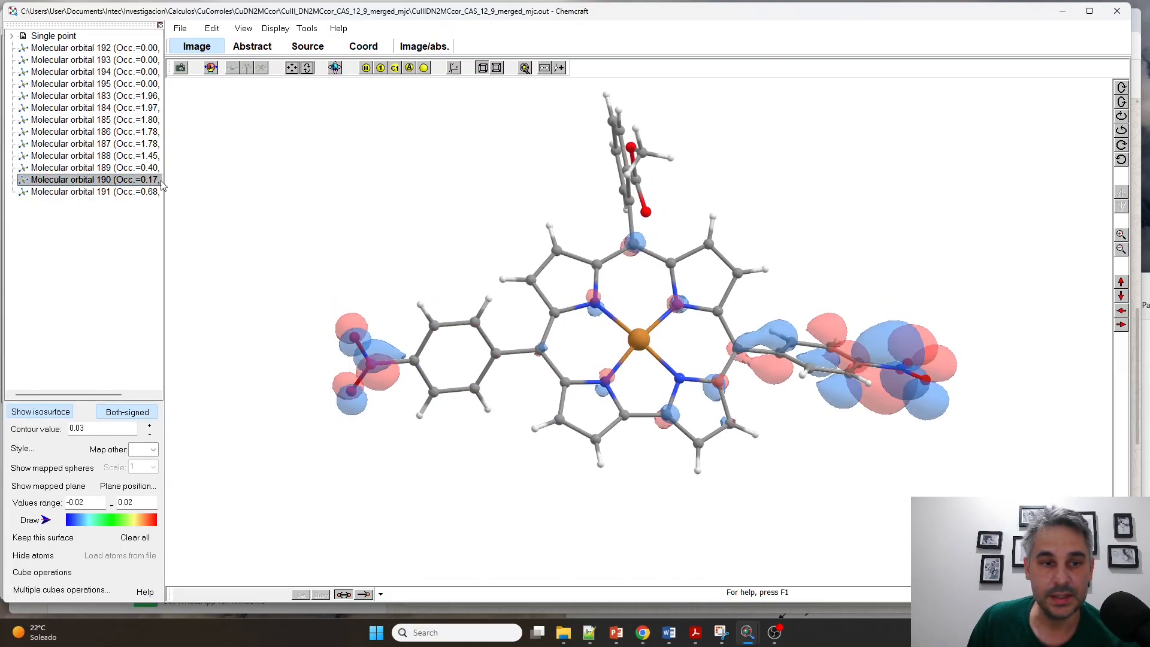
{"action": "left_click", "coordinate": [88, 191]}
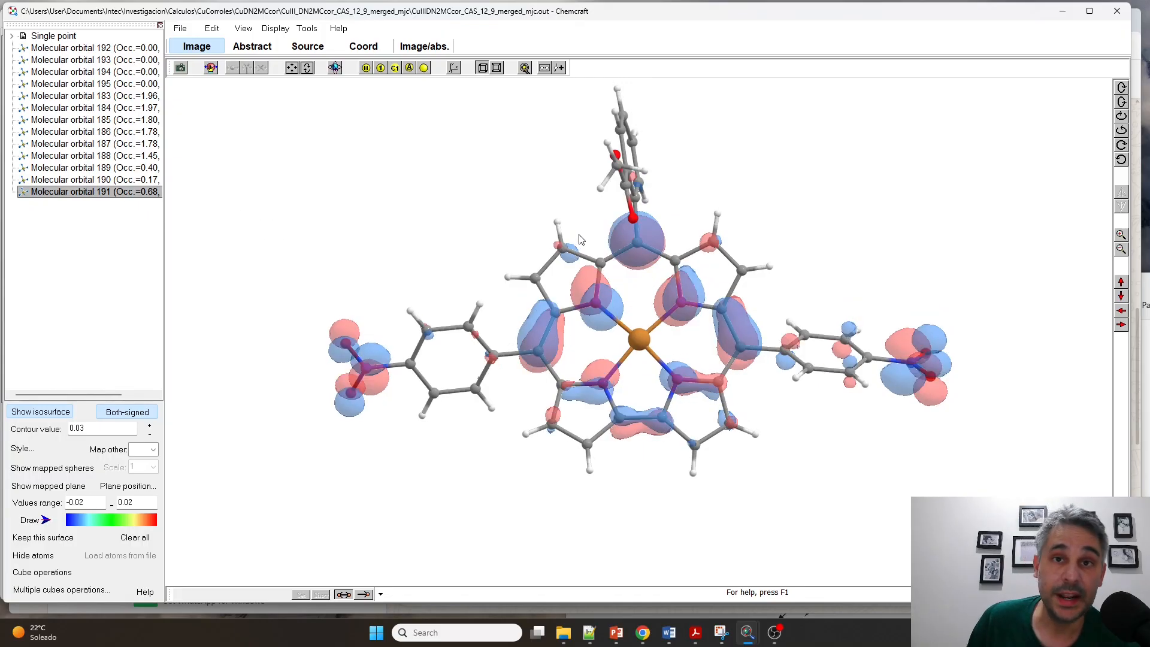
{"action": "left_click", "coordinate": [87, 48]}
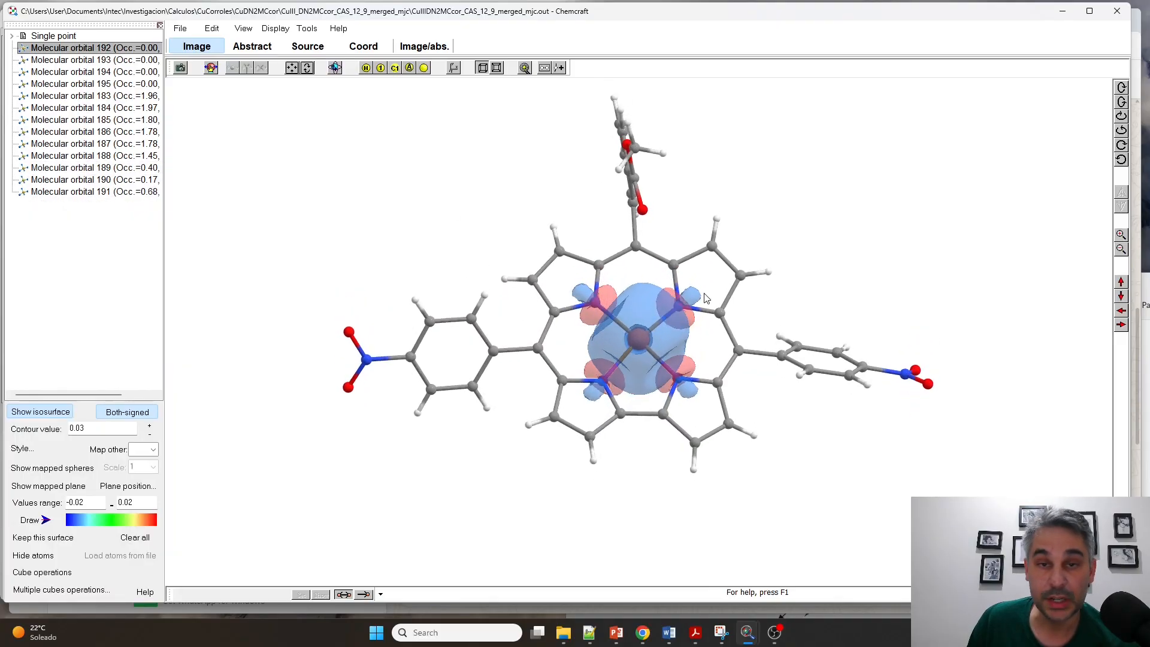
Render the copper-centred unoccupied orbitals 192 and 194 as isosurfaces.
{"action": "left_click", "coordinate": [88, 71]}
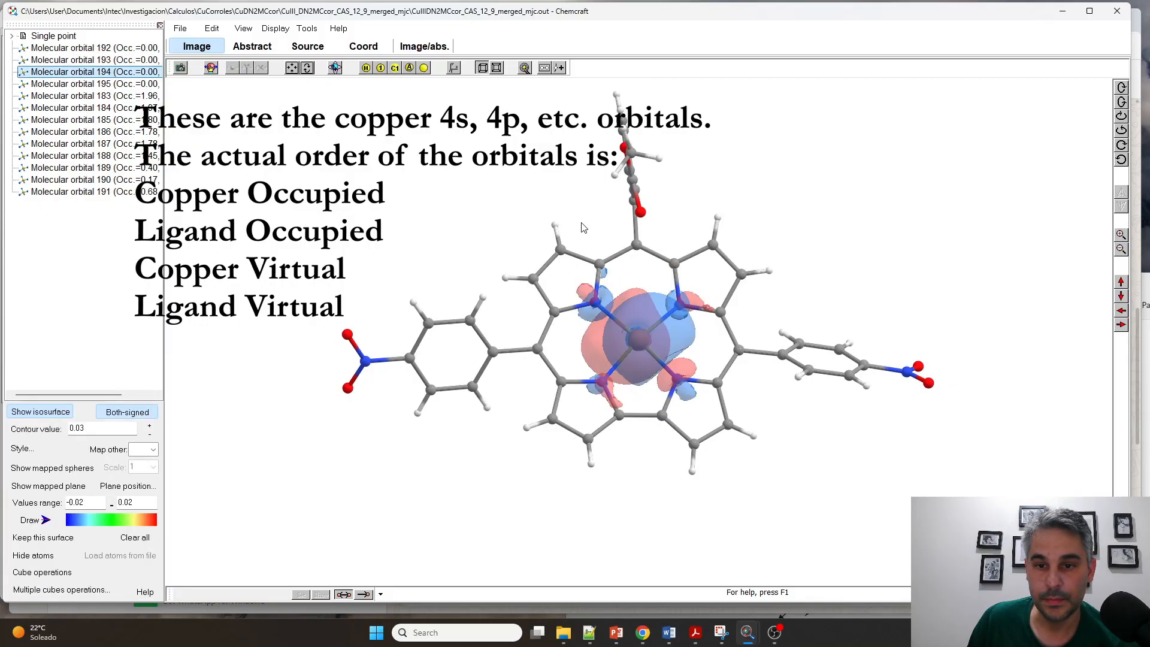
{"action": "left_click", "coordinate": [87, 83]}
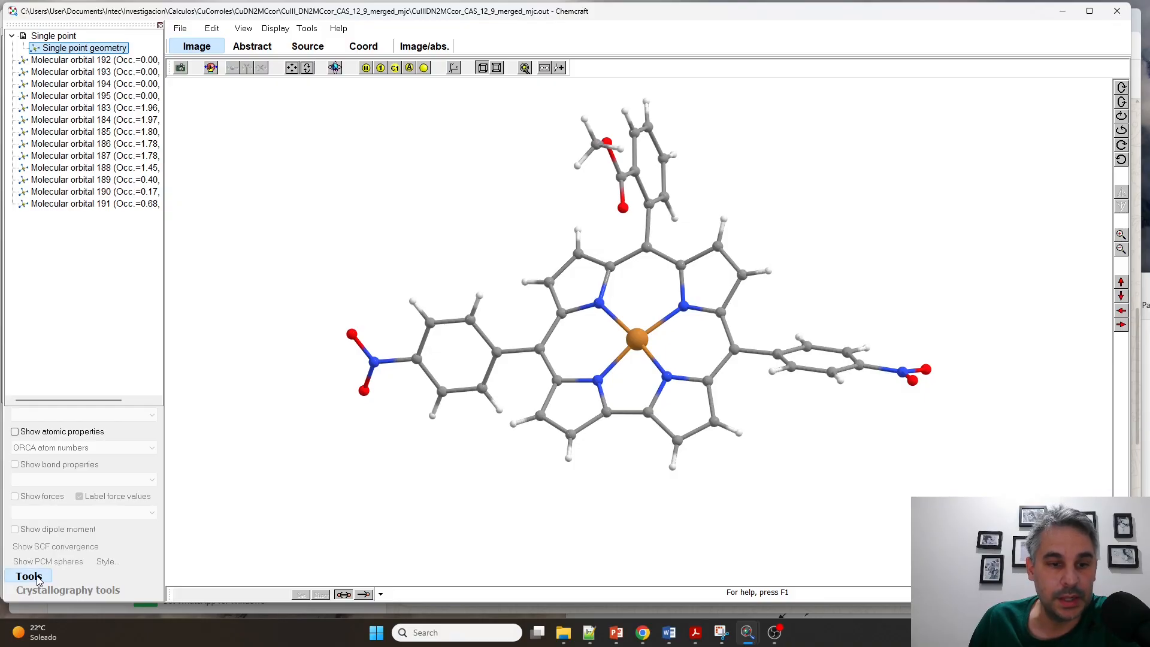
Add low orbitals 1–15 to the orbitals to render, then redisplay active orbitals 183 and 191.
{"action": "left_click", "coordinate": [29, 576]}
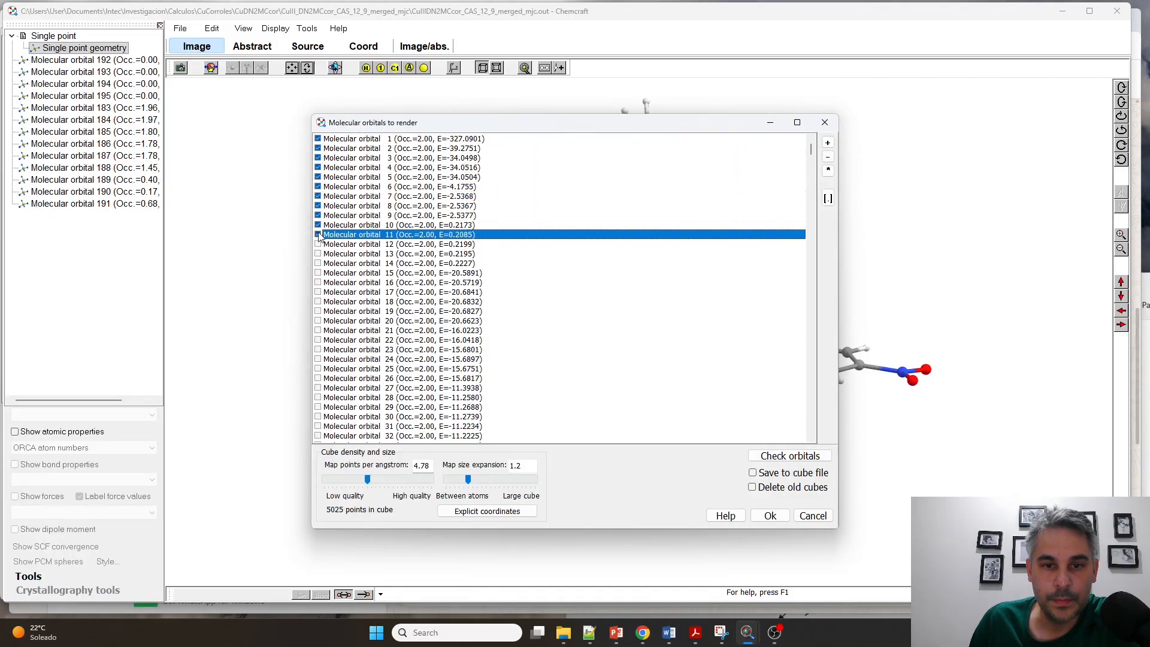
{"action": "left_click", "coordinate": [769, 515]}
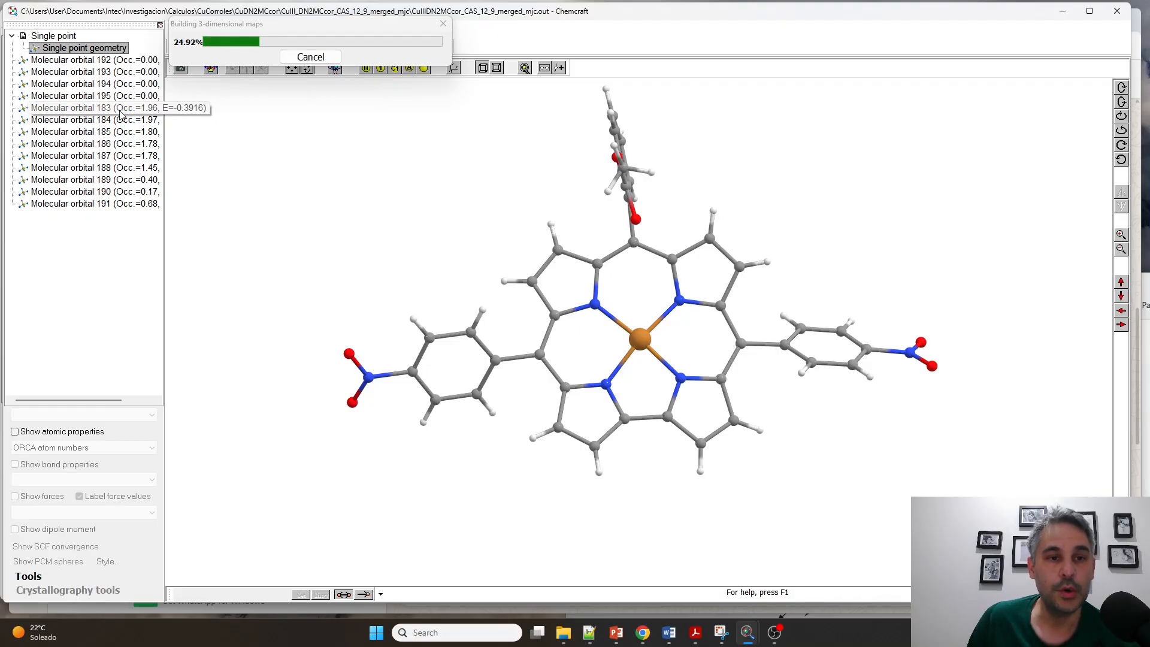
{"action": "left_click", "coordinate": [93, 106]}
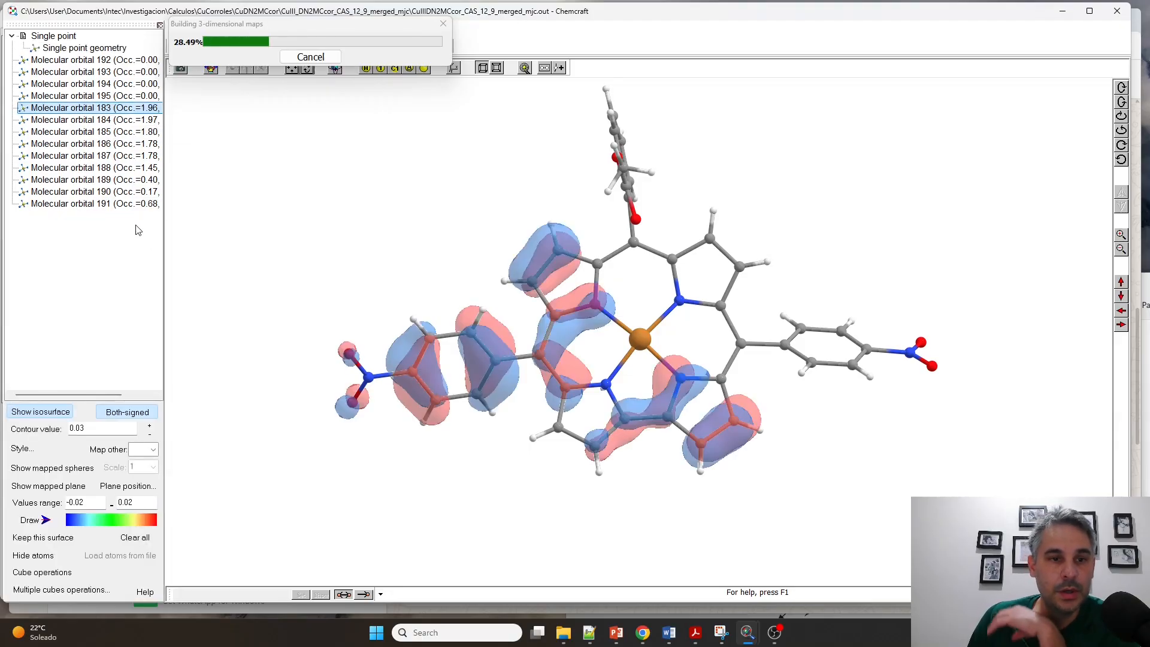
{"action": "left_click", "coordinate": [88, 203]}
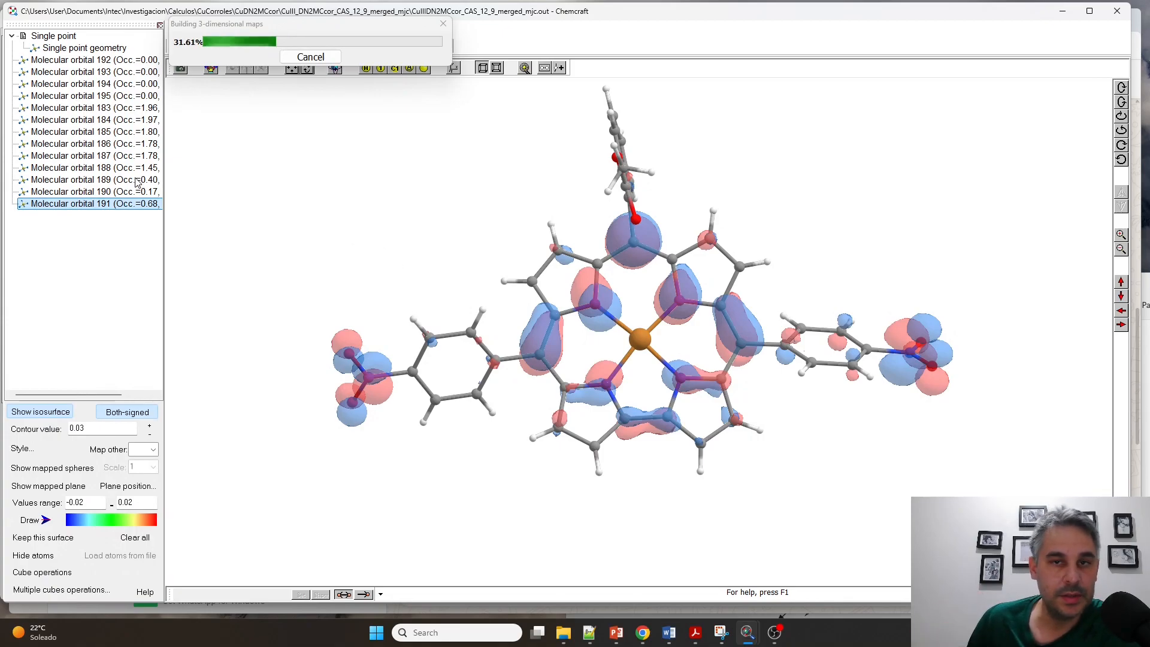
{"action": "mouse_move", "coordinate": [388, 189]}
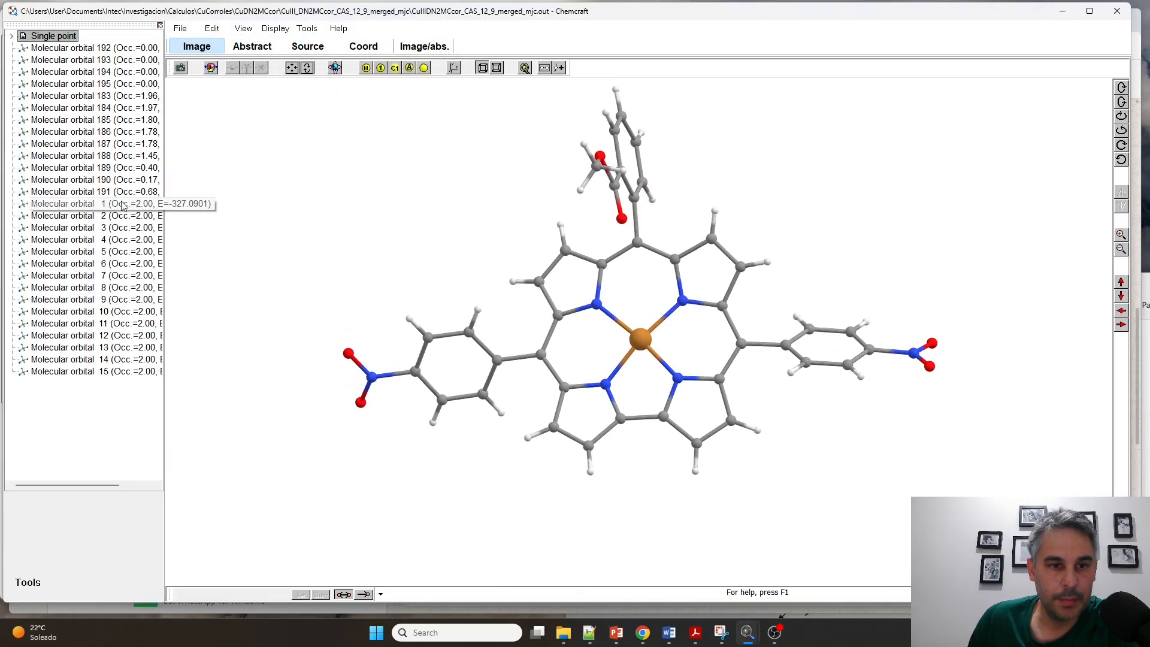
Inspect the isosurfaces of low-lying molecular orbitals 1 through 10 one by one.
{"action": "left_click", "coordinate": [83, 204]}
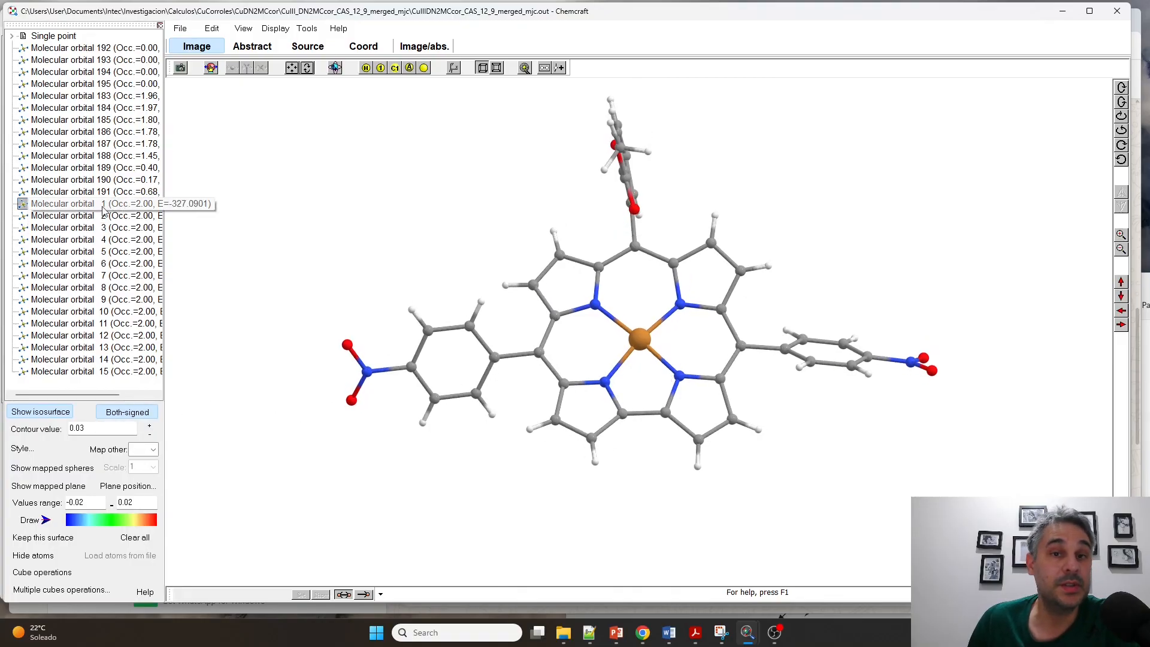
{"action": "left_click", "coordinate": [80, 204]}
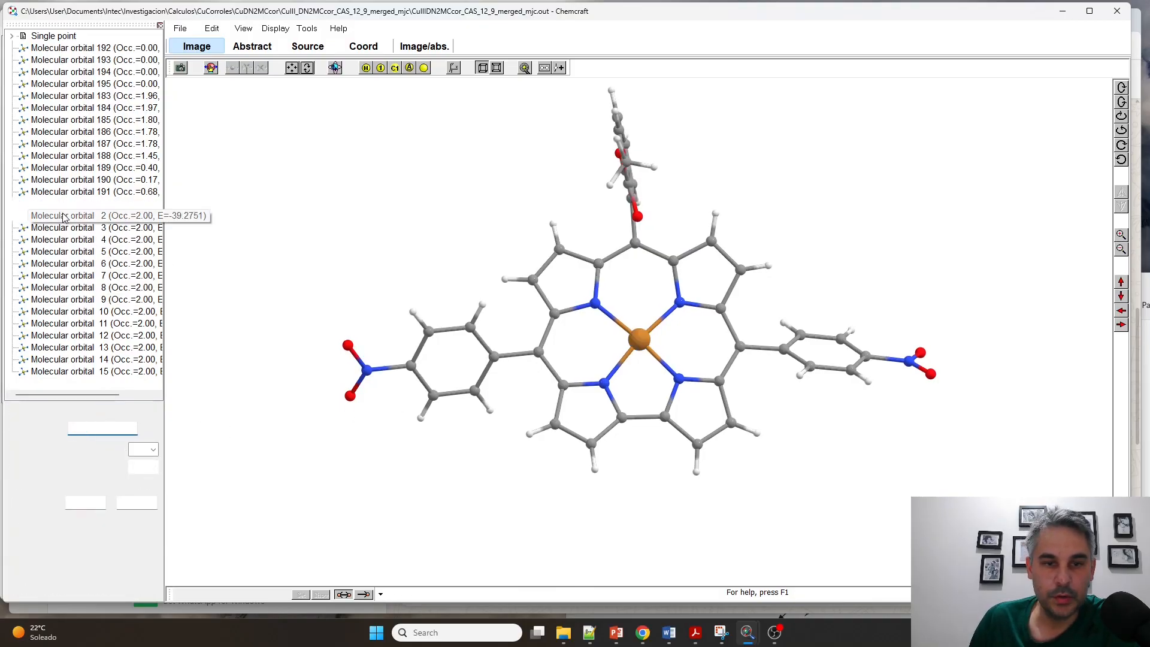
{"action": "left_click", "coordinate": [73, 228]}
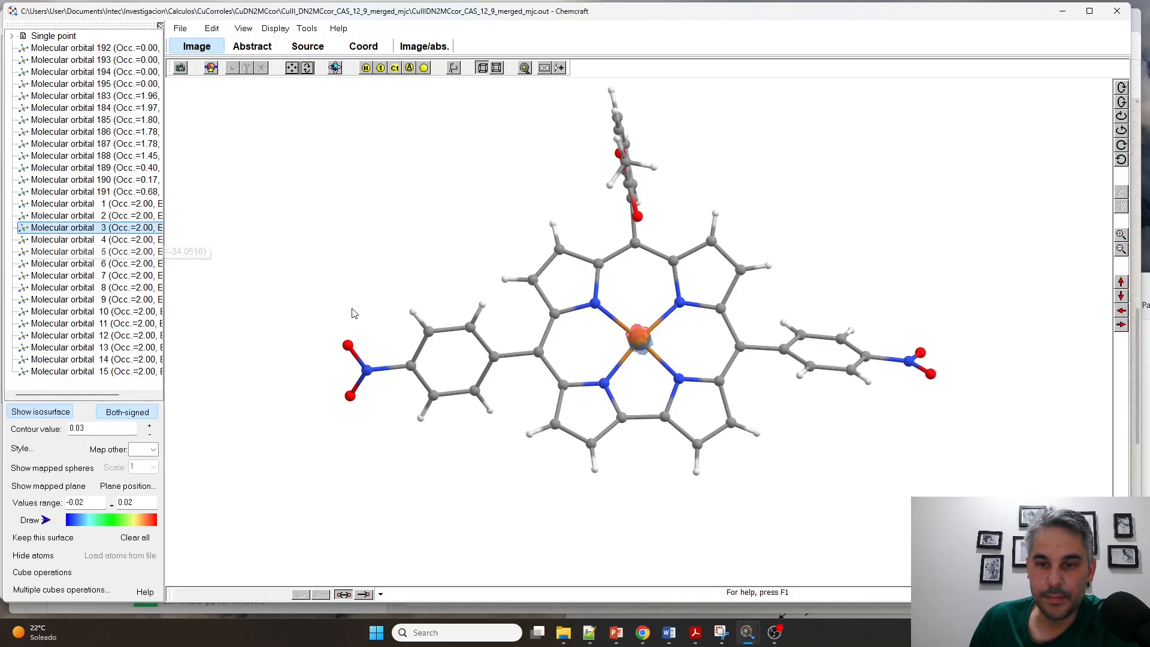
{"action": "left_click", "coordinate": [88, 239]}
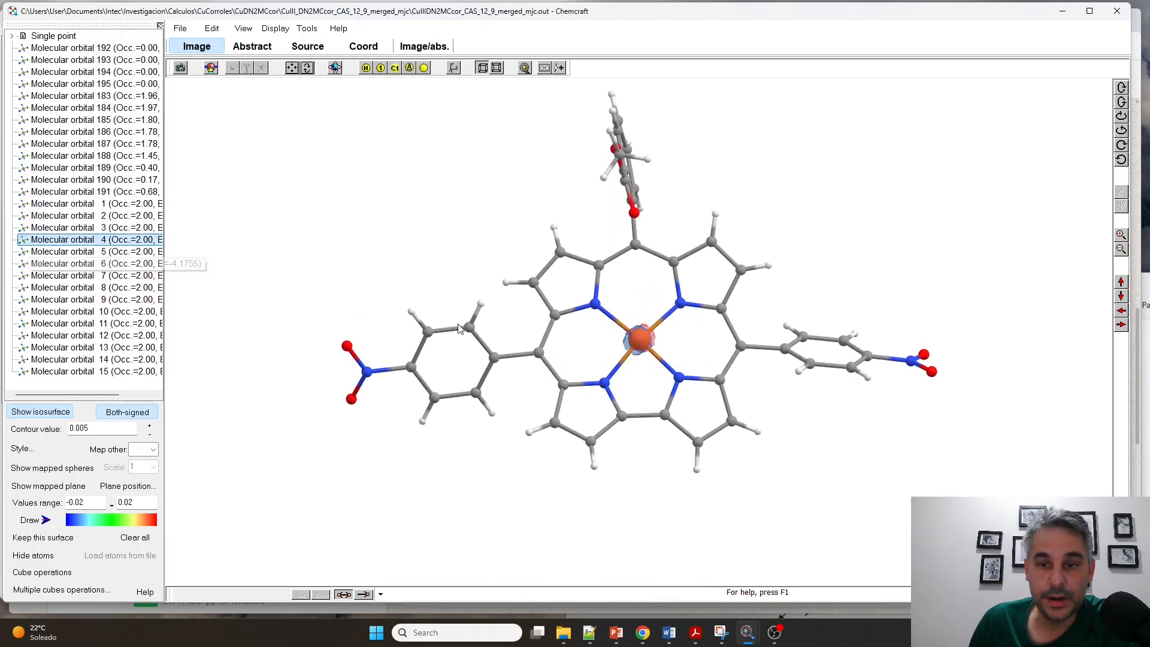
{"action": "left_click", "coordinate": [73, 264]}
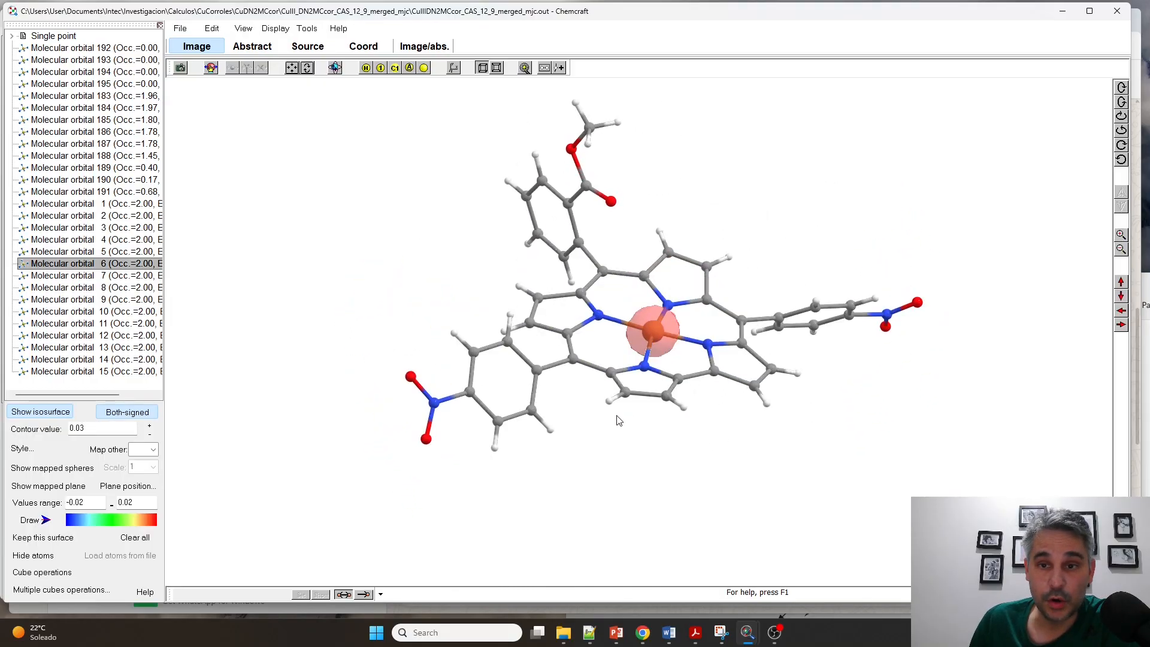
{"action": "left_click", "coordinate": [80, 275]}
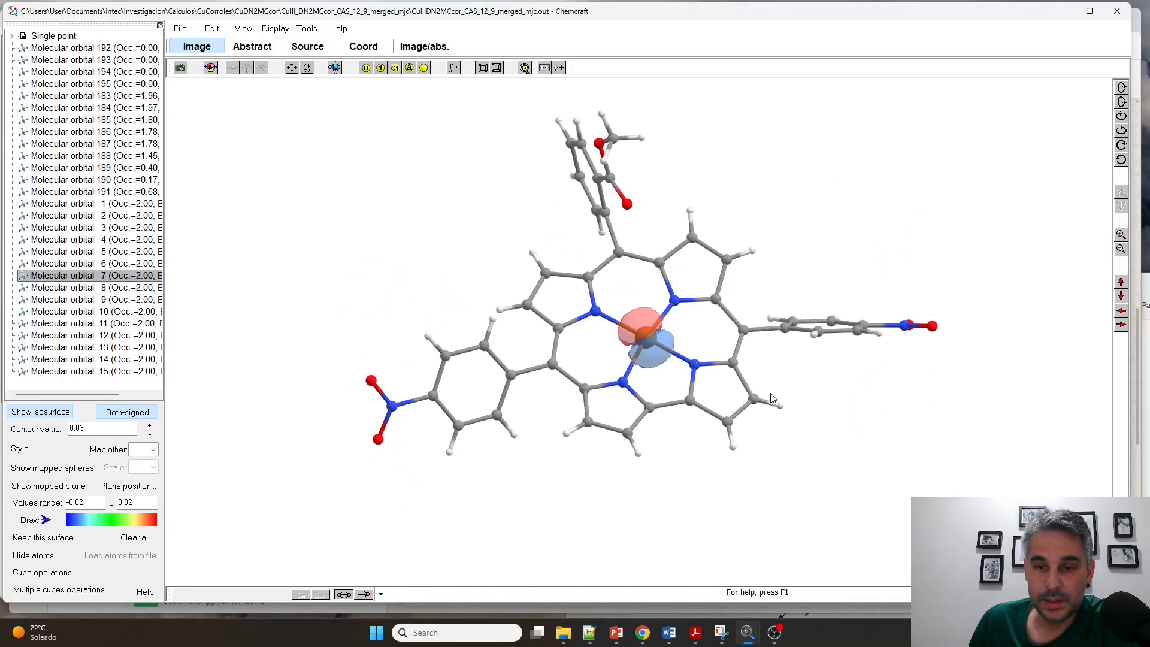
{"action": "left_click", "coordinate": [80, 300]}
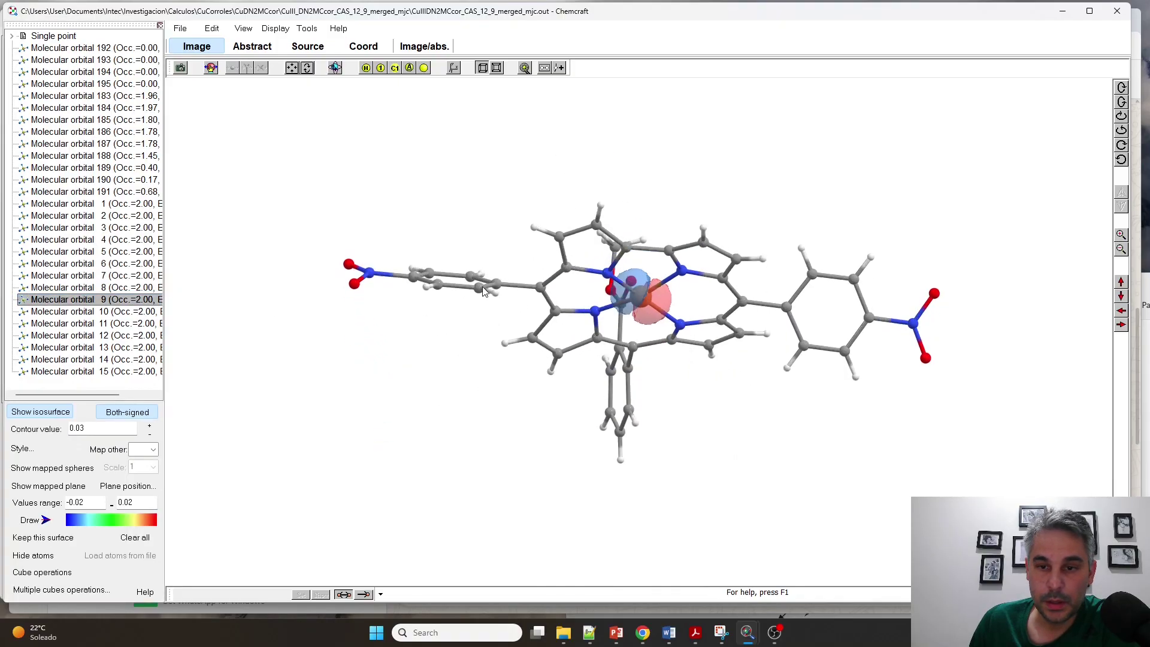
{"action": "left_click", "coordinate": [88, 311]}
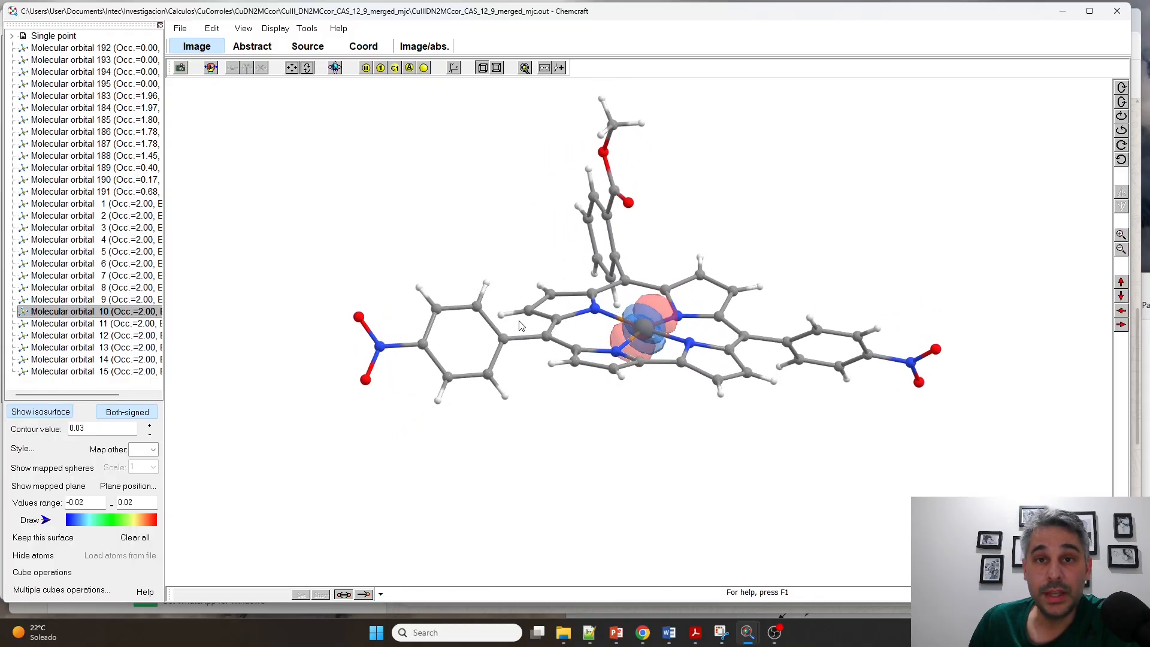
Inspect orbitals 11, 12 and 13, revisiting 12 and 10 to confirm the copper d-shaped ones.
{"action": "left_click", "coordinate": [84, 323]}
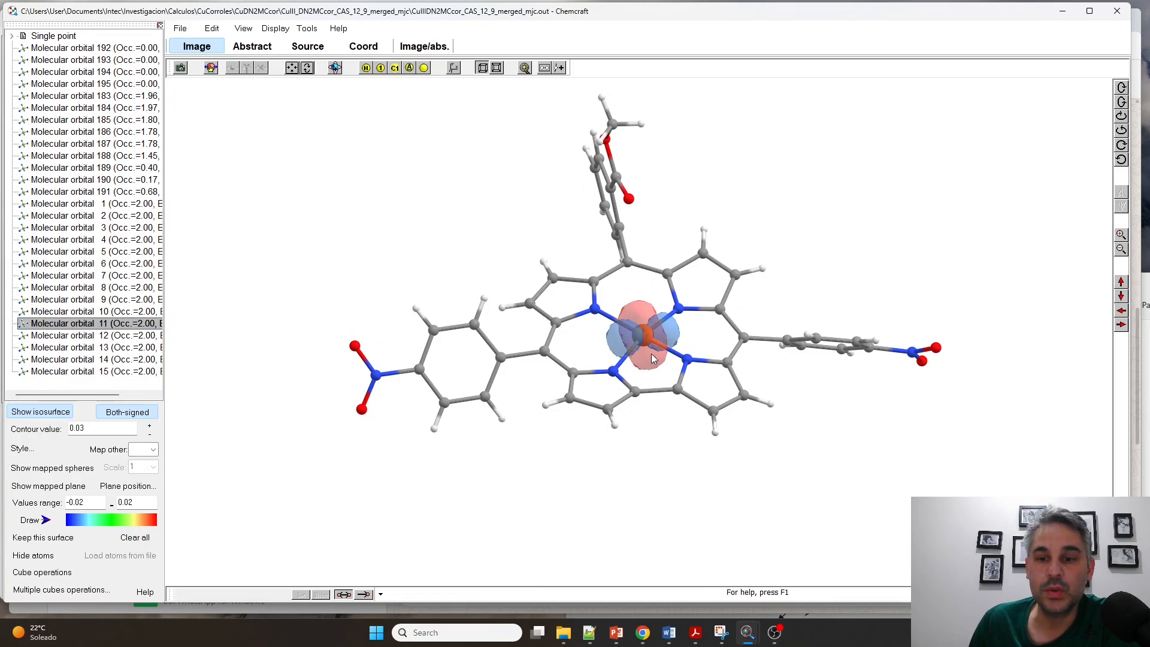
{"action": "mouse_move", "coordinate": [660, 364]}
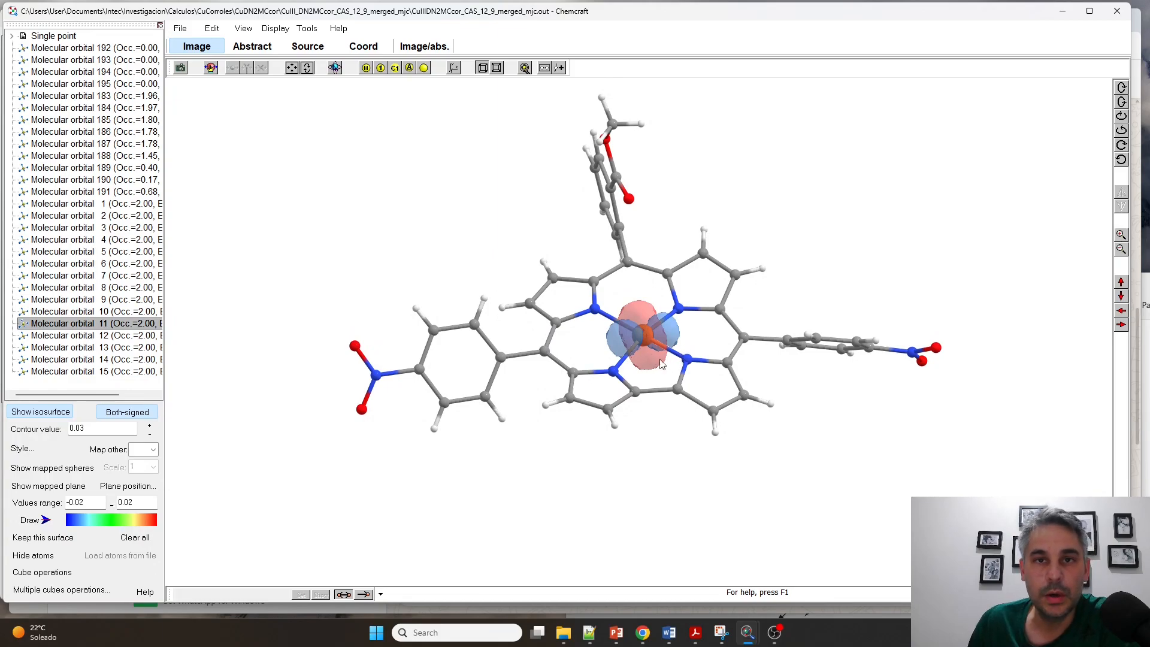
{"action": "mouse_move", "coordinate": [237, 373]}
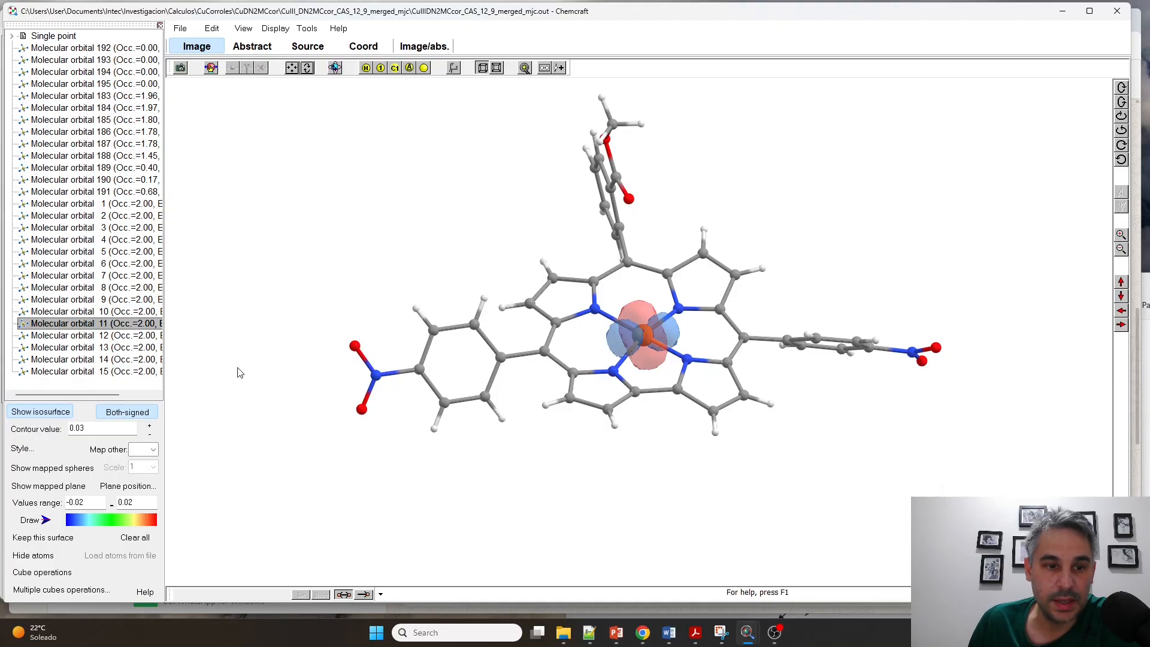
{"action": "left_click", "coordinate": [87, 335]}
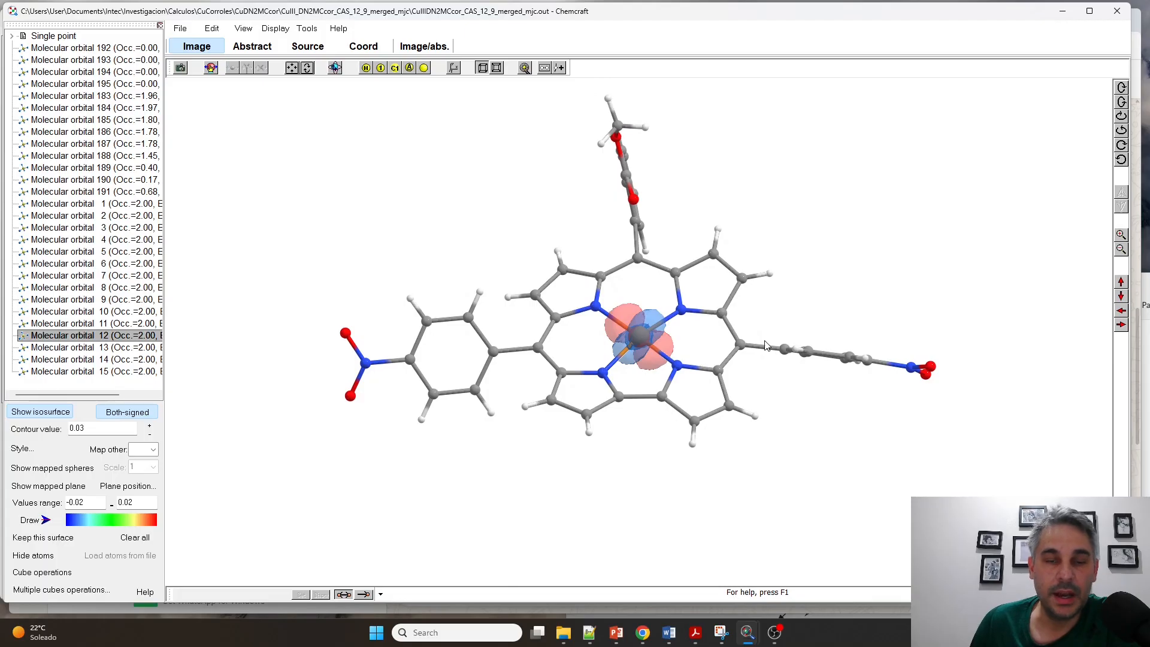
{"action": "mouse_move", "coordinate": [769, 339]}
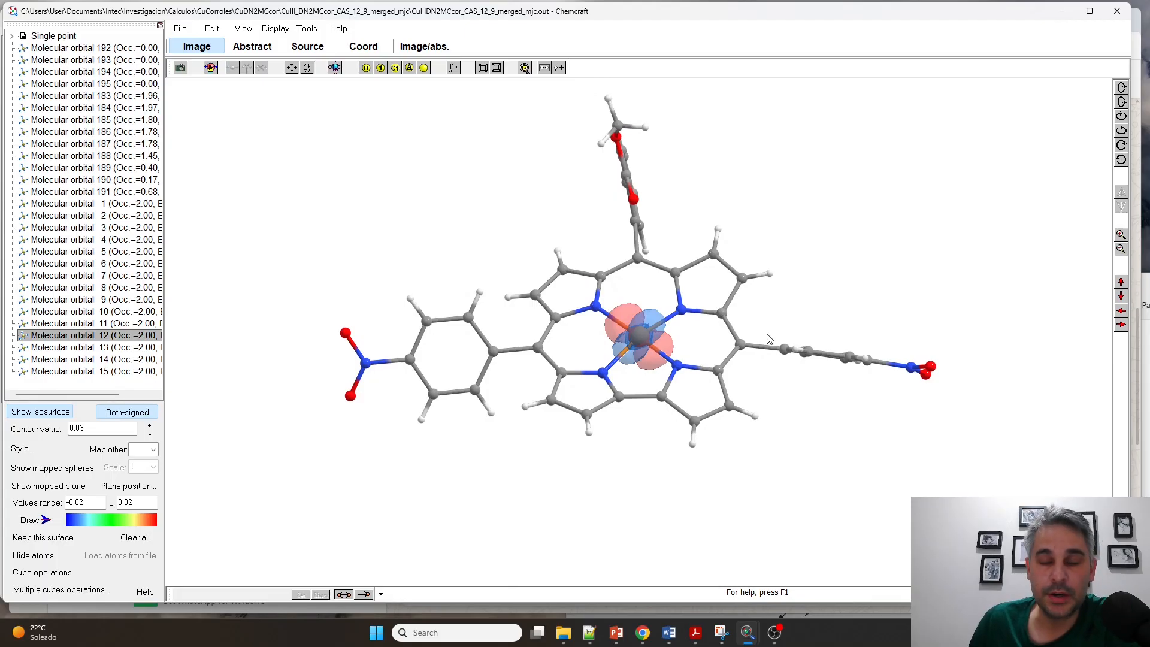
{"action": "left_click", "coordinate": [88, 348]}
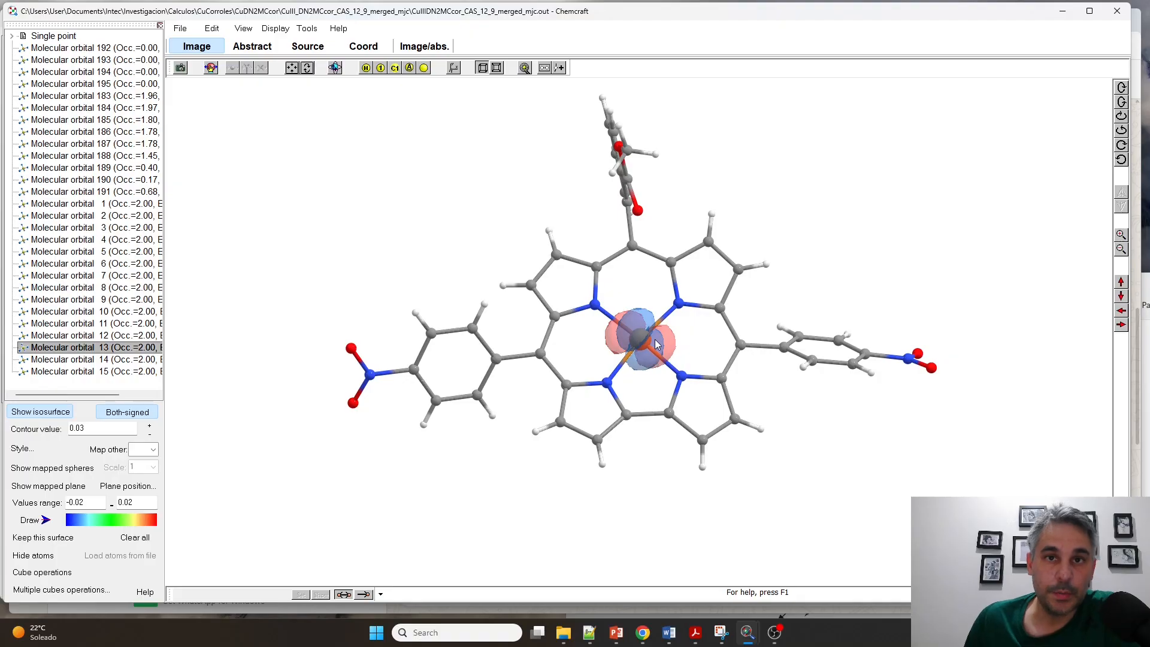
{"action": "mouse_move", "coordinate": [205, 362]}
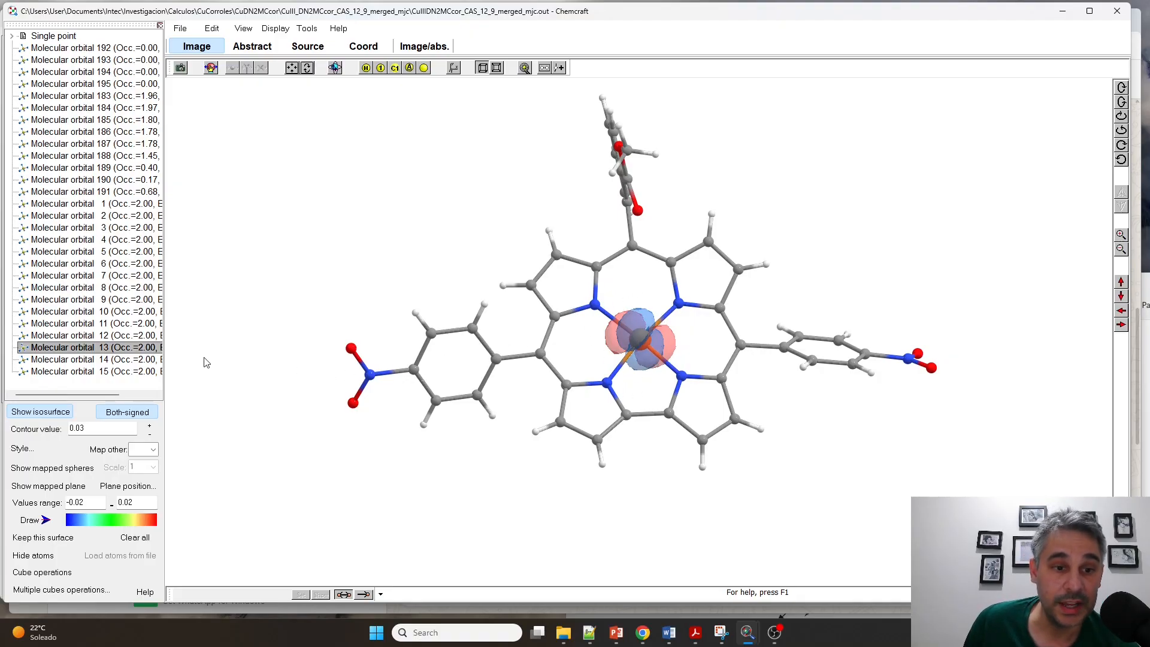
{"action": "mouse_move", "coordinate": [177, 390]}
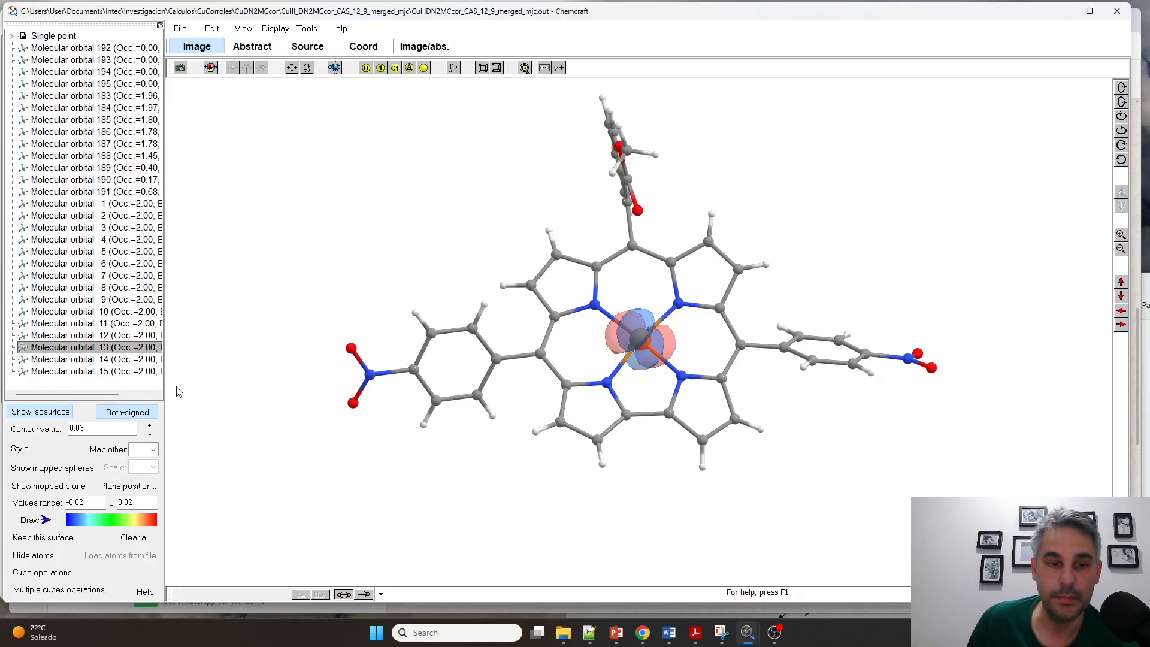
{"action": "left_click", "coordinate": [83, 358]}
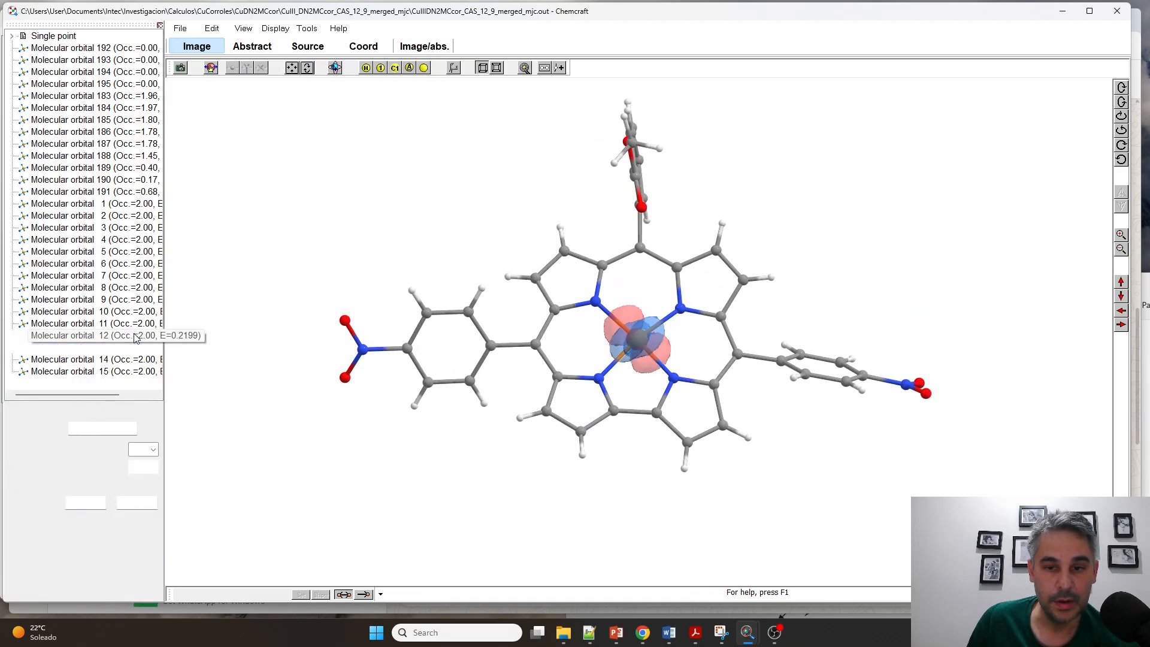
{"action": "left_click", "coordinate": [80, 311]}
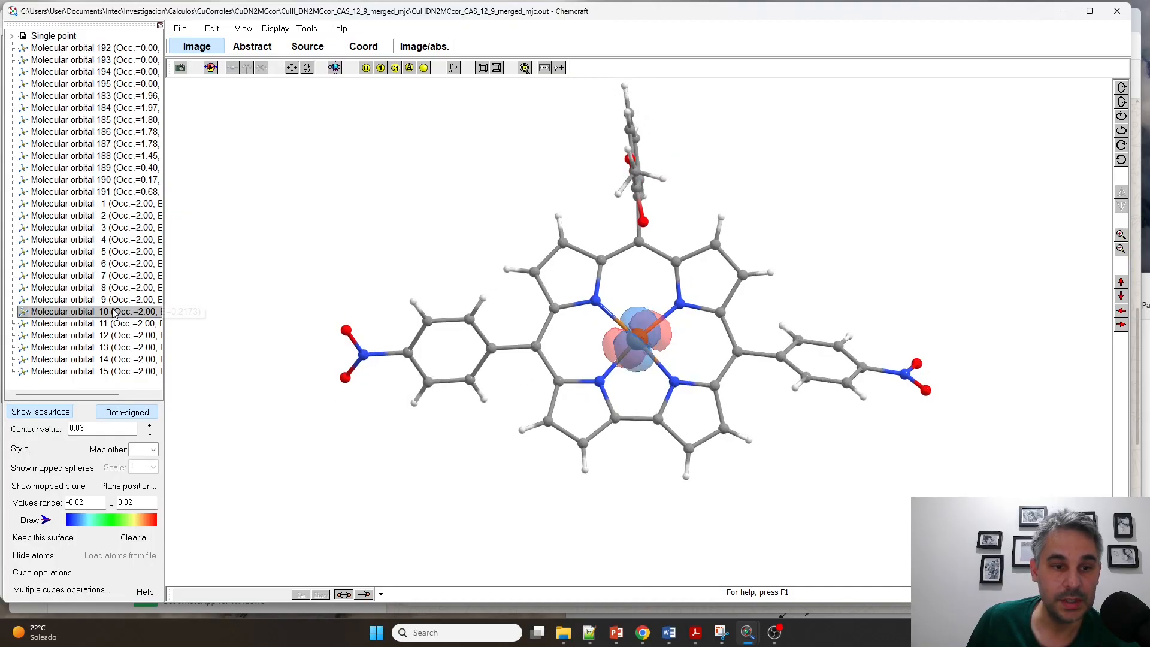
{"action": "left_click", "coordinate": [80, 358]}
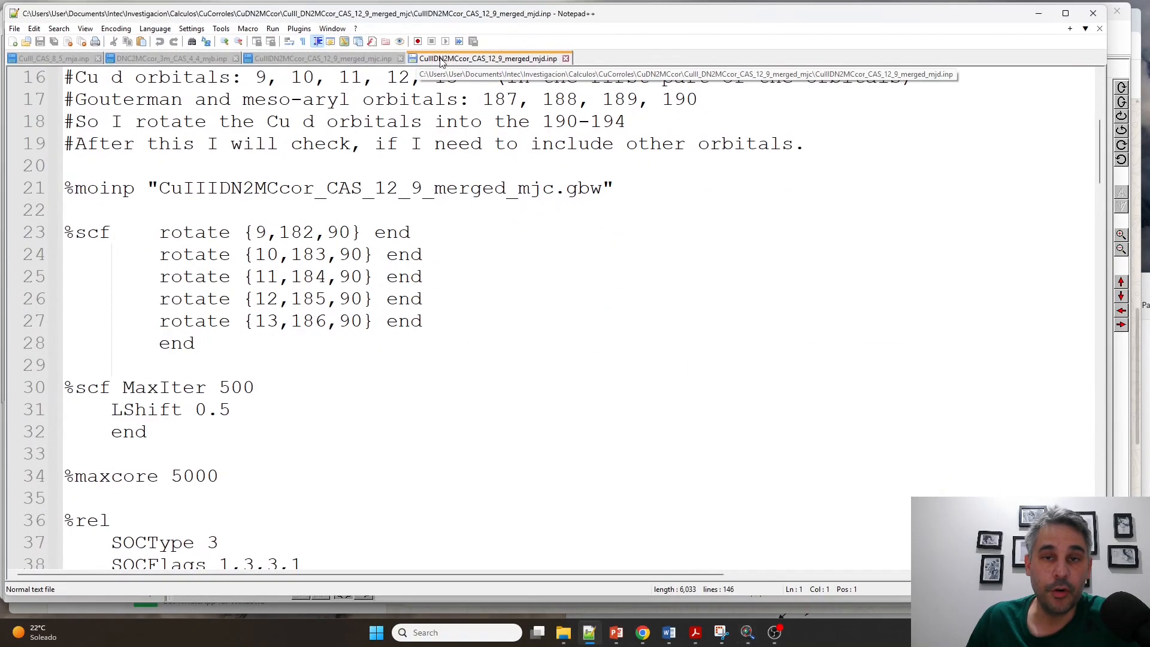
Highlight CASSCF MaxIter 180, the active electron count and the first 9–13 to 182–186 rotation pair.
{"action": "scroll", "scroll_direction": "up", "scroll_amount": 3}
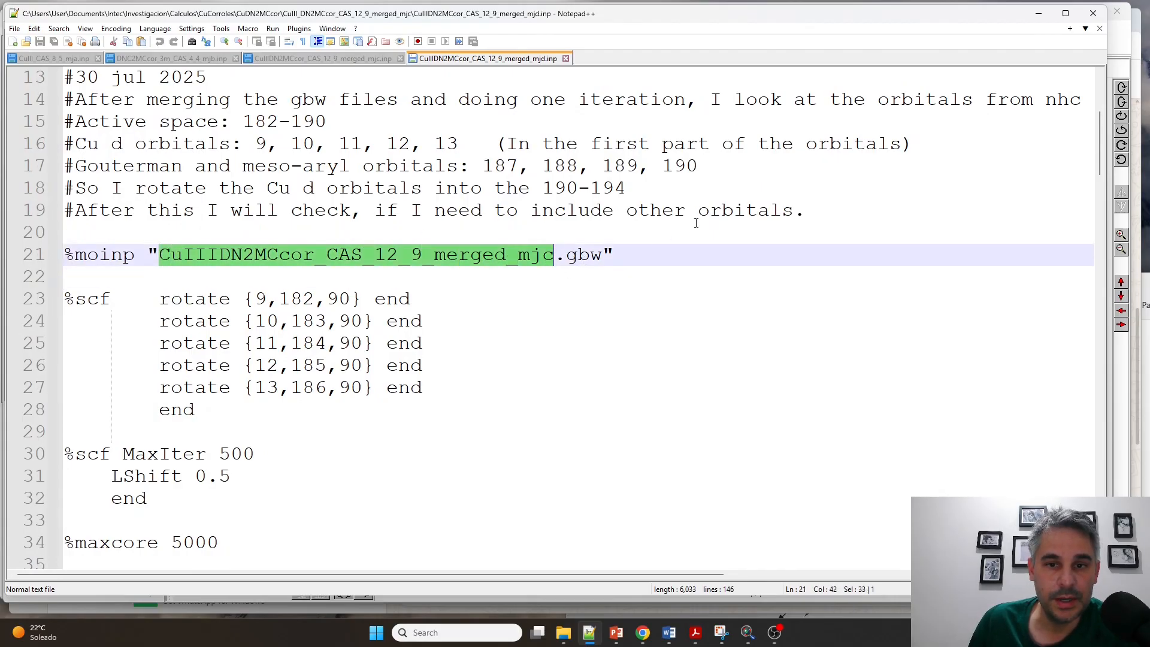
{"action": "scroll", "scroll_direction": "down", "scroll_amount": 3}
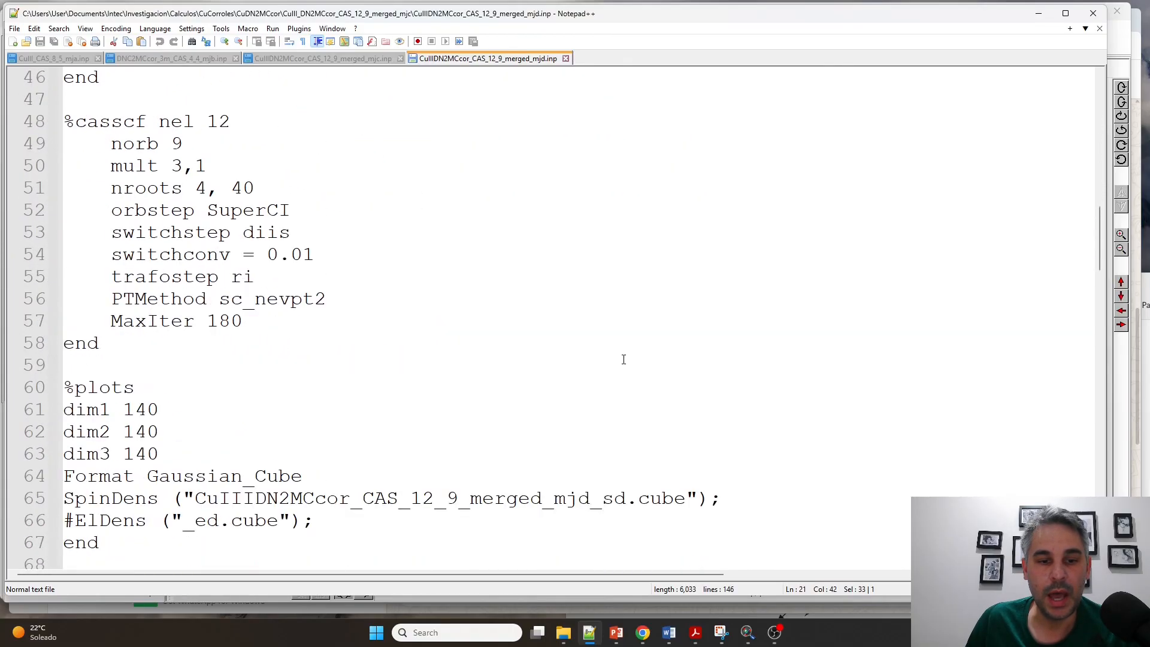
{"action": "double_click", "coordinate": [224, 321]}
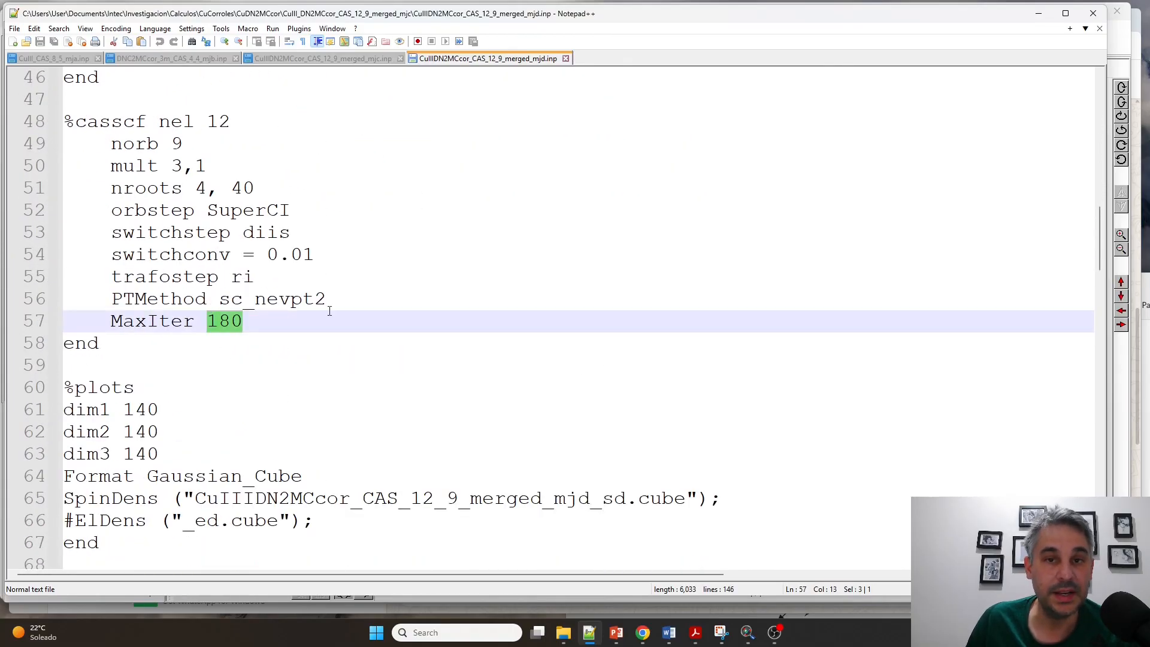
{"action": "scroll", "scroll_direction": "up", "scroll_amount": 3}
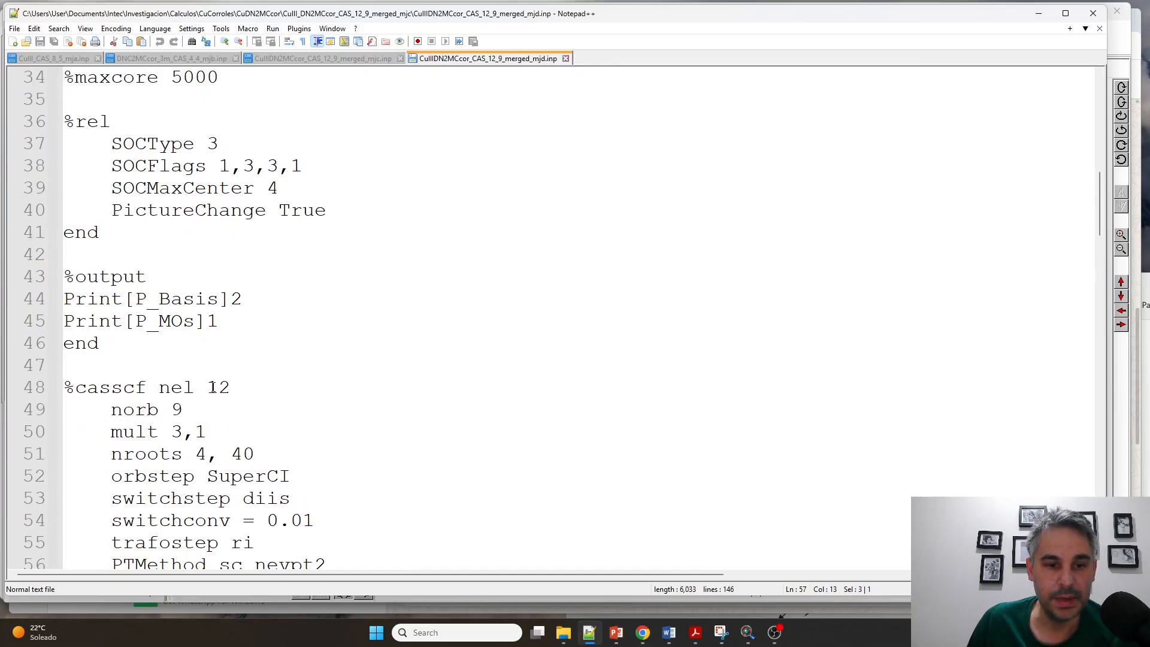
{"action": "double_click", "coordinate": [177, 409]}
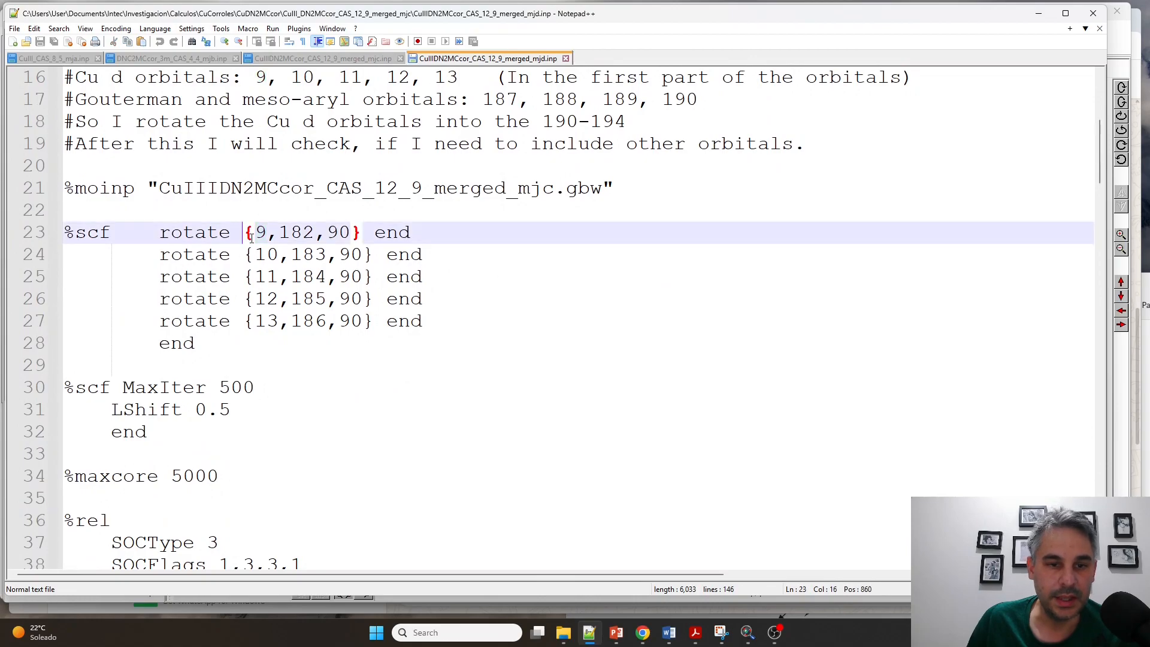
{"action": "double_click", "coordinate": [258, 232]}
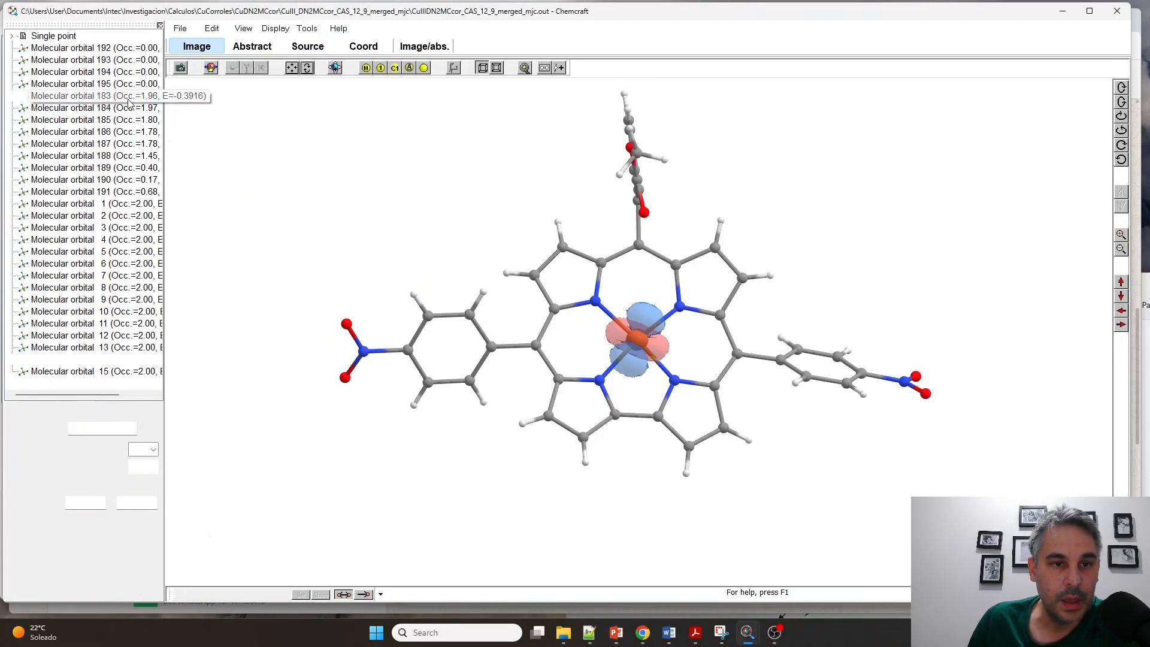
Display active orbital 183 then the corrole-centred orbital 191 of the mjc calculation.
{"action": "left_click", "coordinate": [87, 96]}
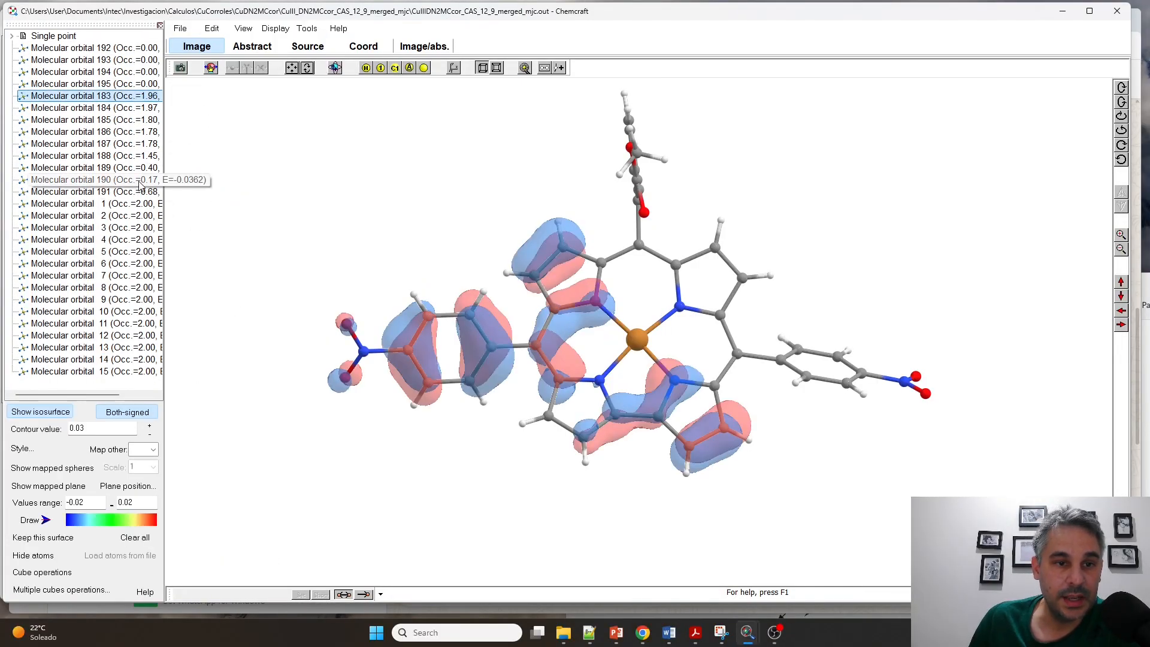
{"action": "left_click", "coordinate": [84, 192]}
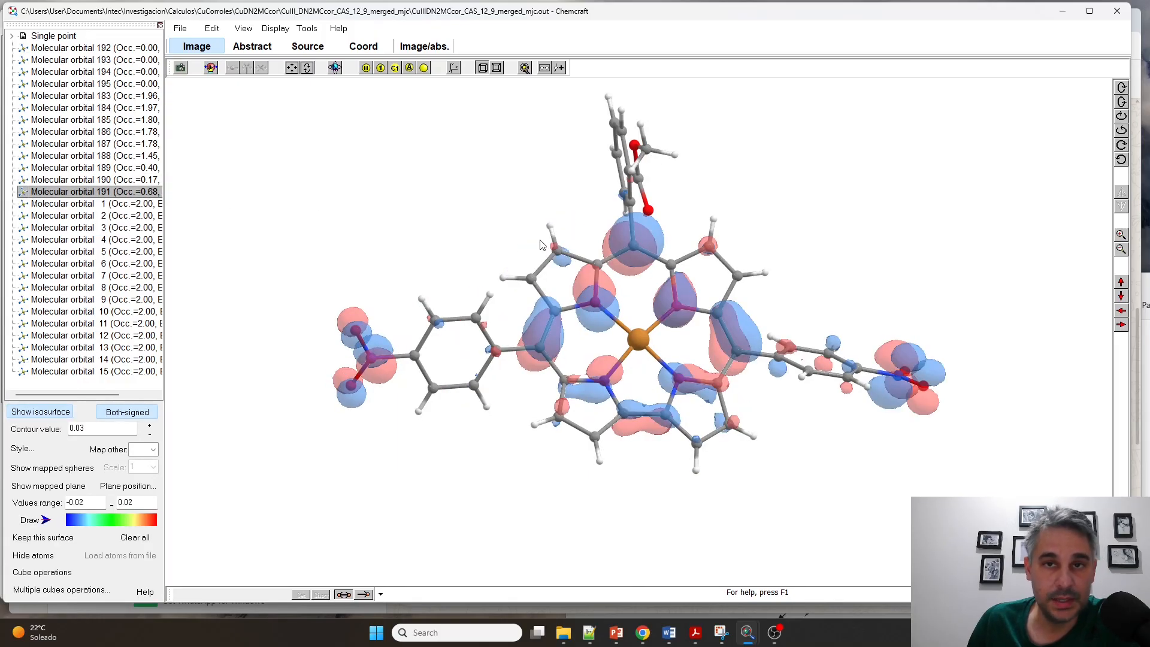
{"action": "mouse_move", "coordinate": [695, 614]}
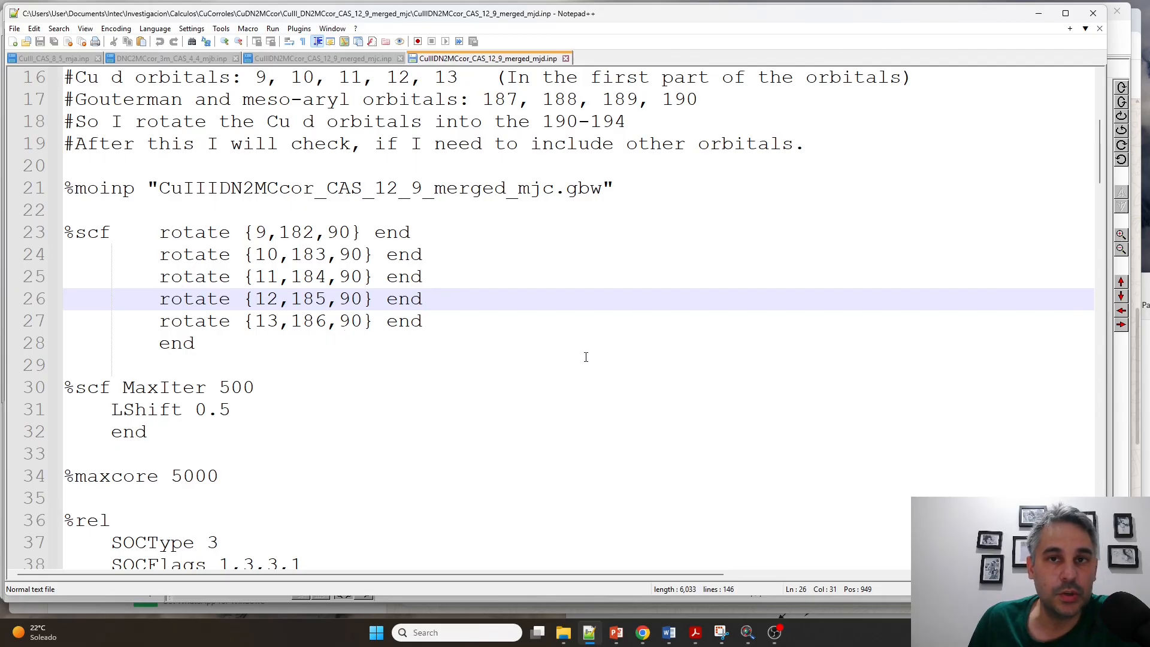
{"action": "mouse_move", "coordinate": [746, 632]}
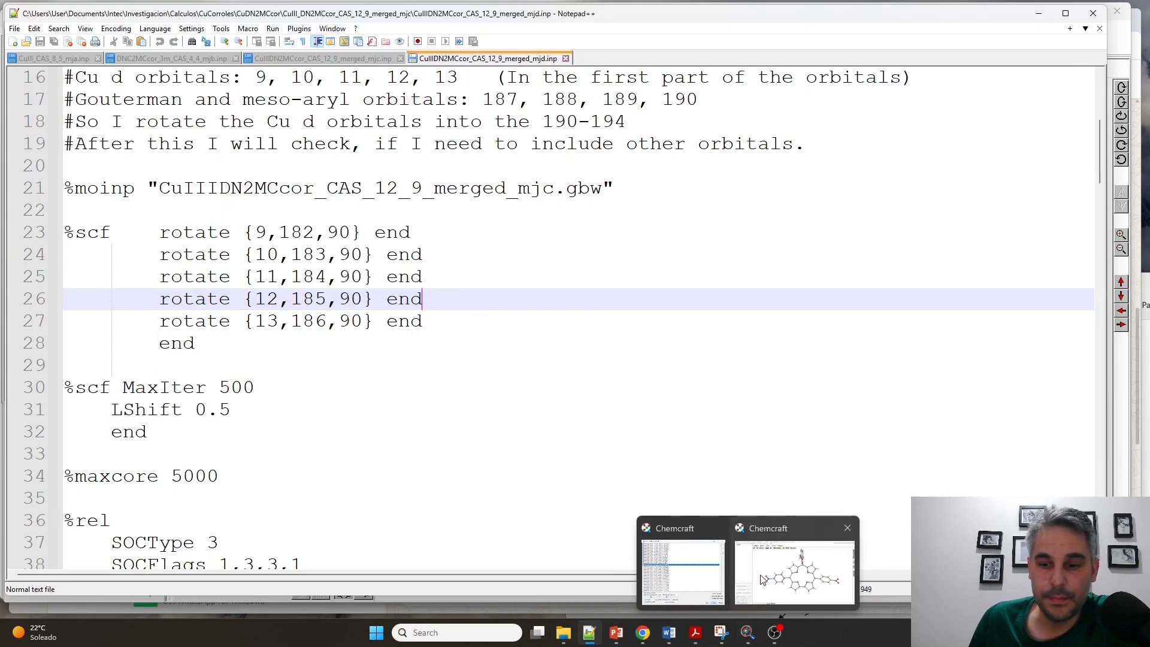
Load the mjd calculation output file into the molecule viewer.
{"action": "left_click", "coordinate": [793, 567]}
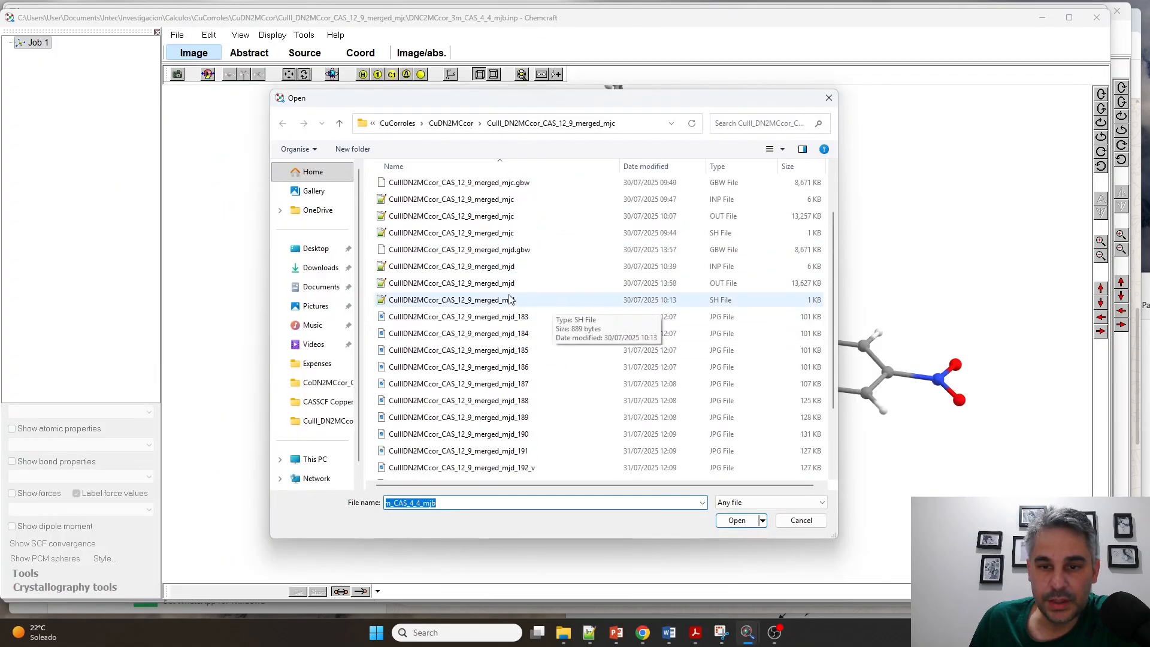
{"action": "left_click", "coordinate": [737, 520]}
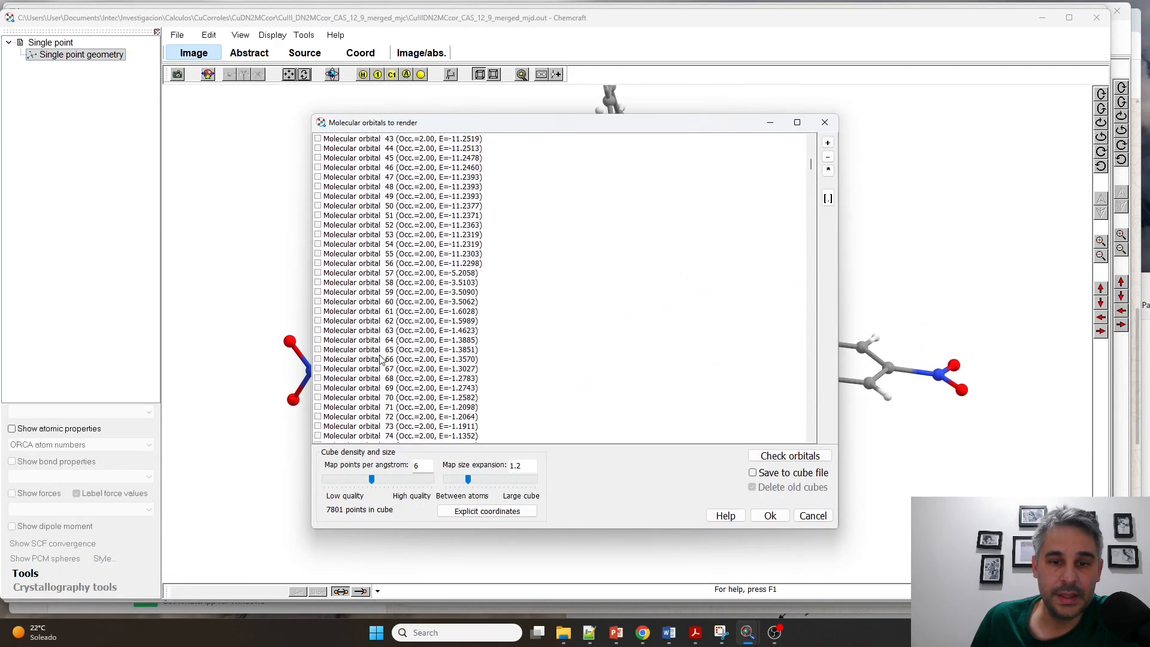
Mark active orbitals 183 through 191 in the Molecular orbitals to render list.
{"action": "scroll", "scroll_direction": "down", "scroll_amount": 3}
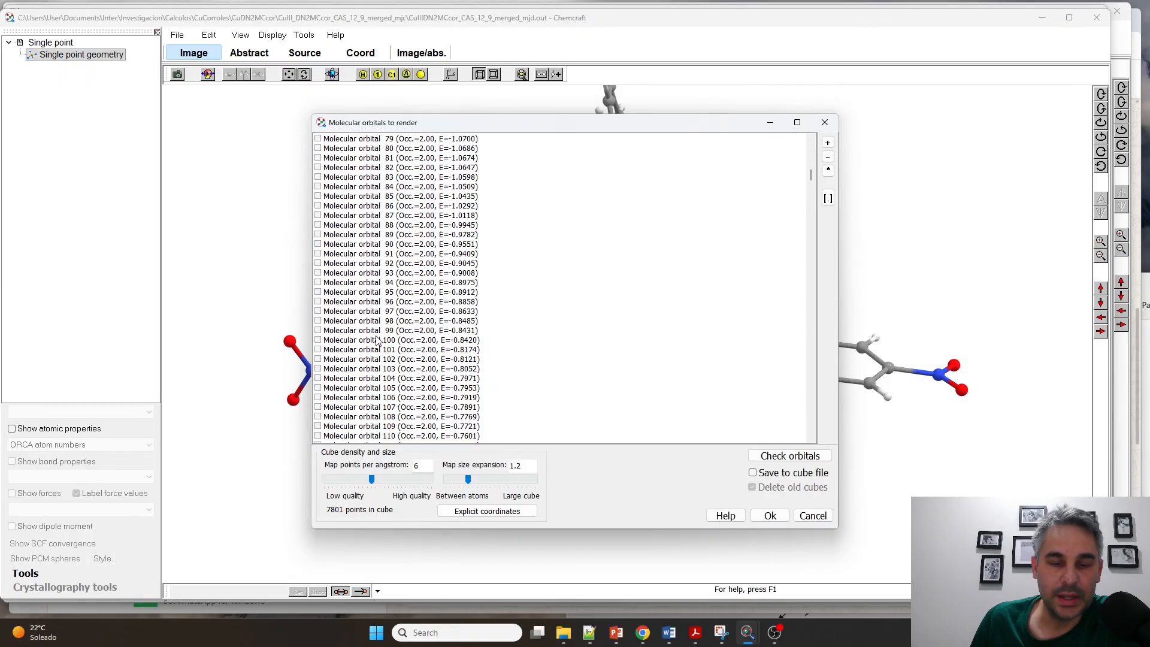
{"action": "scroll", "scroll_direction": "down", "scroll_amount": 3}
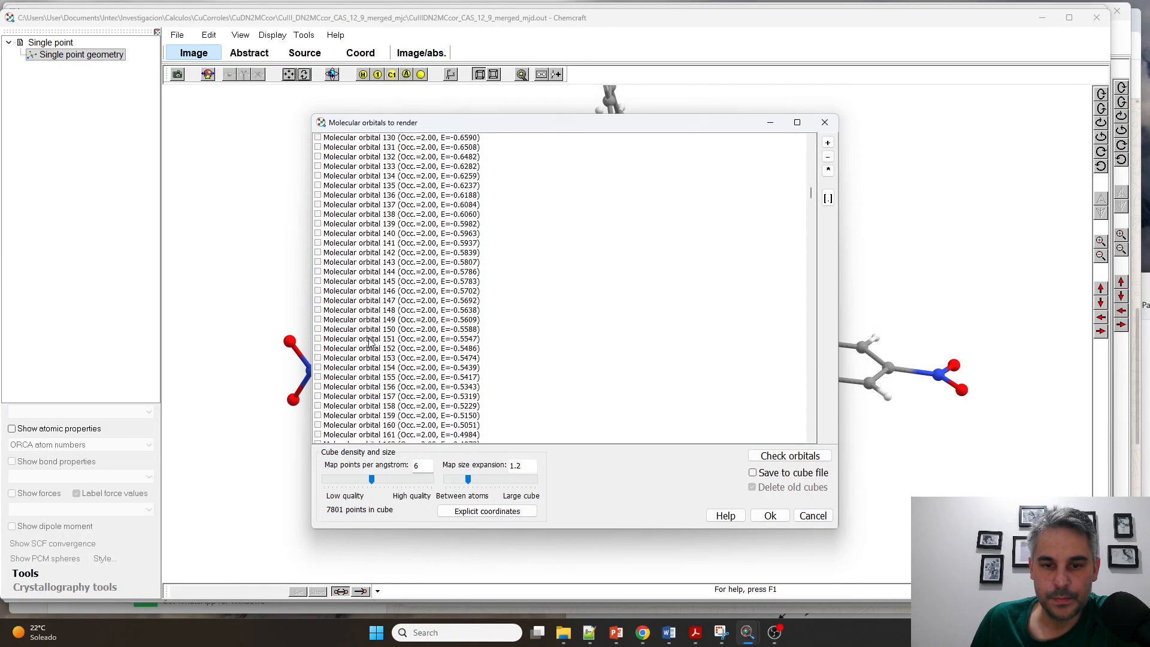
{"action": "scroll", "scroll_direction": "down", "scroll_amount": 3}
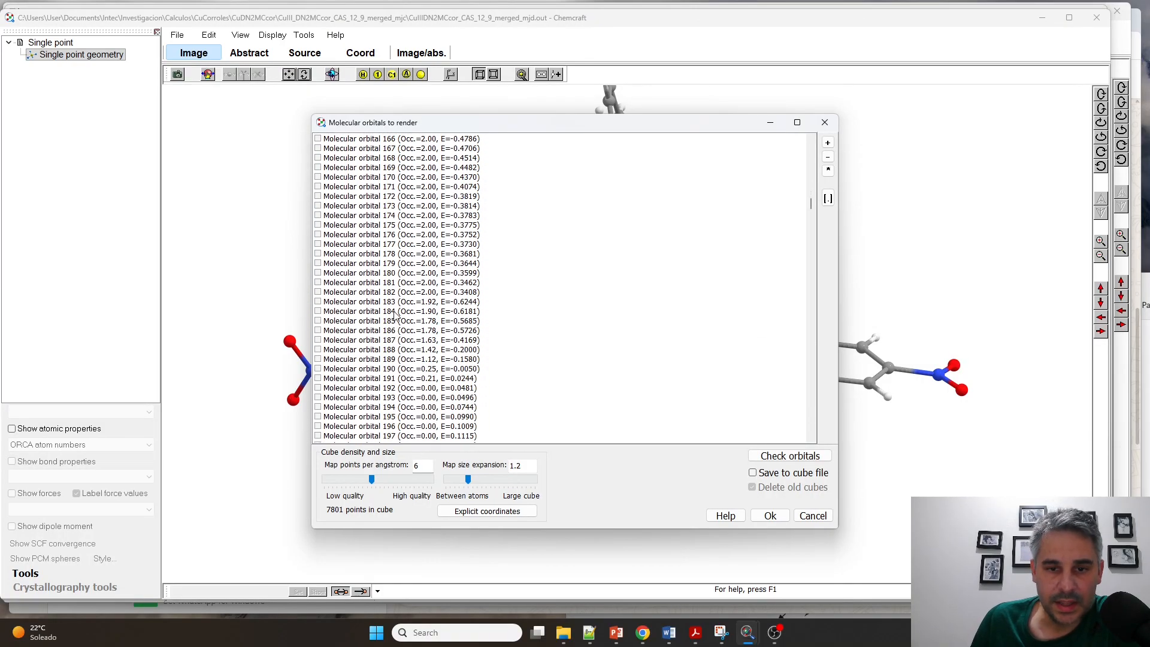
{"action": "left_click", "coordinate": [401, 301]}
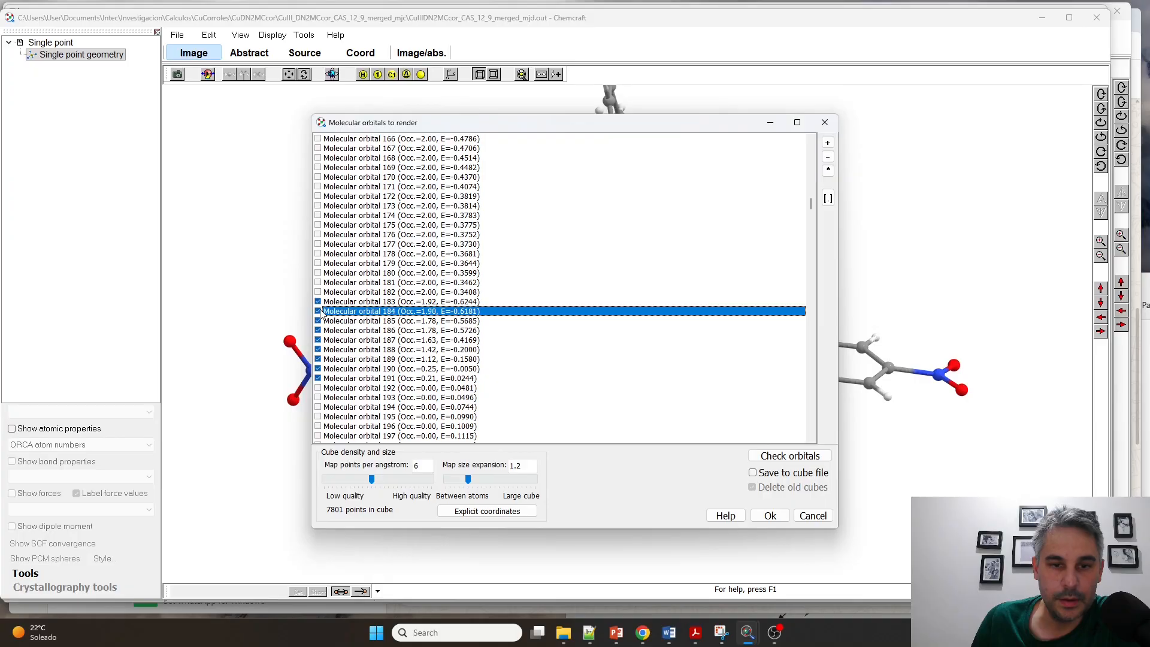
{"action": "left_click", "coordinate": [769, 515]}
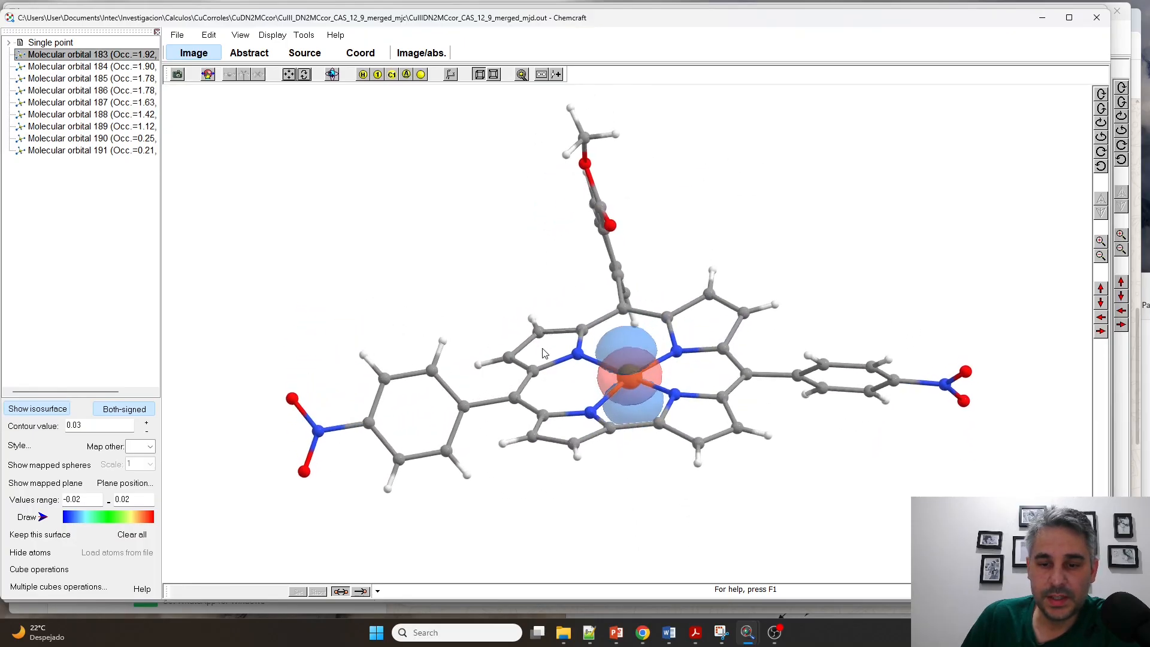
Display the copper d-type orbitals 184–187, including 187's copper–nitrogen lobes.
{"action": "left_click", "coordinate": [88, 66]}
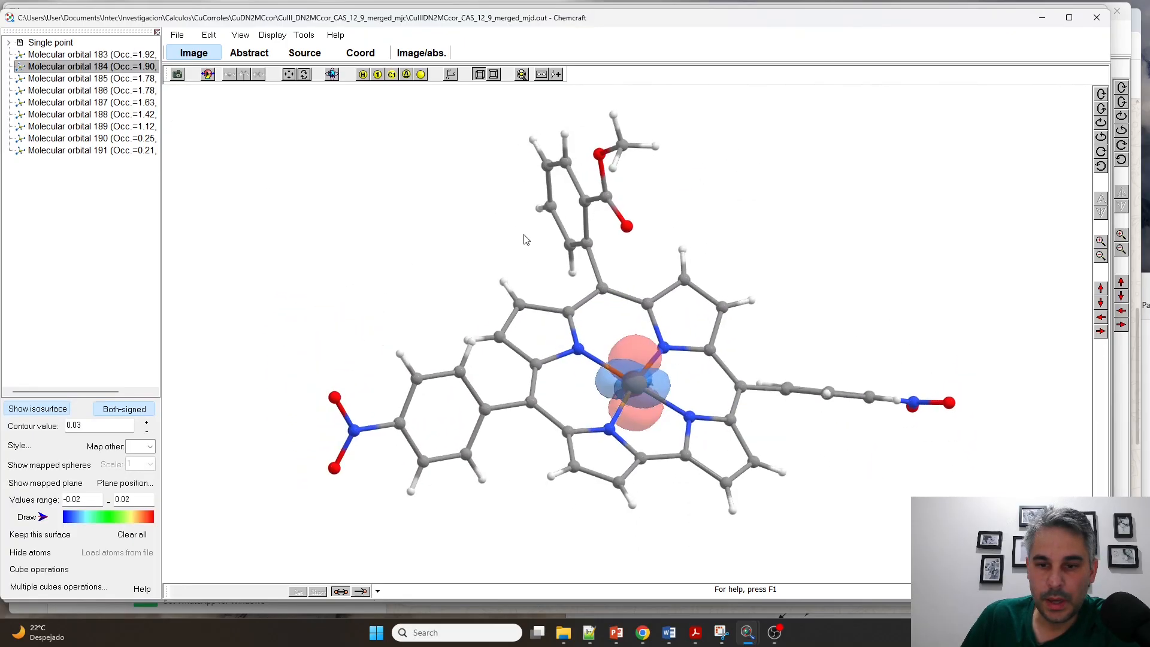
{"action": "left_click", "coordinate": [87, 79]}
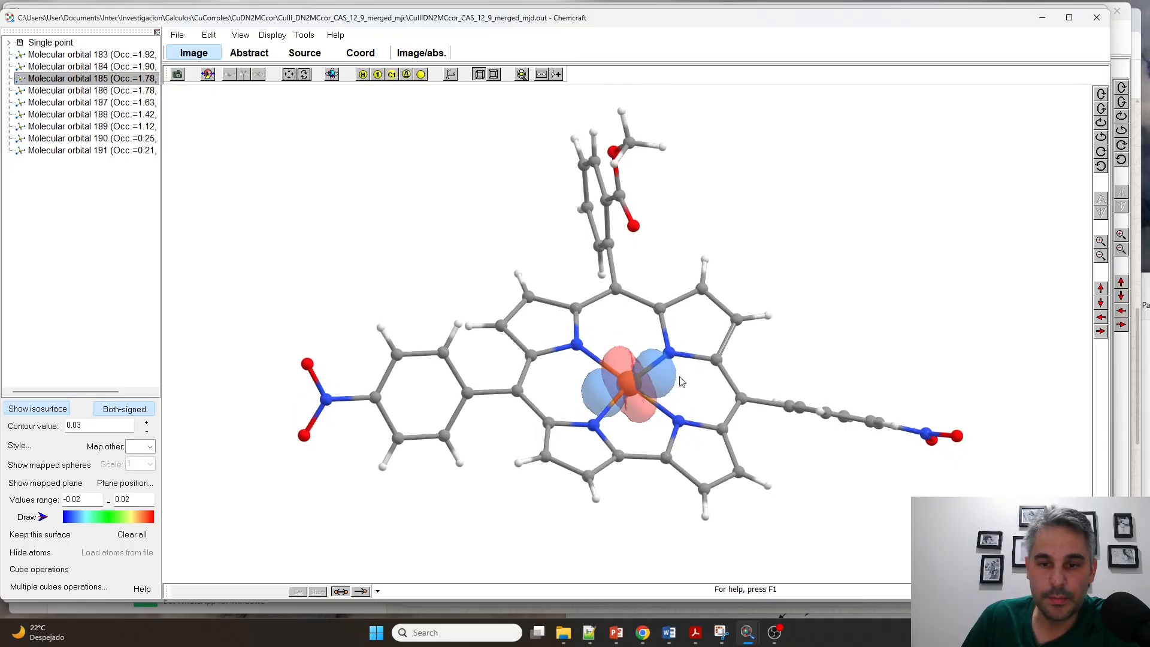
{"action": "left_click", "coordinate": [88, 90]}
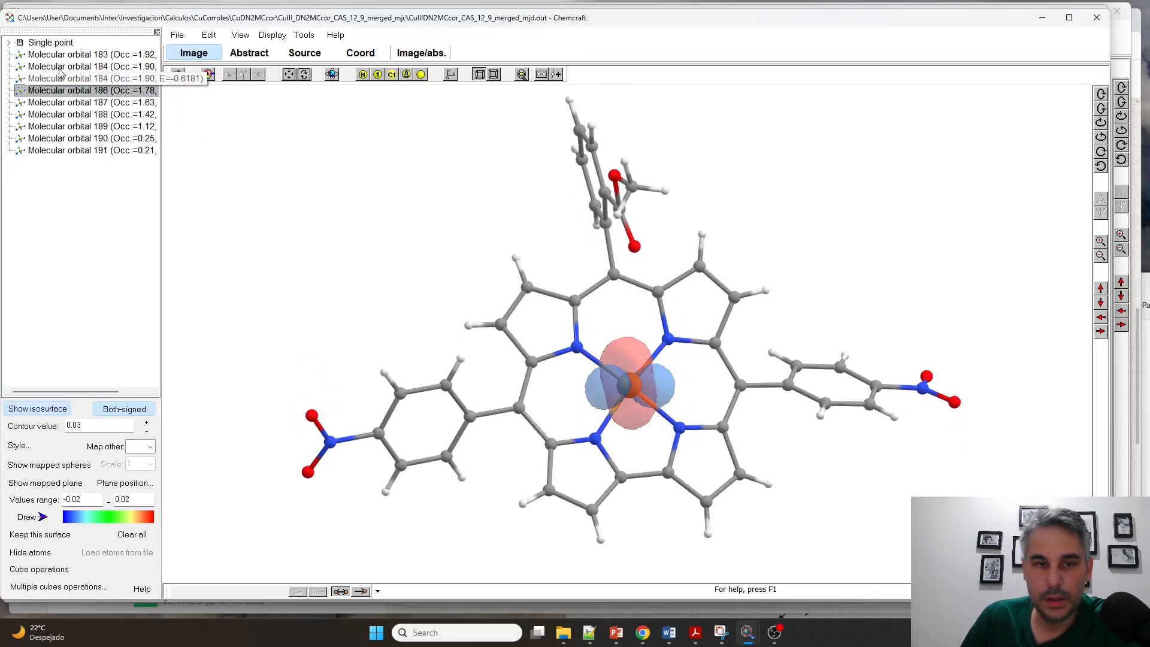
{"action": "left_click", "coordinate": [88, 102]}
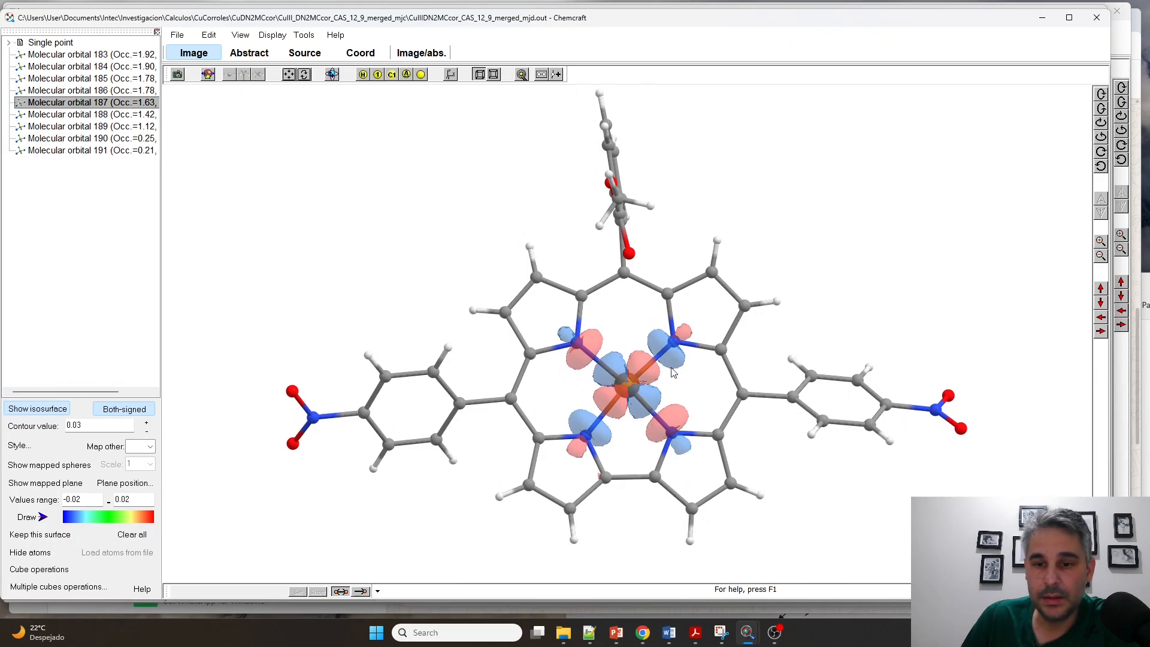
{"action": "mouse_move", "coordinate": [86, 113]}
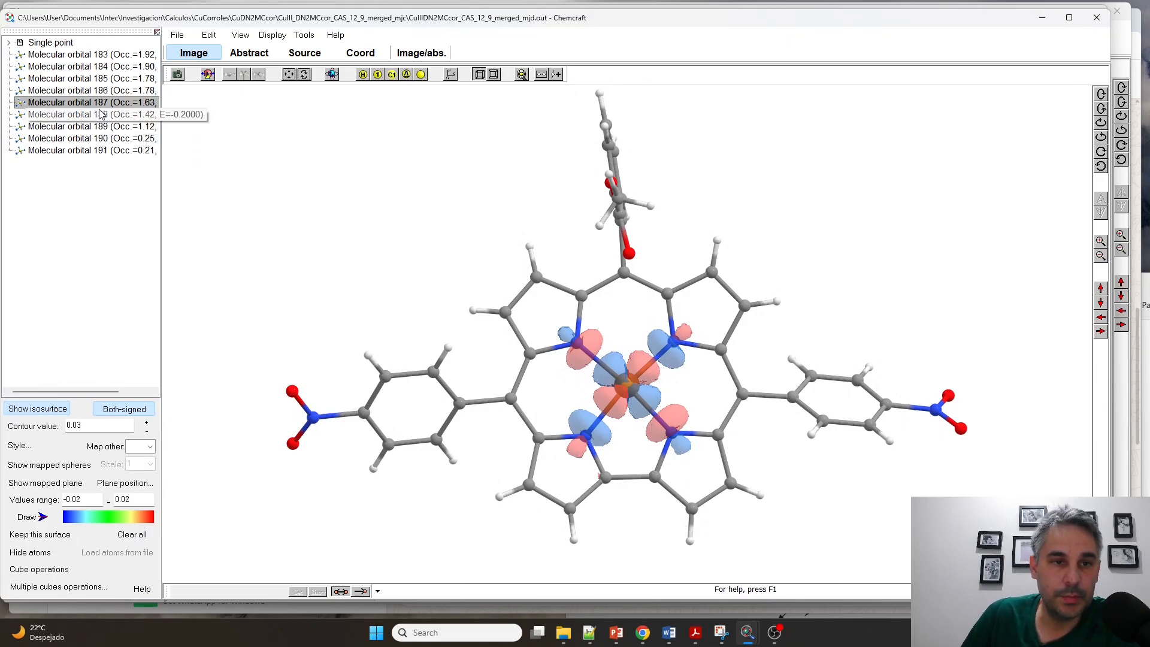
Display the corrole ring orbital 188 and the Gouterman orbitals 190 and 191.
{"action": "left_click", "coordinate": [87, 114]}
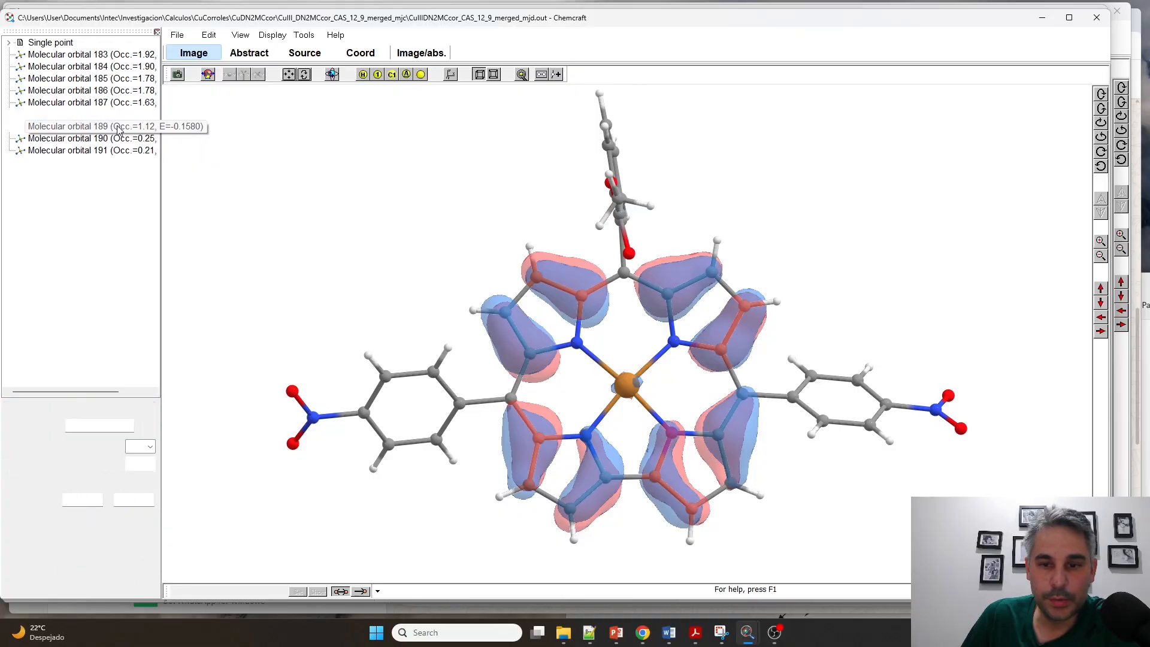
{"action": "left_click", "coordinate": [88, 137]}
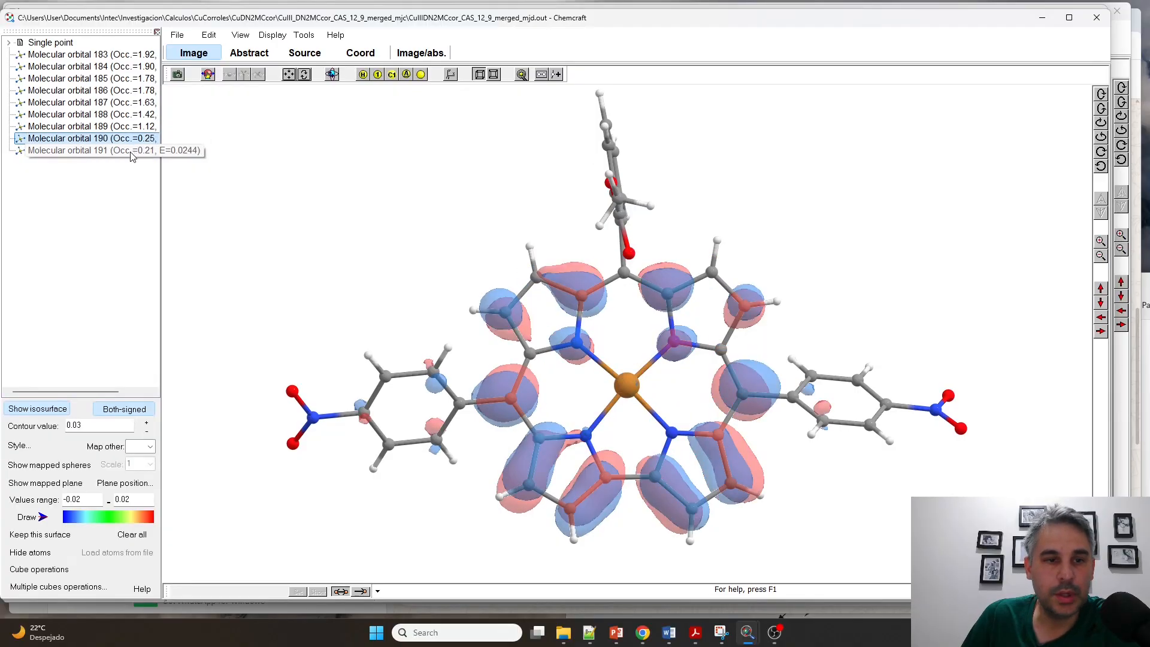
{"action": "left_click", "coordinate": [87, 151]}
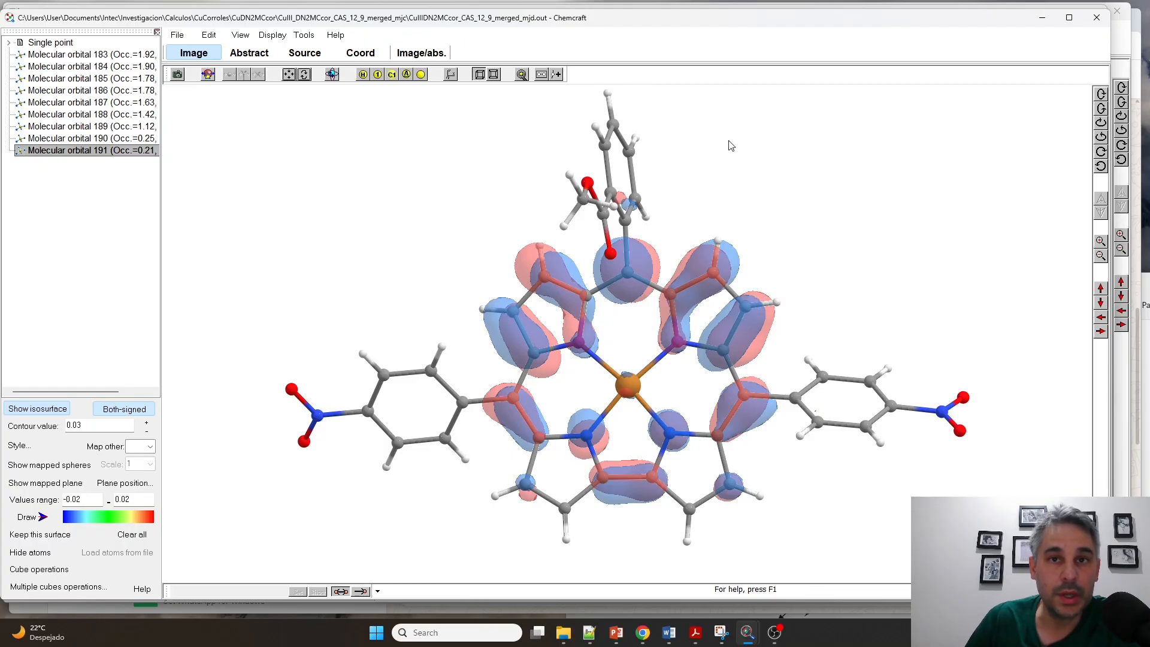
{"action": "mouse_move", "coordinate": [615, 283]}
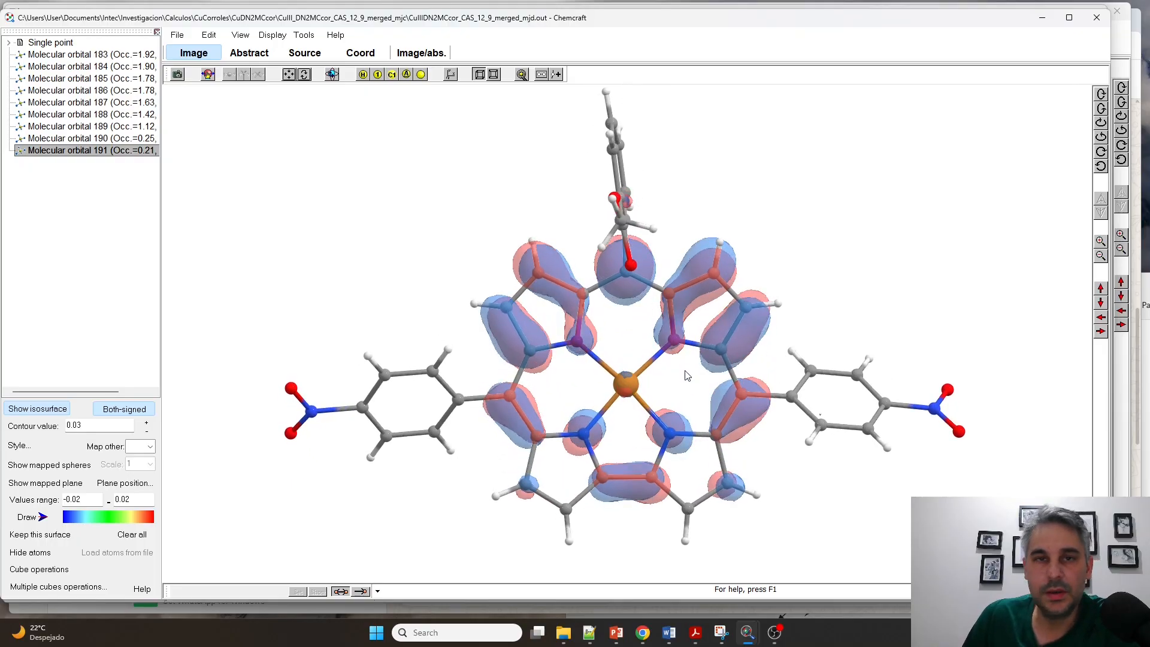
{"action": "mouse_move", "coordinate": [637, 381]}
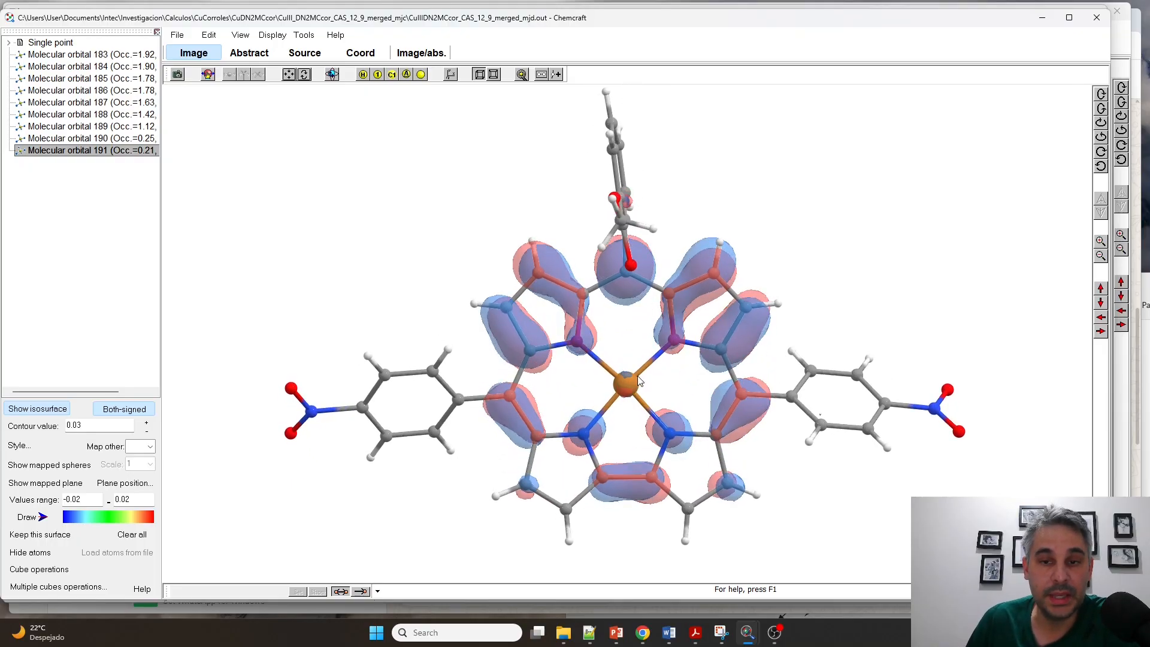
{"action": "mouse_move", "coordinate": [421, 337]}
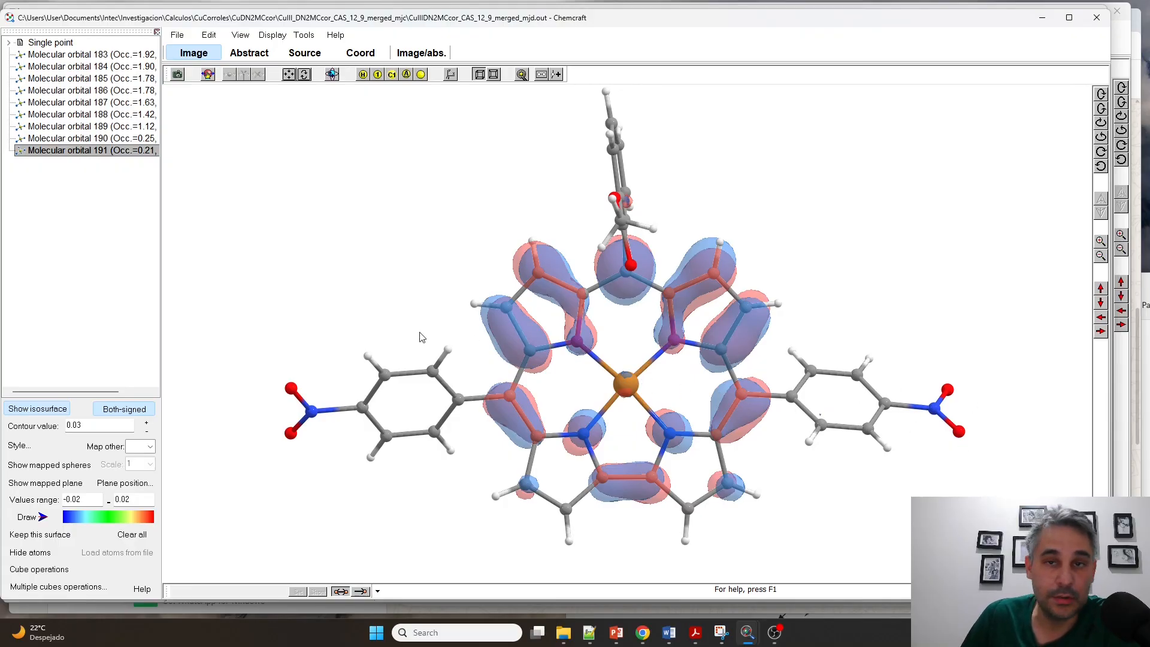
{"action": "mouse_move", "coordinate": [651, 367]}
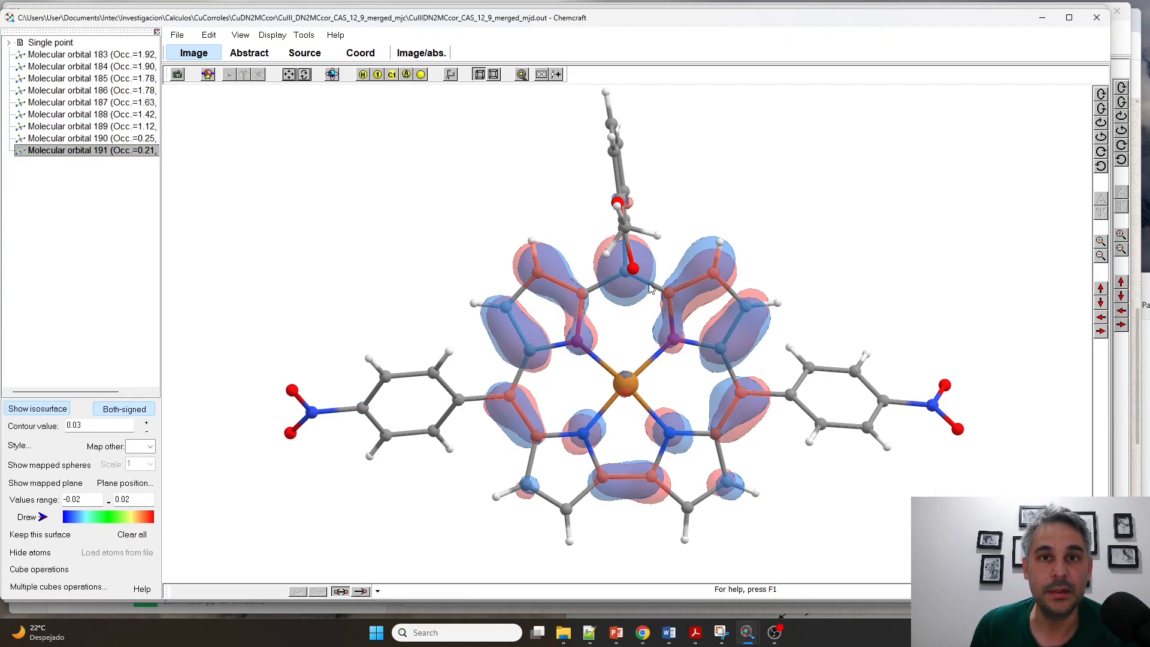
{"action": "mouse_move", "coordinate": [841, 286]}
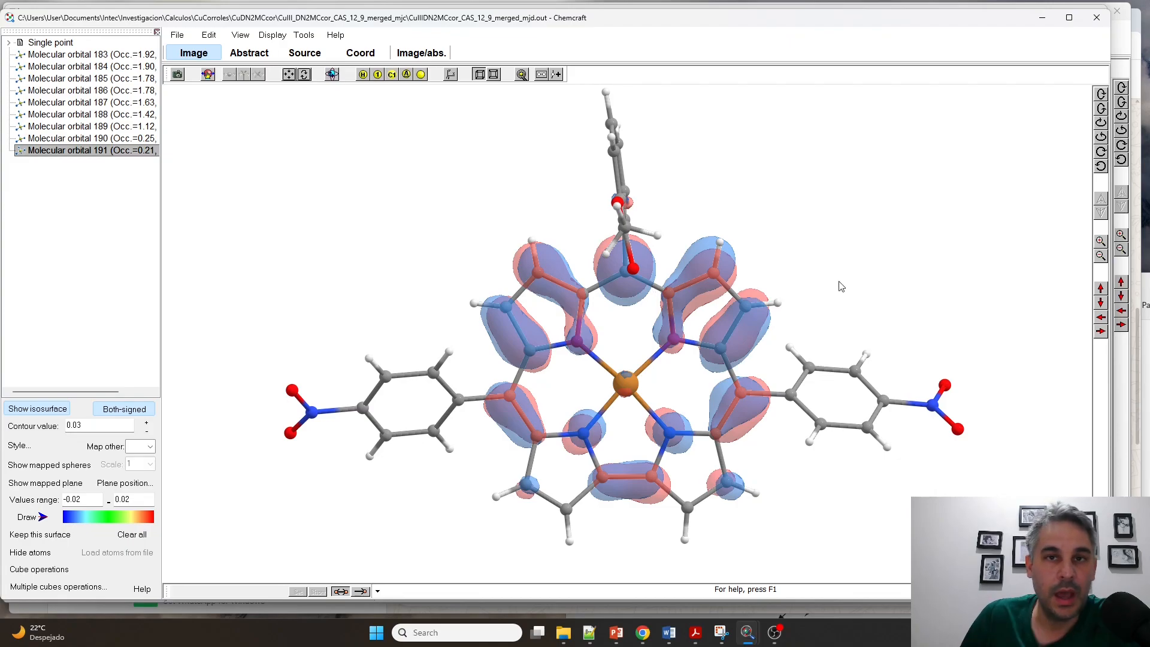
{"action": "mouse_move", "coordinate": [860, 277]}
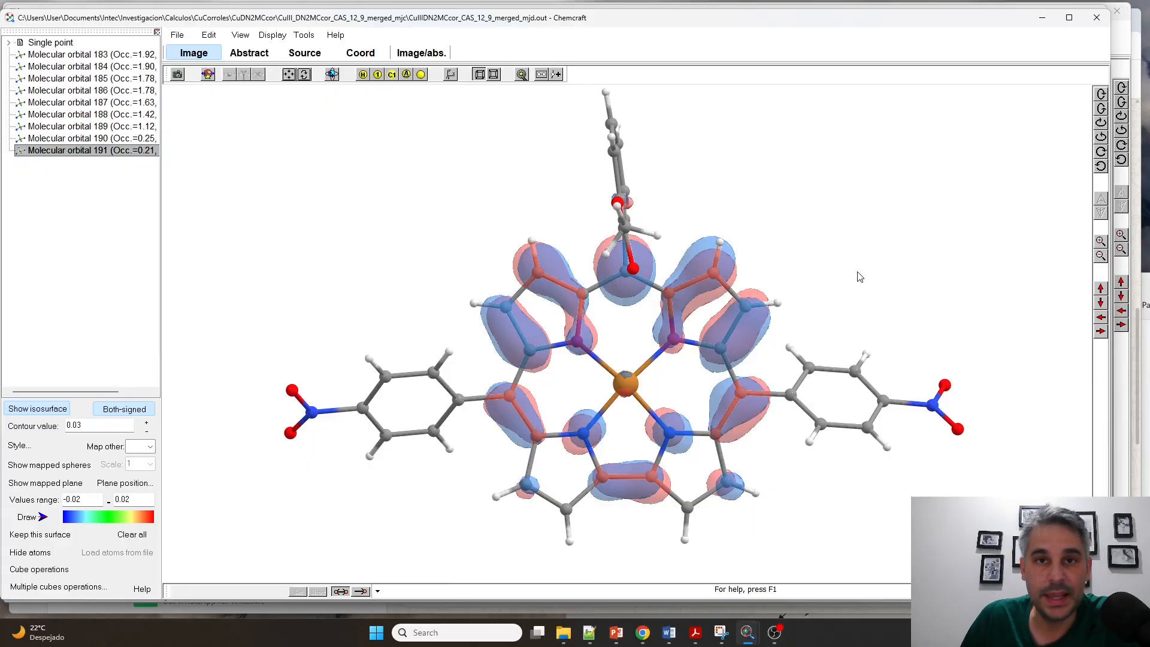
{"action": "mouse_move", "coordinate": [862, 274]}
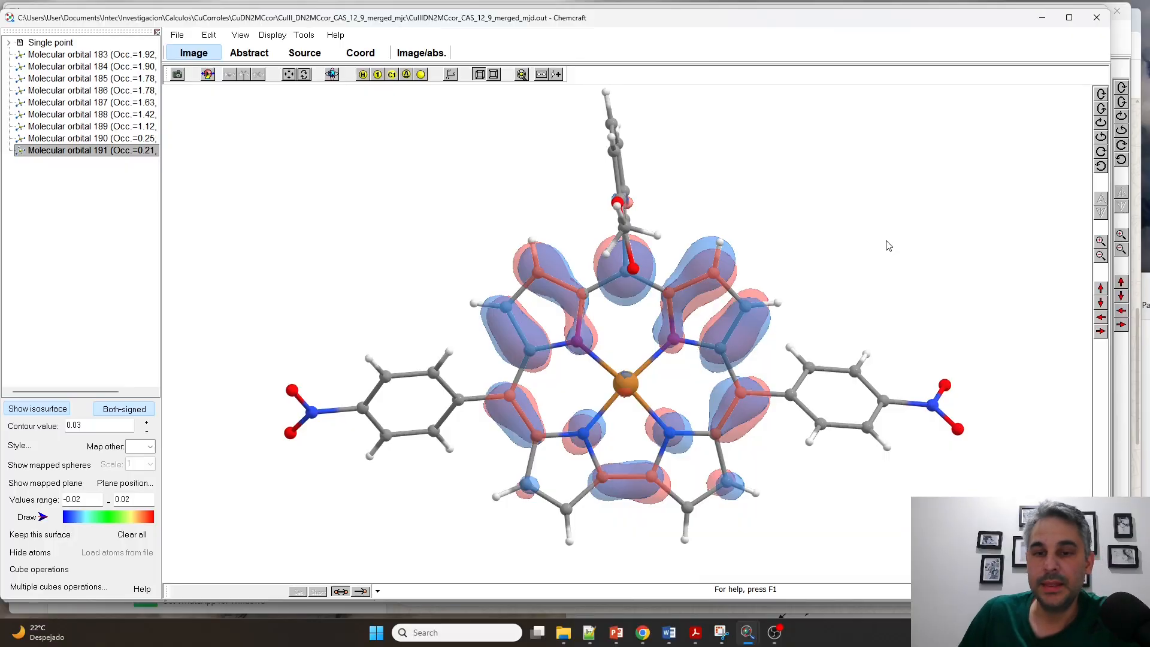
{"action": "mouse_move", "coordinate": [885, 241]}
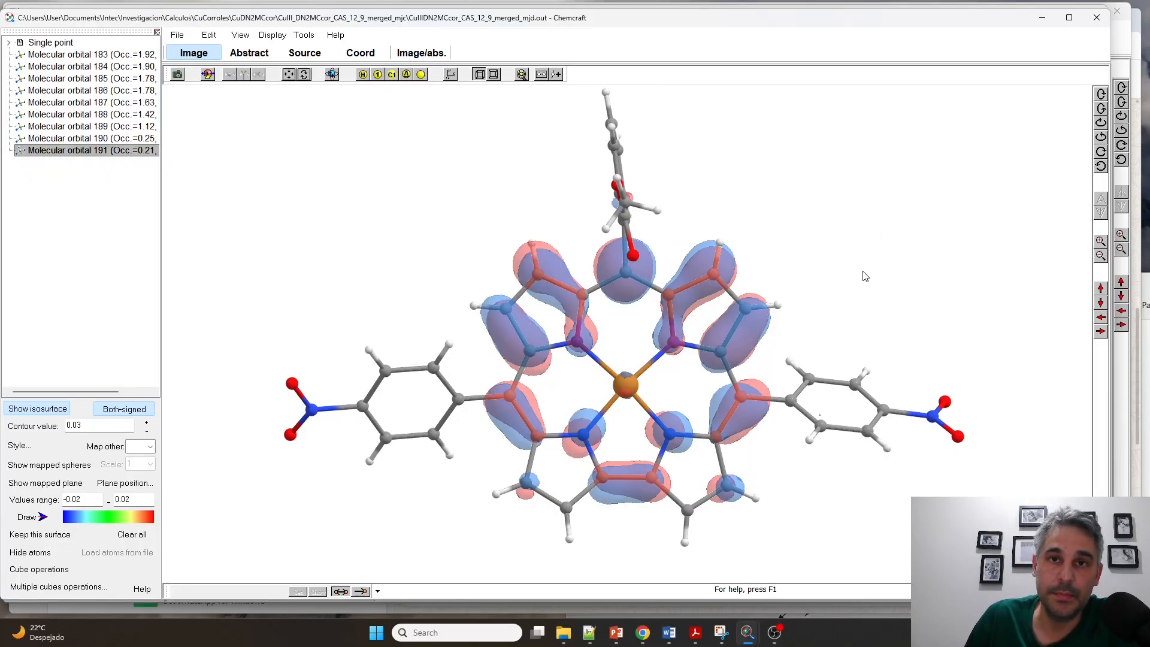
{"action": "mouse_move", "coordinate": [861, 326]}
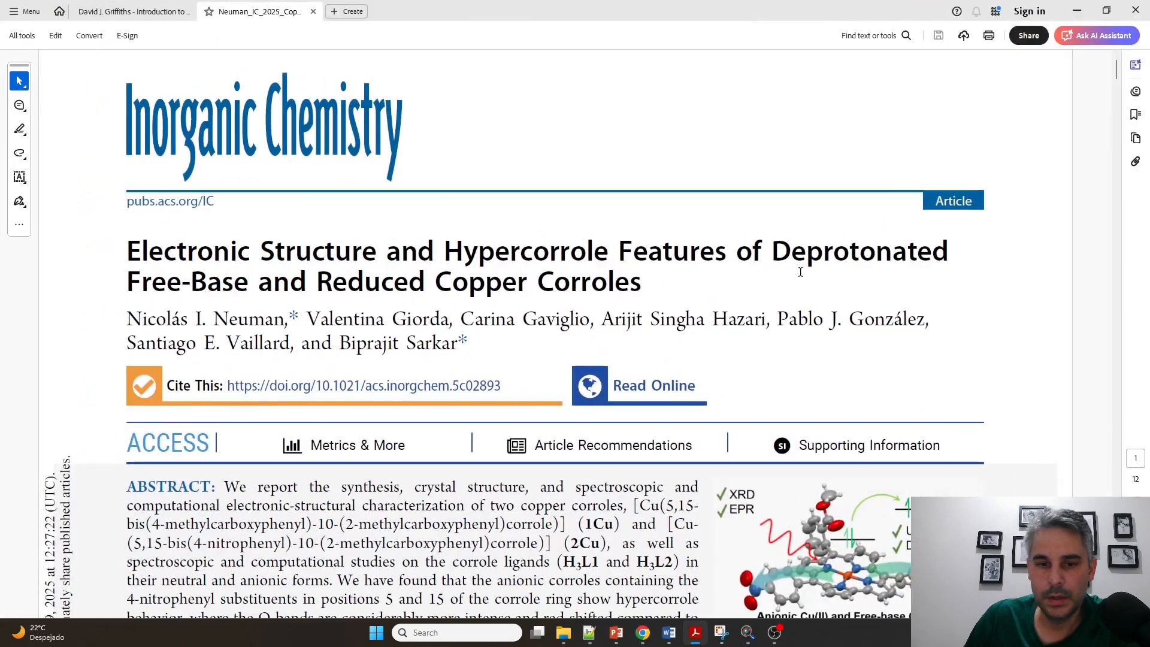
Scroll through the abstract and select the word 'Hypercorrole' in the paper's title.
{"action": "scroll", "scroll_direction": "down", "scroll_amount": 3}
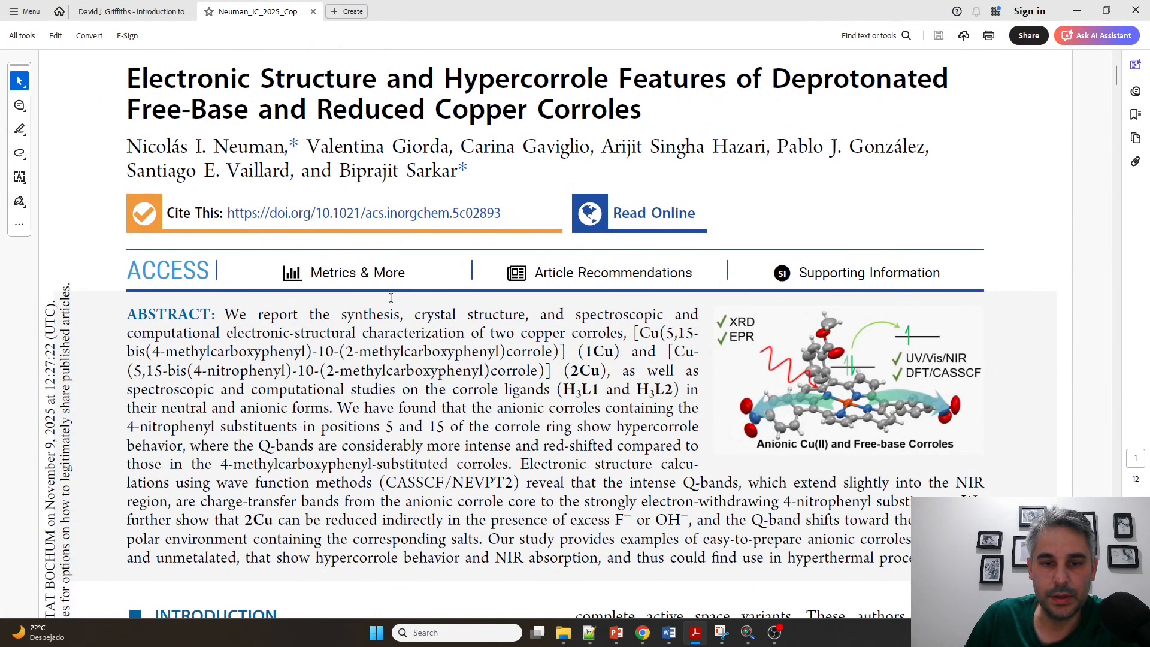
{"action": "scroll", "scroll_direction": "down", "scroll_amount": 3}
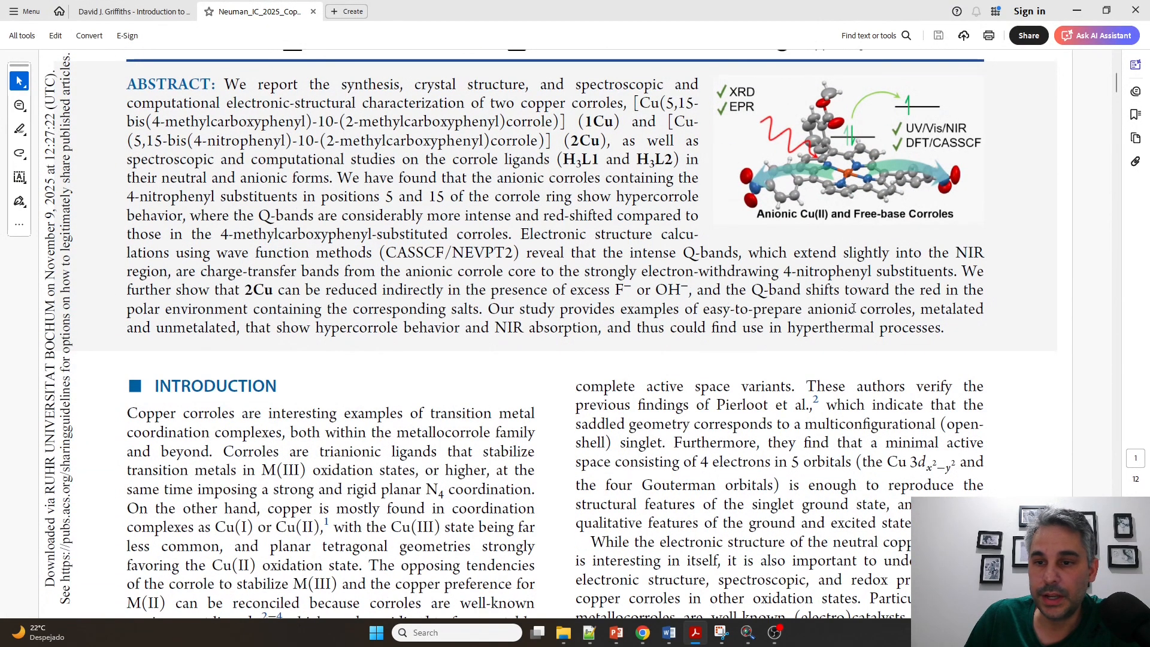
{"action": "scroll", "scroll_direction": "down", "scroll_amount": 3}
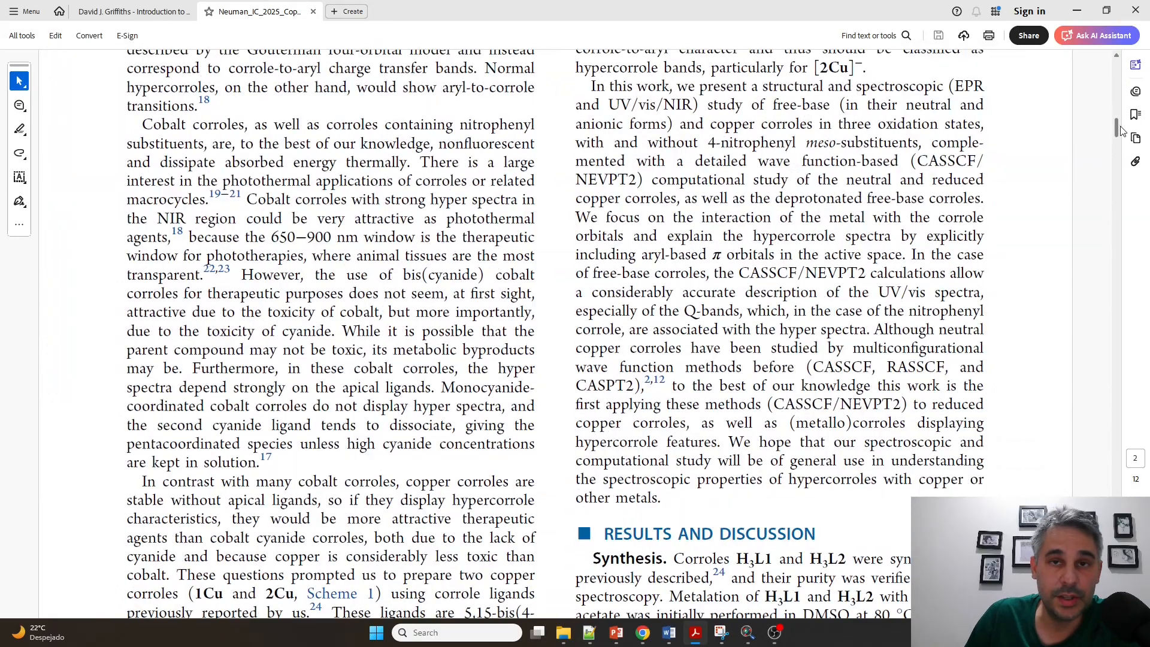
{"action": "scroll", "scroll_direction": "up", "scroll_amount": 3}
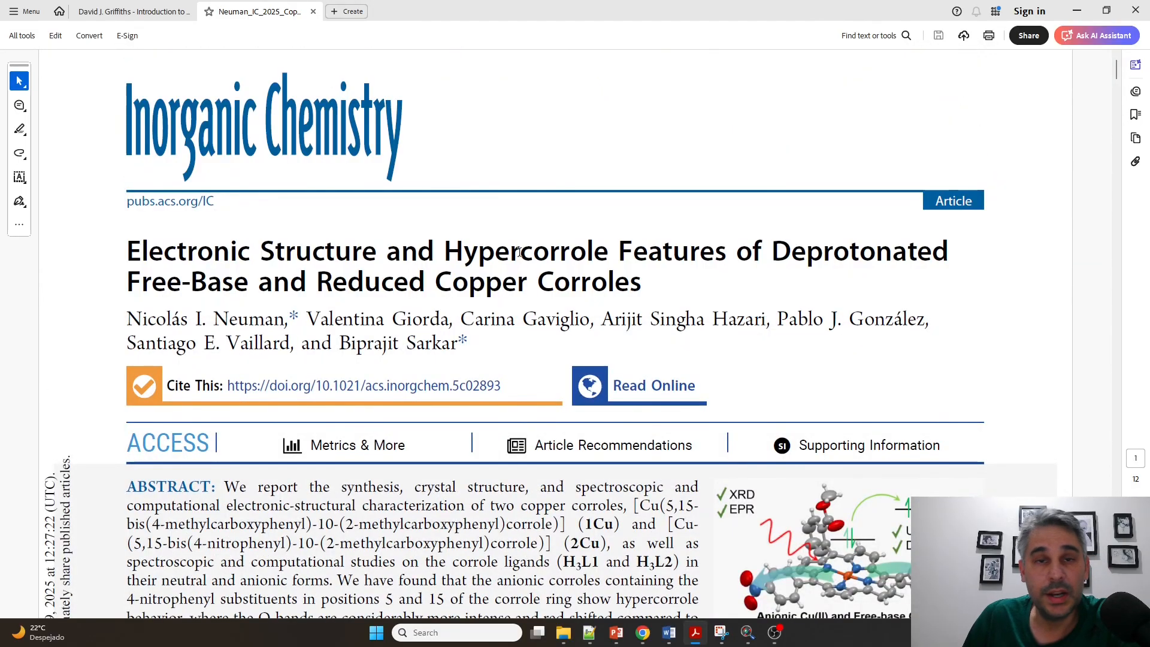
{"action": "double_click", "coordinate": [501, 250]}
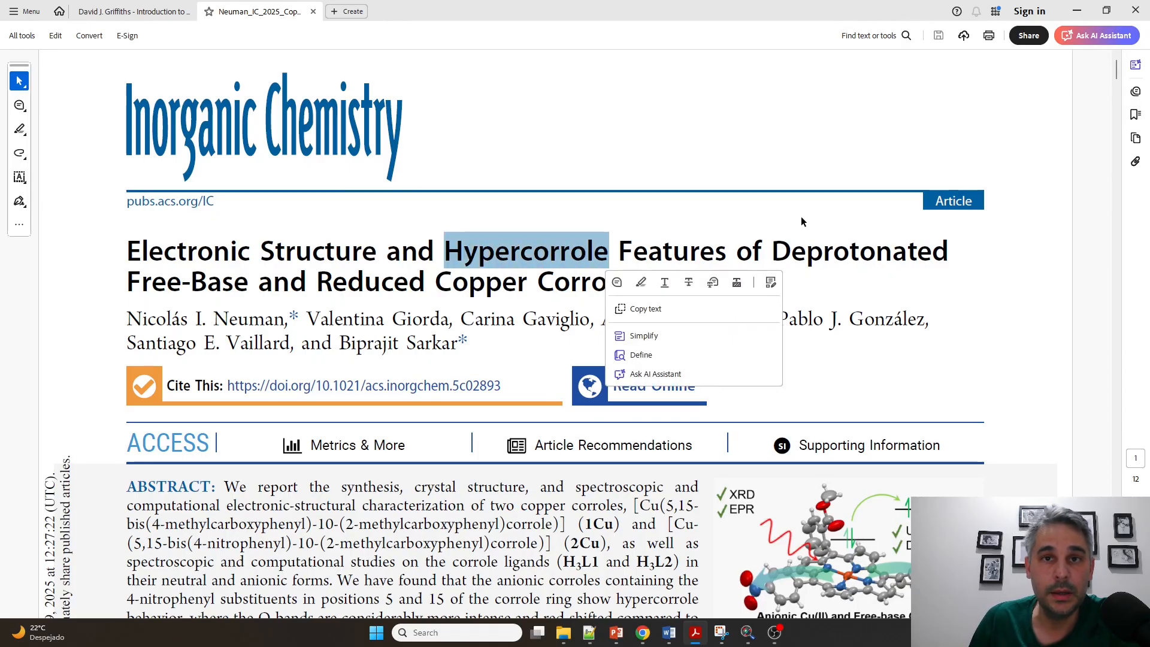
{"action": "mouse_move", "coordinate": [858, 224]}
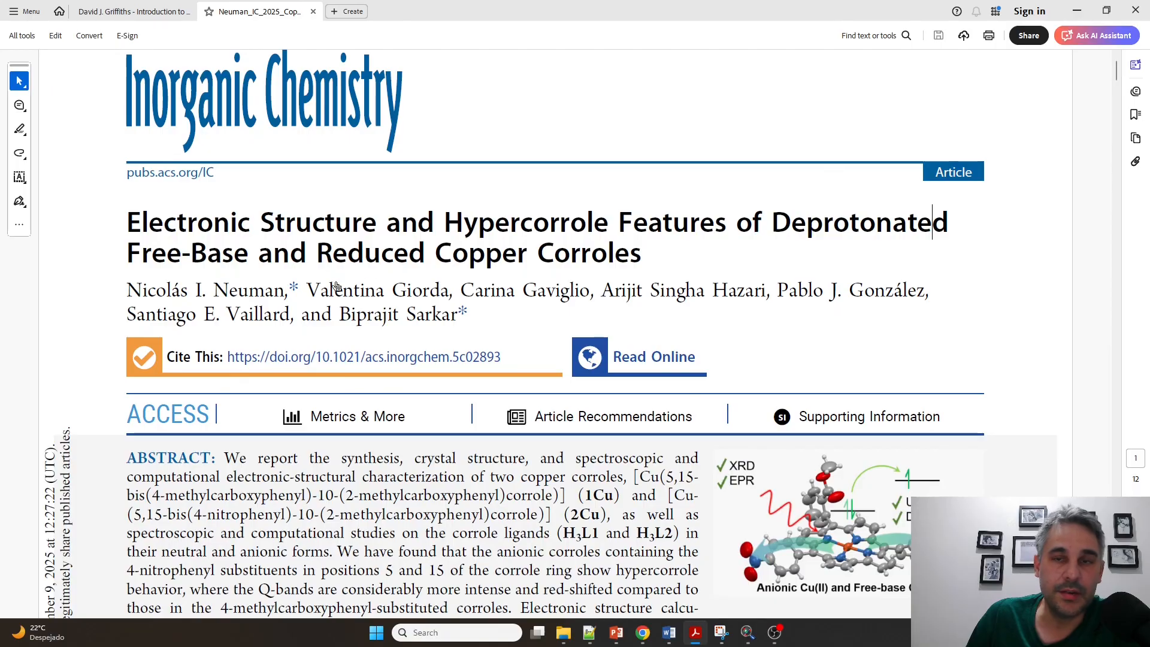
Scroll down toward Figure 2's UV/vis spectra of the copper corroles.
{"action": "scroll", "scroll_direction": "down", "scroll_amount": 3}
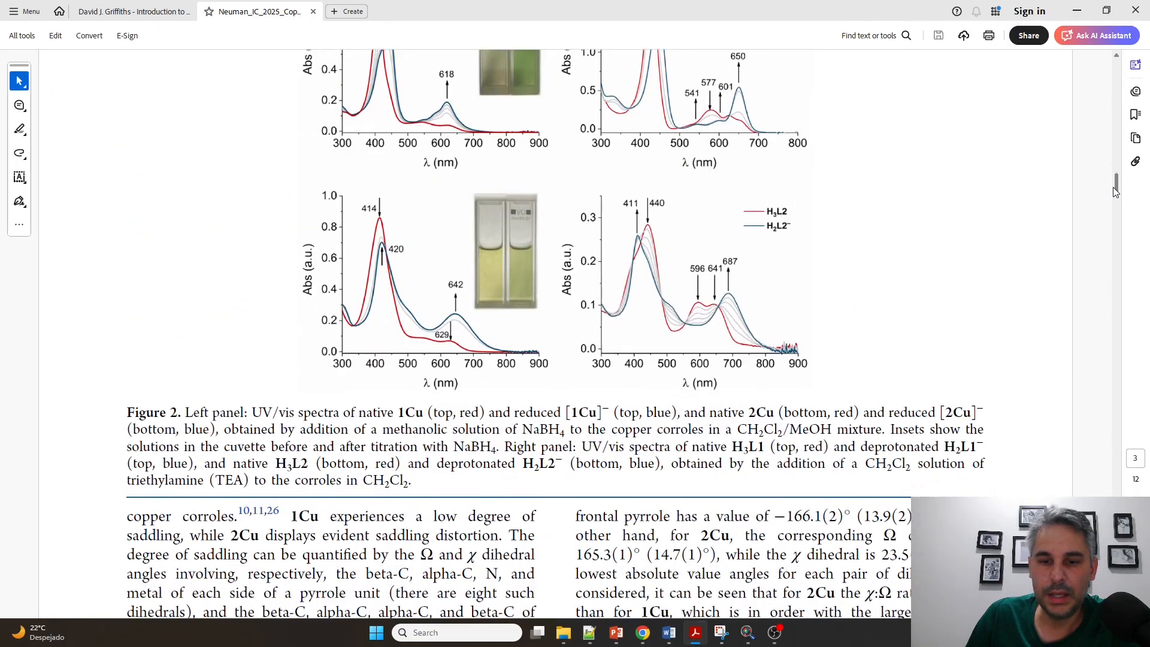
Scroll past Figure 3's CASSCF orbital energy diagram to Figure 4's active-space orbitals.
{"action": "scroll", "scroll_direction": "down", "scroll_amount": 3}
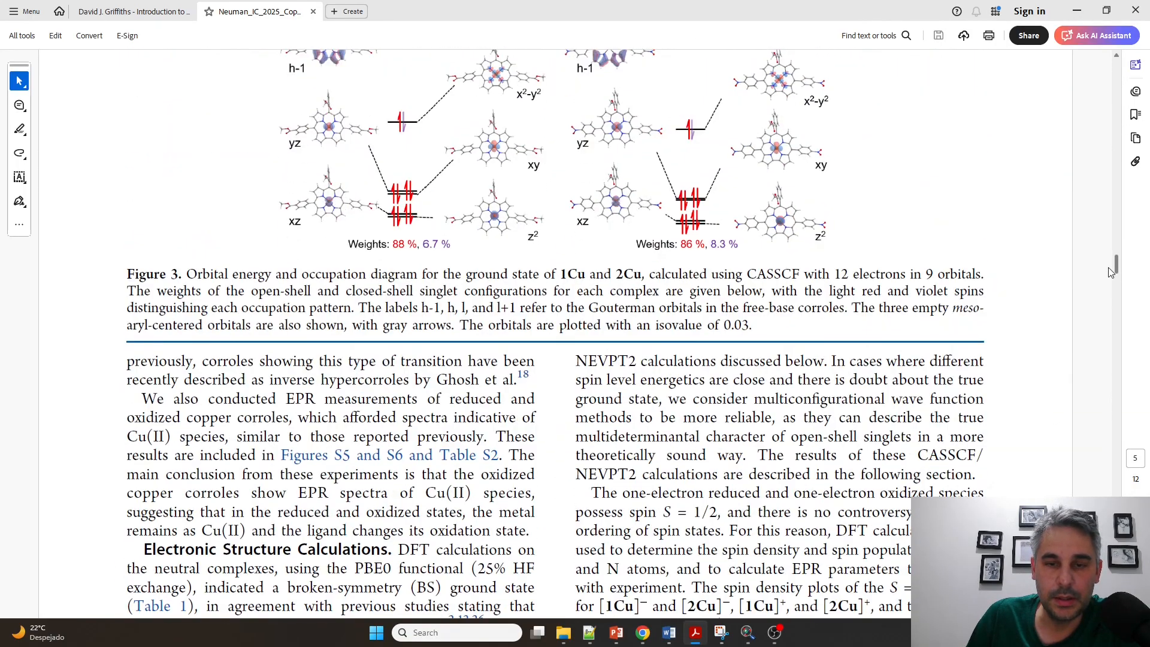
{"action": "scroll", "scroll_direction": "up", "scroll_amount": 3}
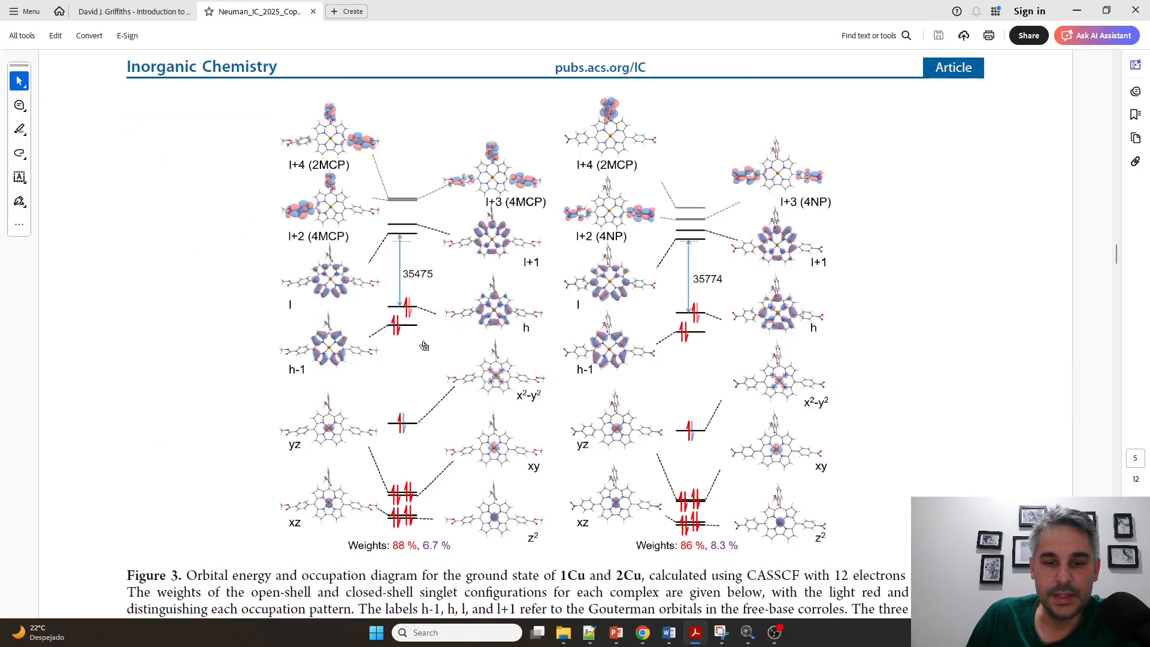
{"action": "mouse_move", "coordinate": [685, 395]}
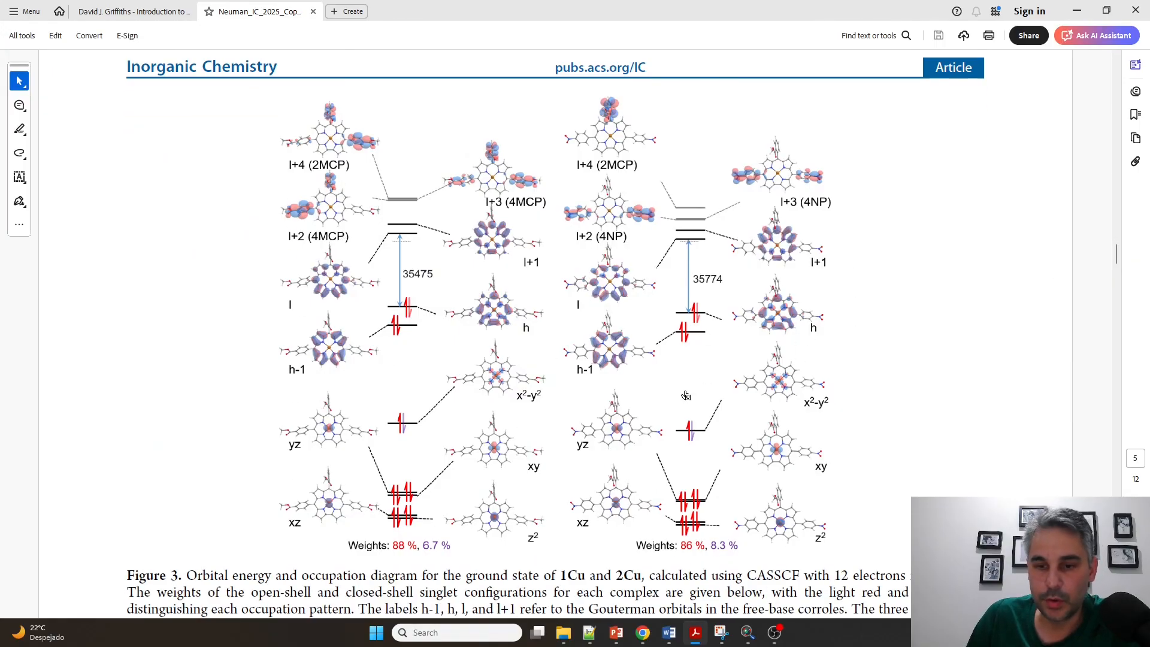
{"action": "mouse_move", "coordinate": [727, 394]}
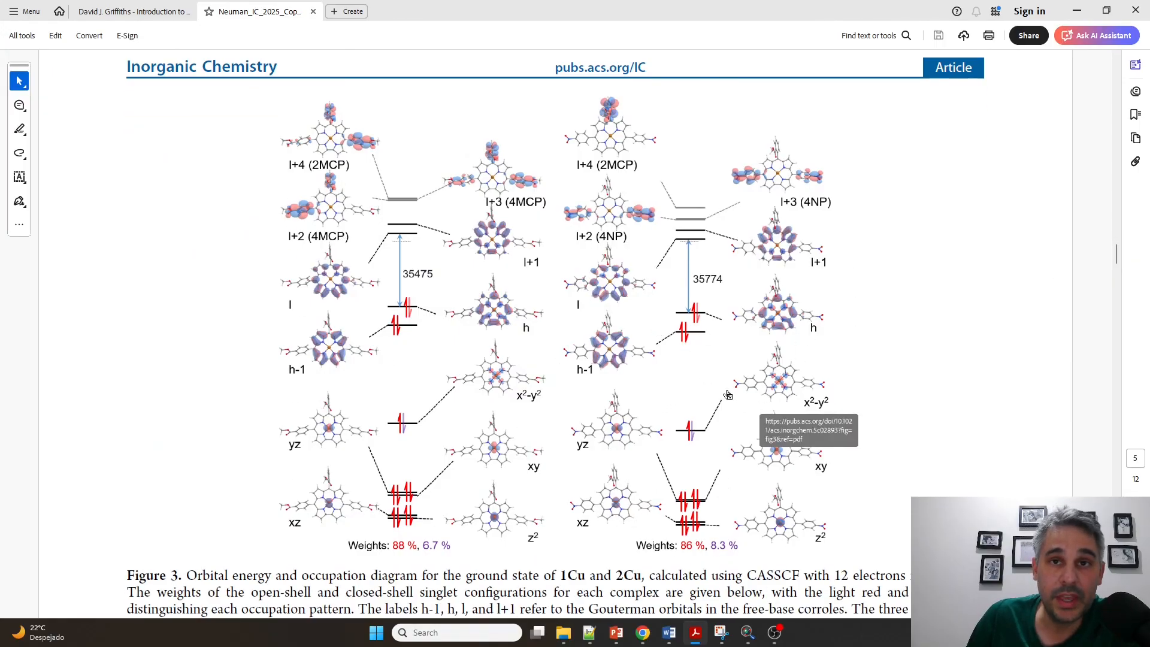
{"action": "mouse_move", "coordinate": [936, 355]}
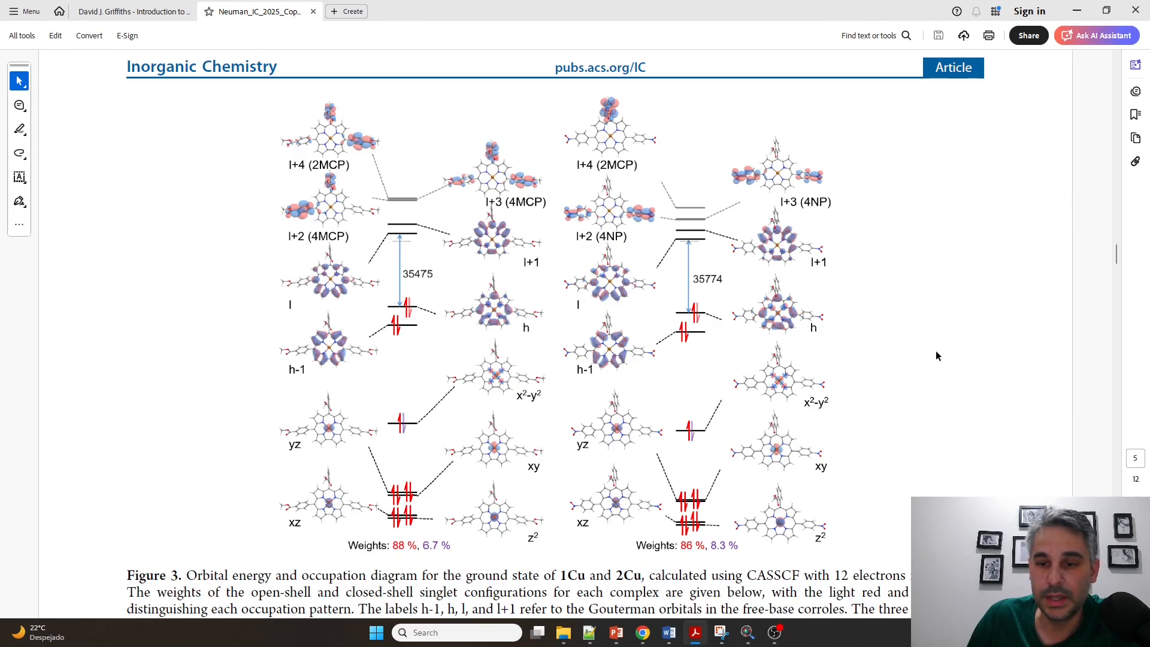
{"action": "mouse_move", "coordinate": [690, 243]}
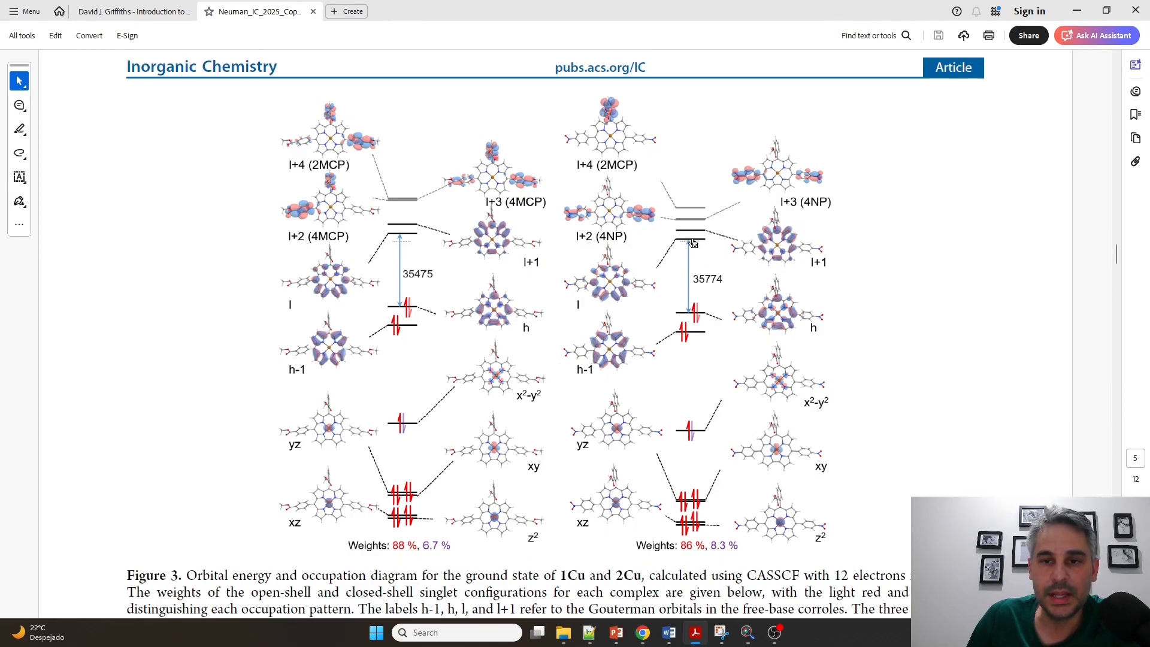
{"action": "mouse_move", "coordinate": [632, 207]}
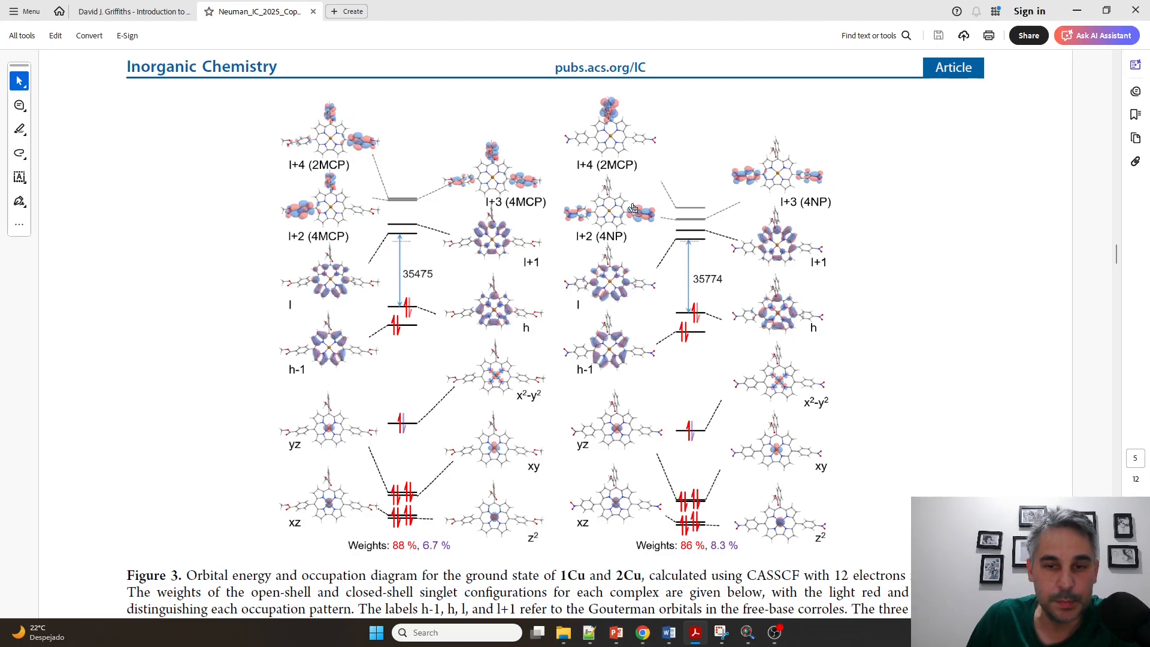
{"action": "mouse_move", "coordinate": [599, 224]}
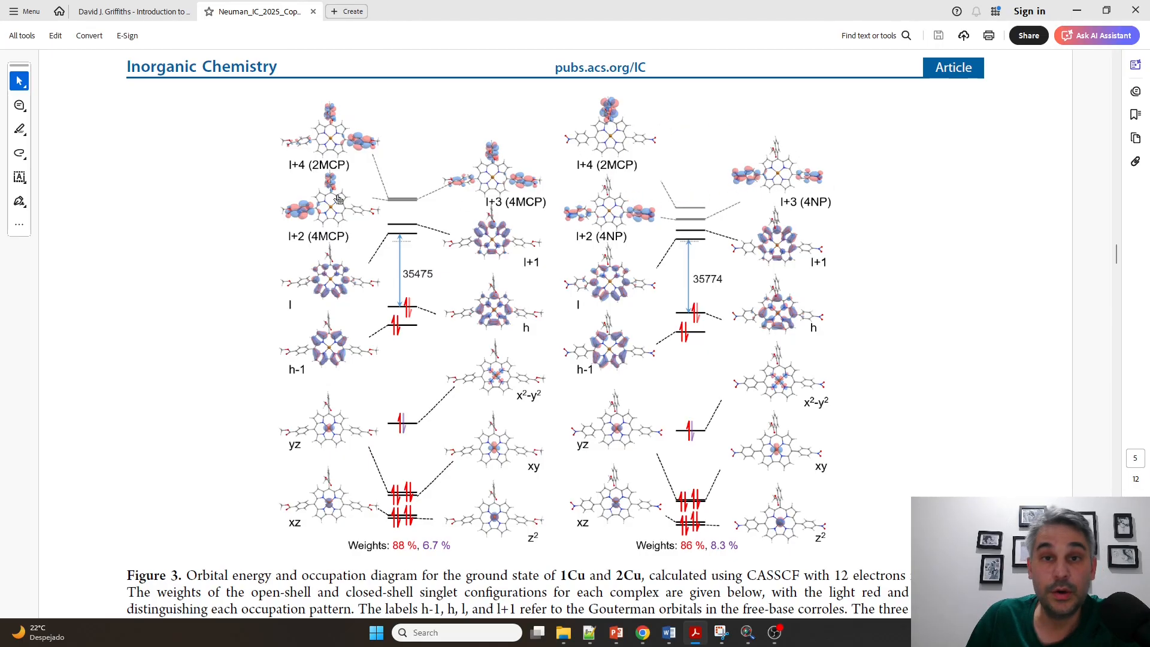
{"action": "mouse_move", "coordinate": [513, 182]}
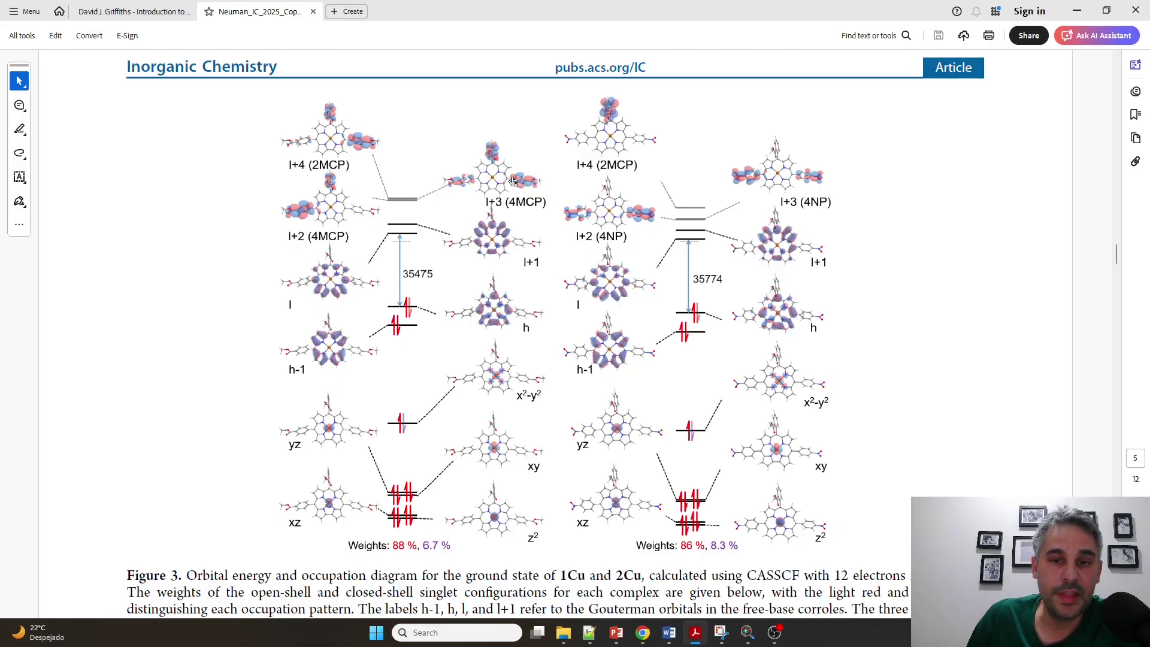
{"action": "mouse_move", "coordinate": [1030, 331]}
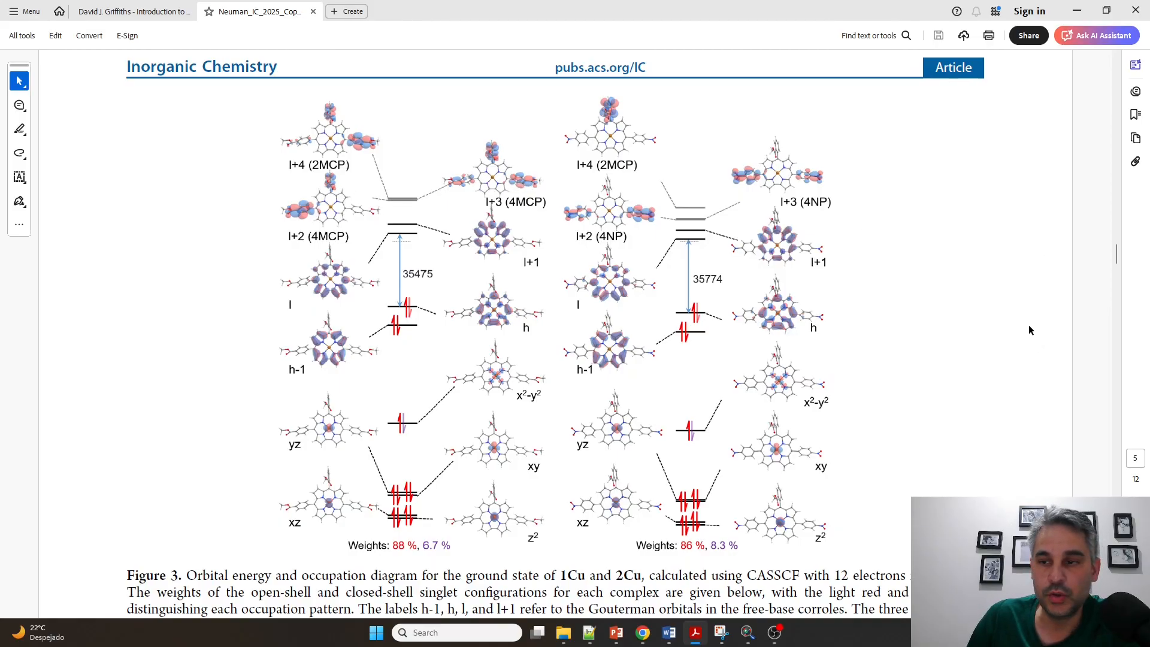
{"action": "scroll", "scroll_direction": "down", "scroll_amount": 3}
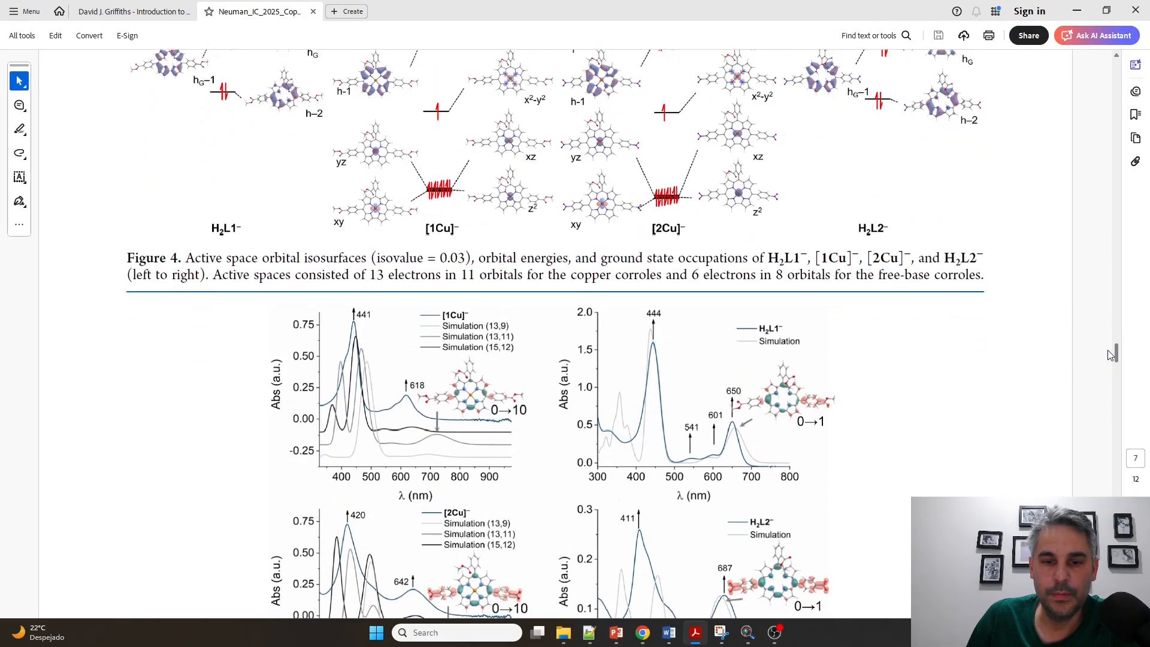
Scroll Figure 5's experimental and simulated spectra into view, then back toward the title page.
{"action": "scroll", "scroll_direction": "down", "scroll_amount": 3}
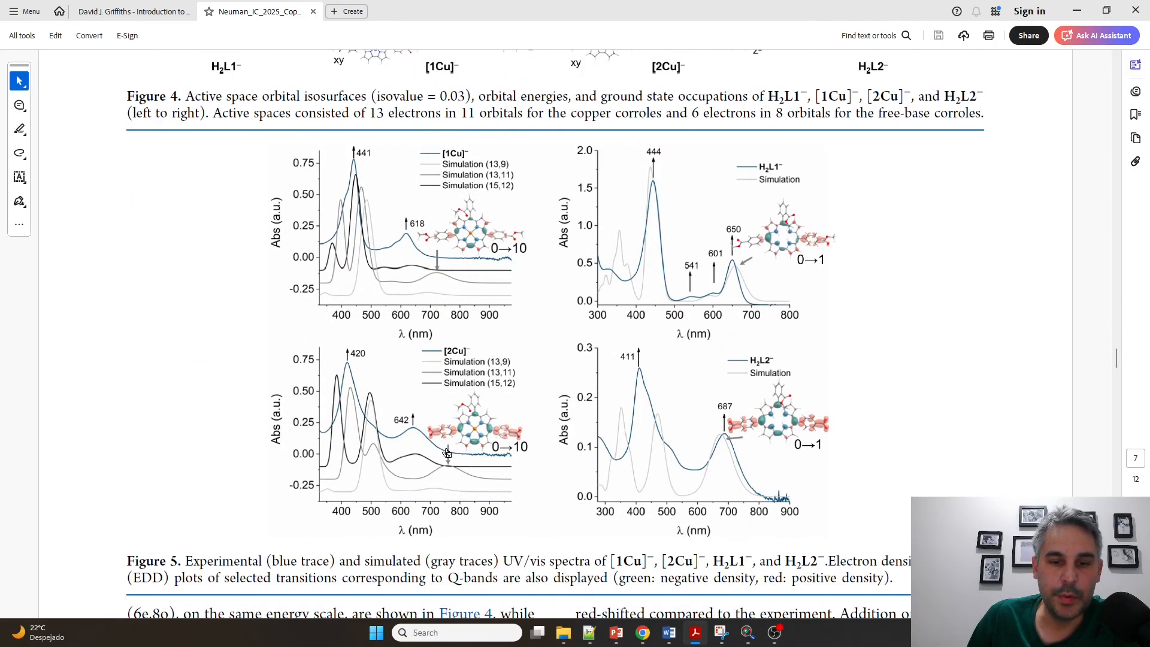
{"action": "mouse_move", "coordinate": [462, 428]}
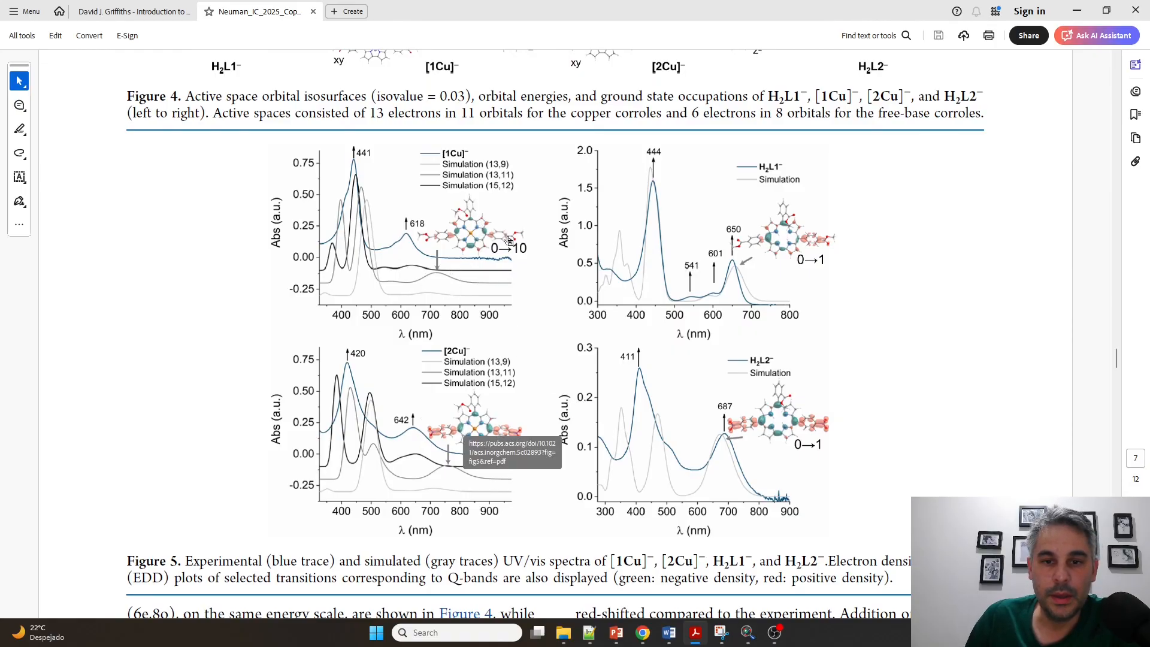
{"action": "mouse_move", "coordinate": [1038, 272]}
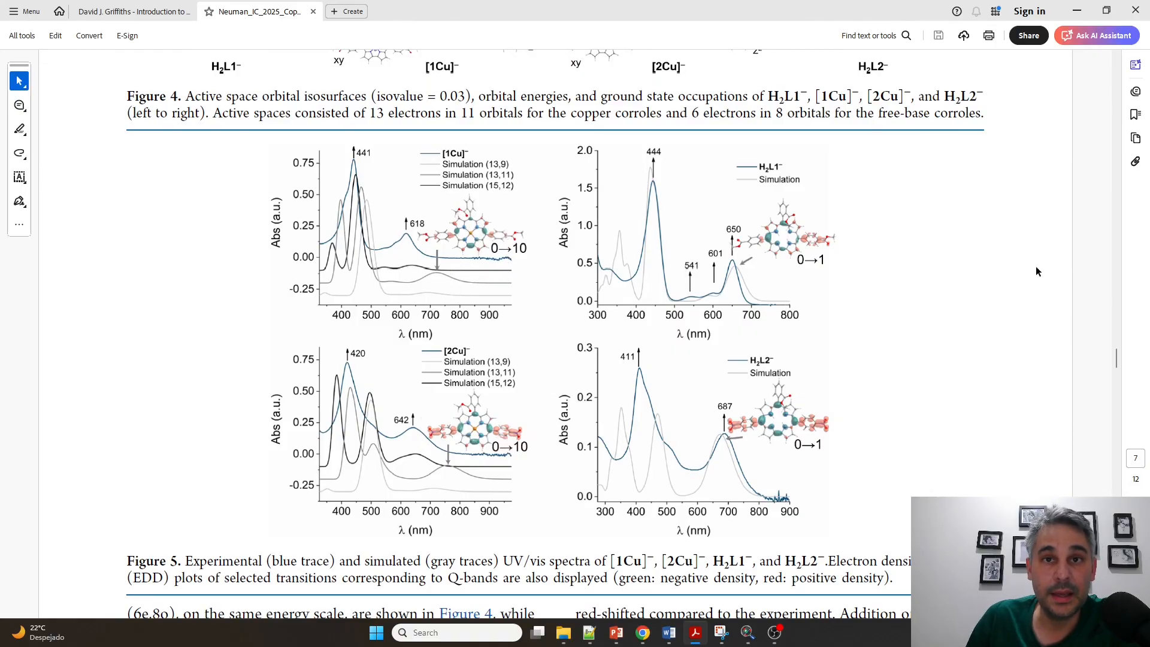
{"action": "mouse_move", "coordinate": [995, 277]}
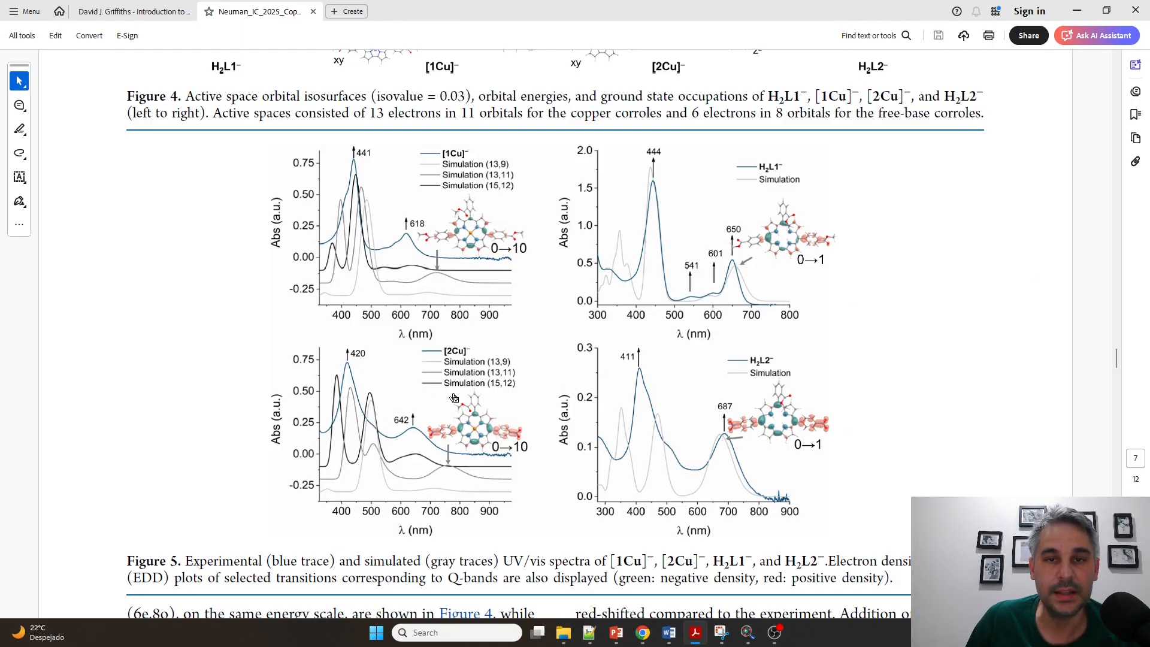
{"action": "mouse_move", "coordinate": [477, 417]}
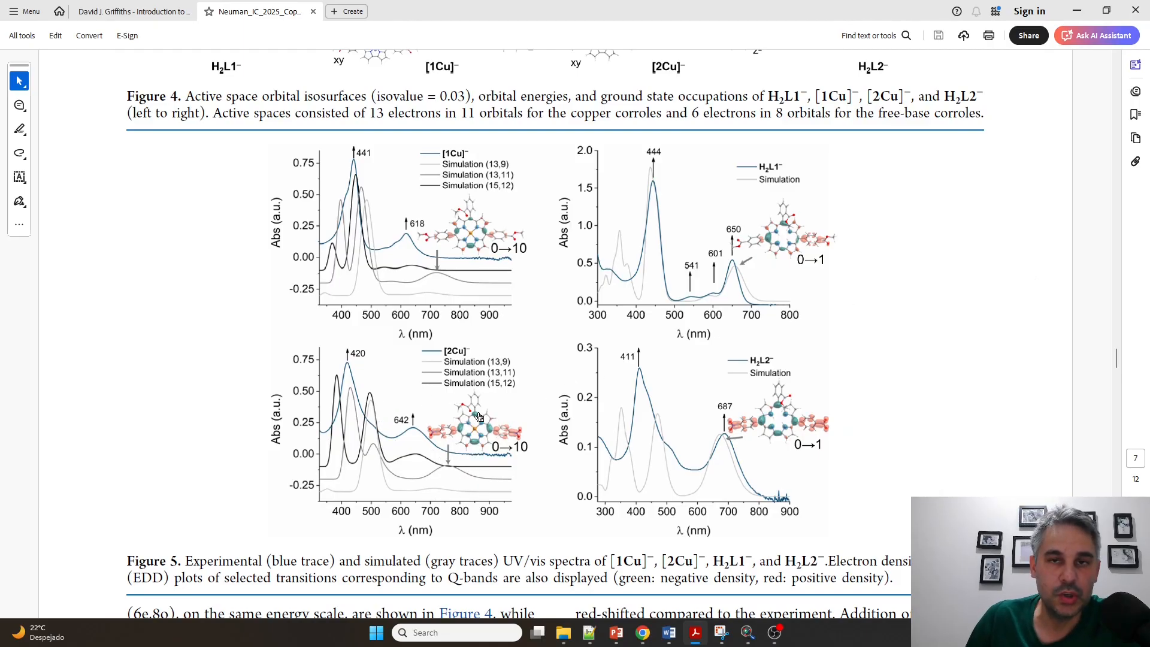
{"action": "mouse_move", "coordinate": [424, 496]}
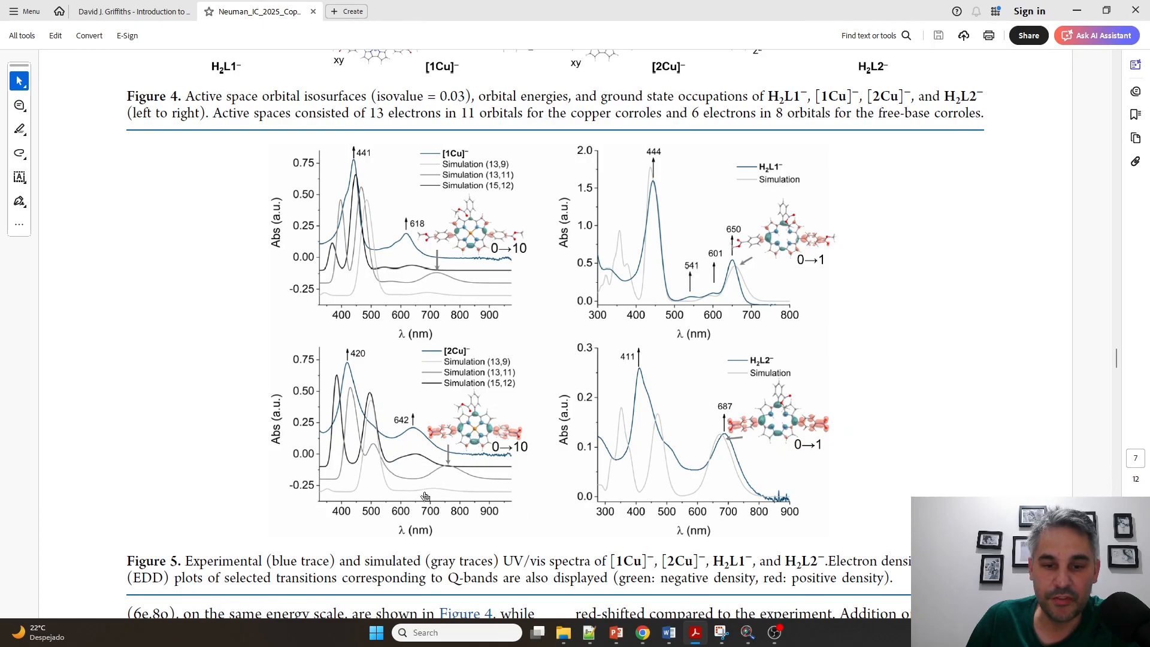
{"action": "scroll", "scroll_direction": "up", "scroll_amount": 3}
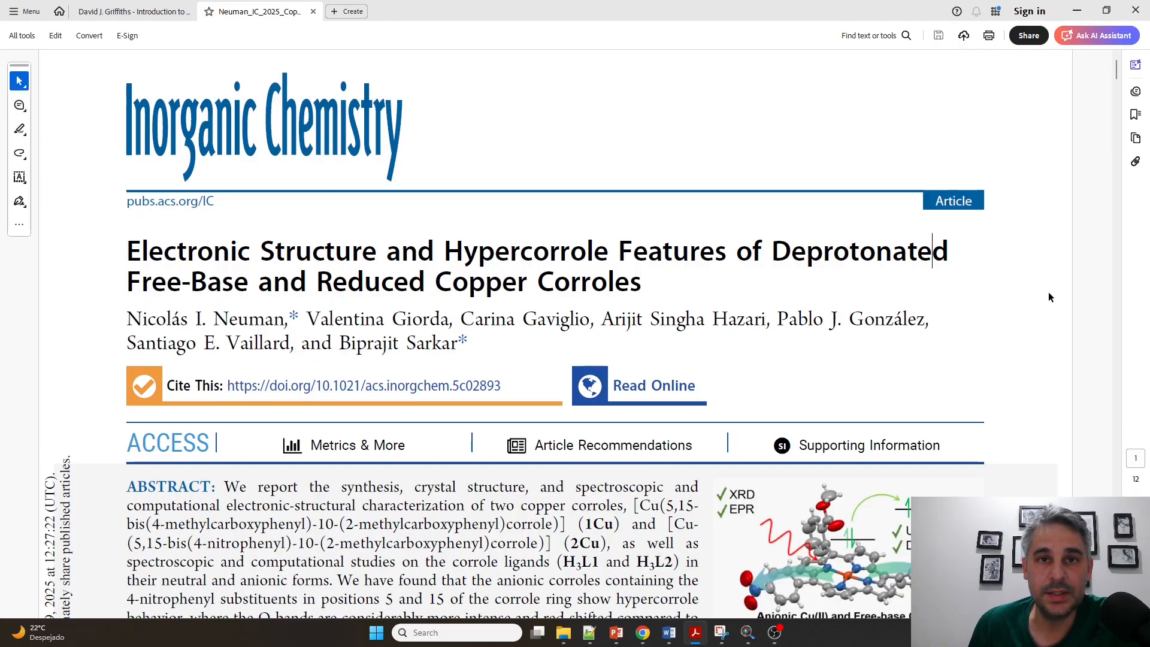
{"action": "mouse_move", "coordinate": [1092, 242]}
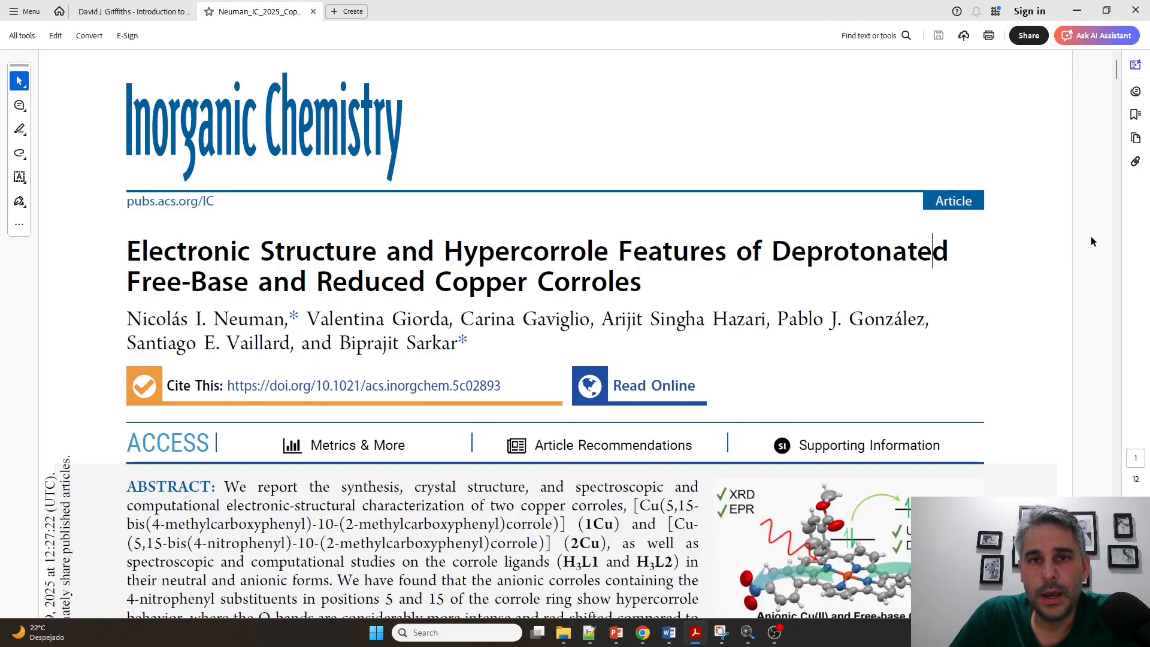
{"action": "mouse_move", "coordinate": [1076, 24]}
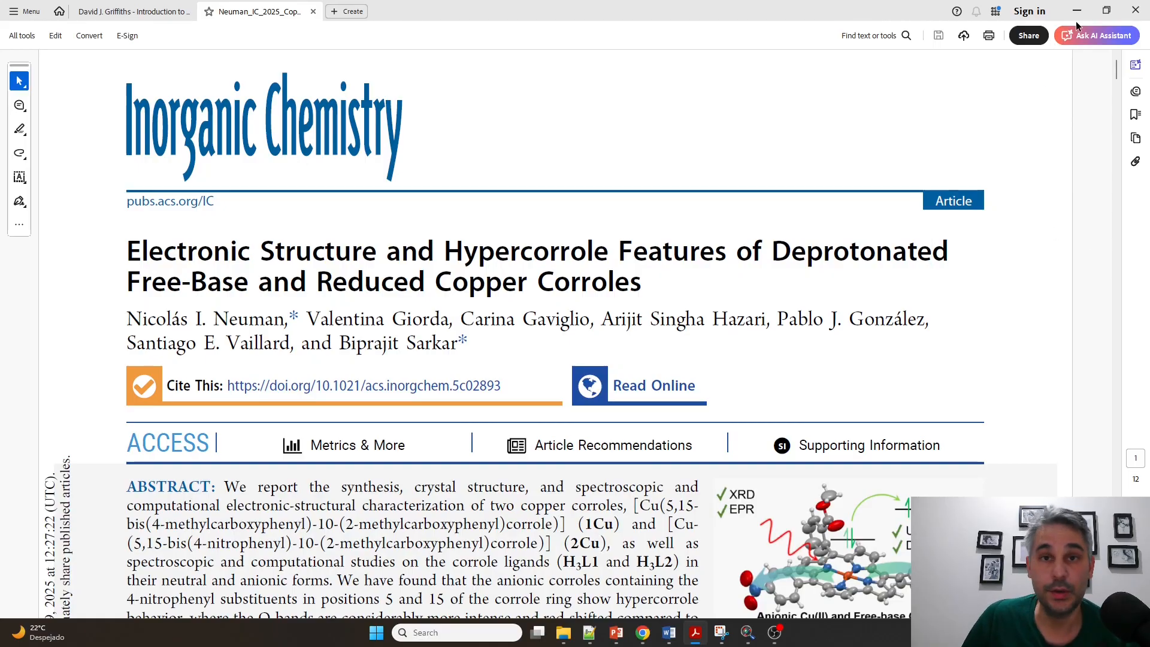